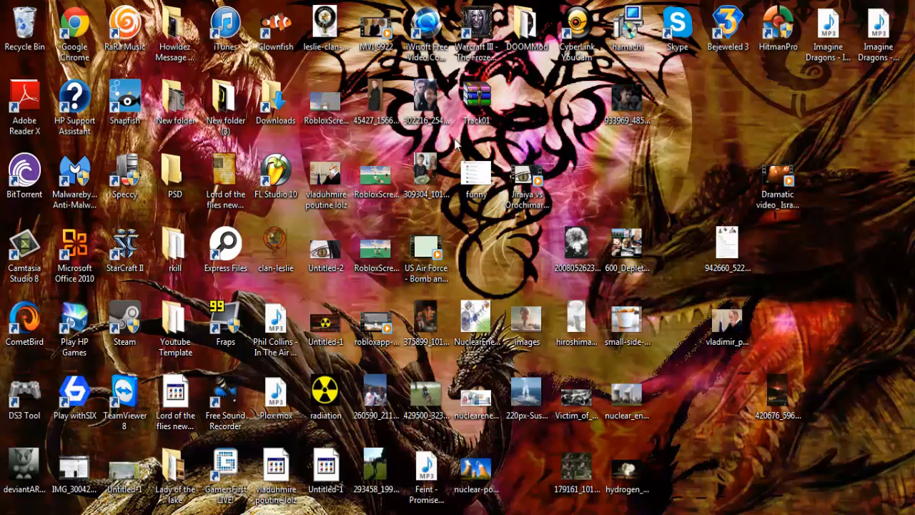
pyautogui.moveTo(455, 143)
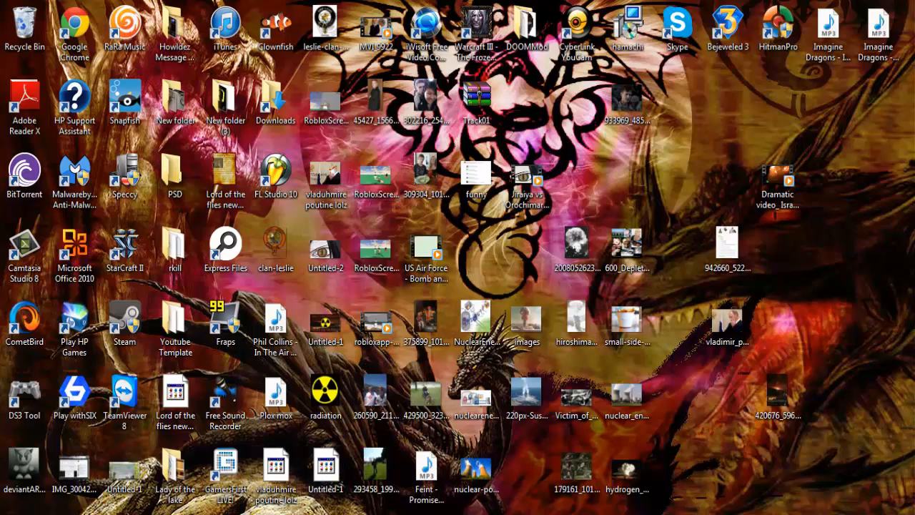
# Scroll down the Howldez channel page as the owner sees it
pyautogui.click(576, 398)
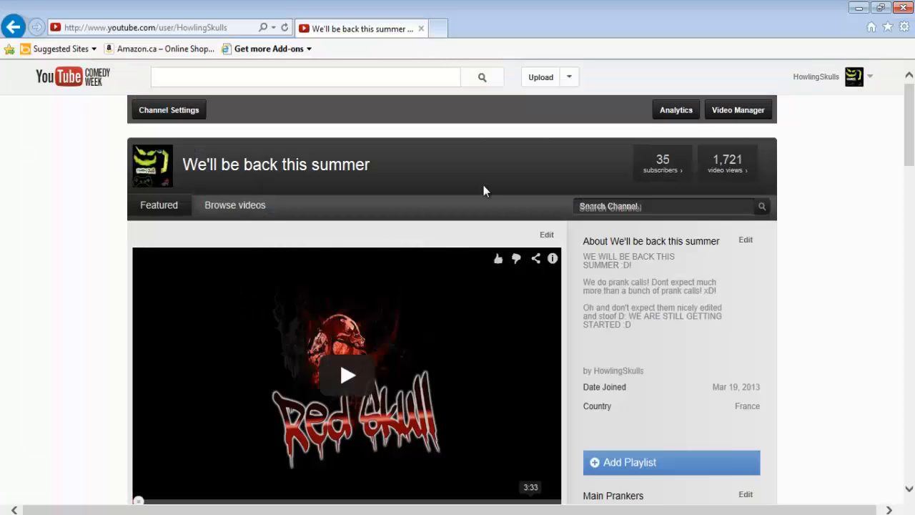
pyautogui.scroll(-3)
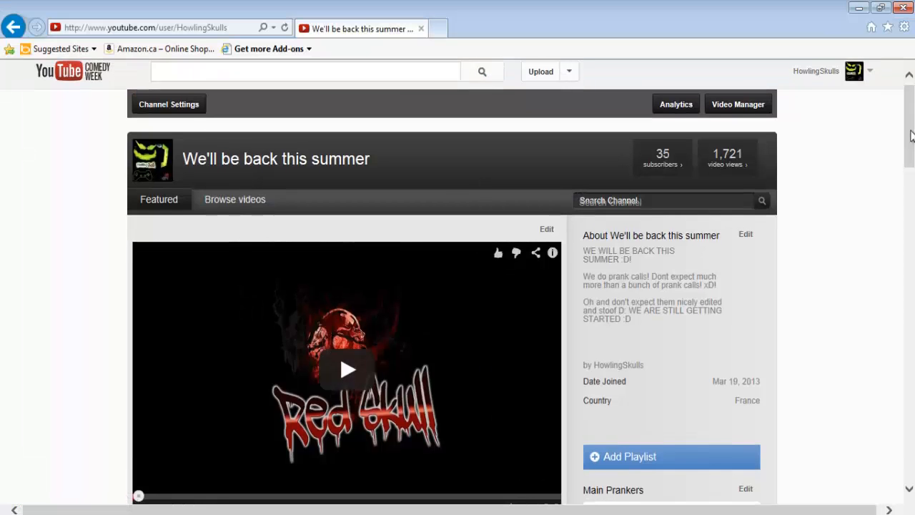
pyautogui.scroll(-3)
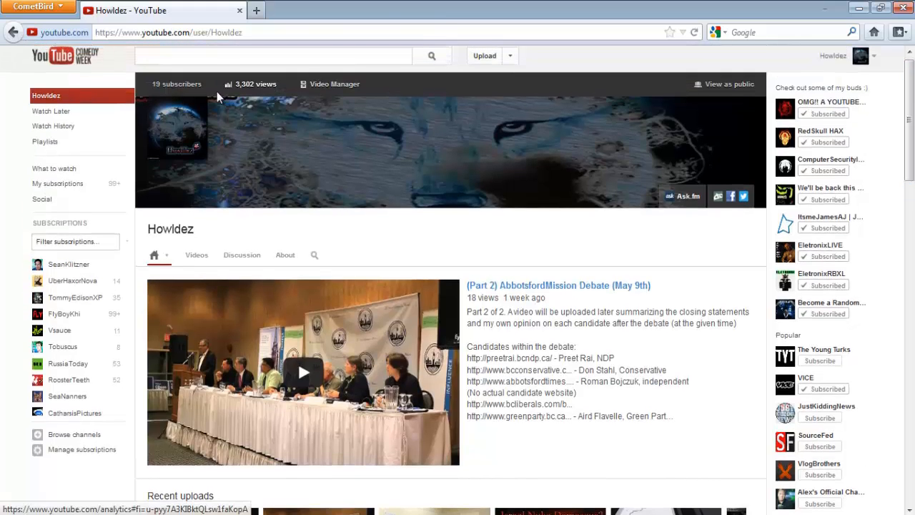
pyautogui.moveTo(192, 89)
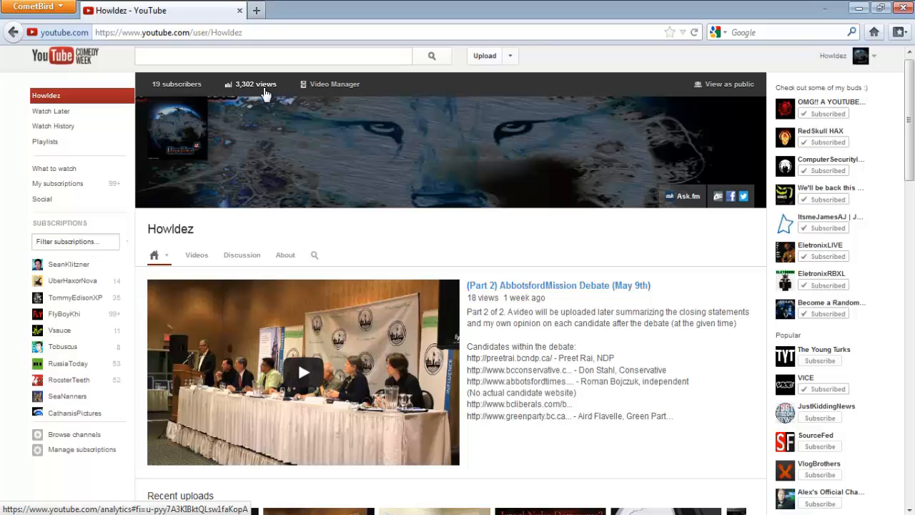
pyautogui.moveTo(272, 95)
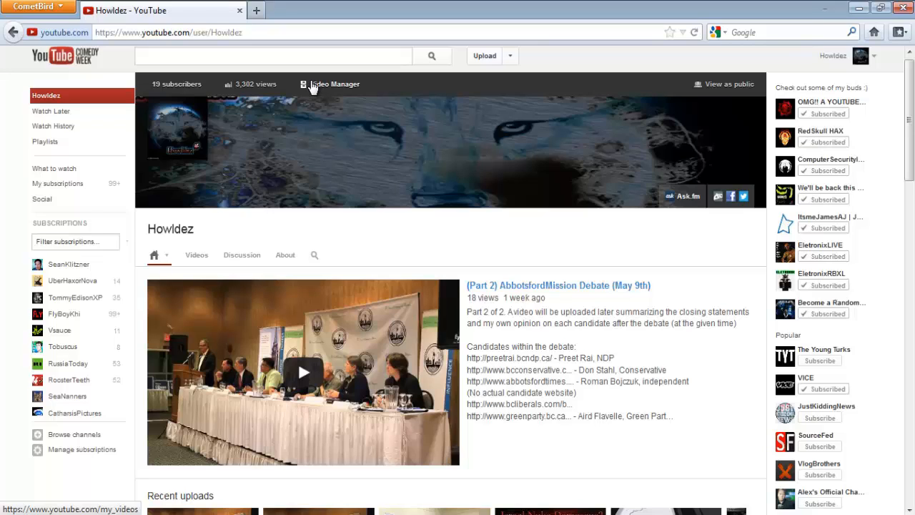
pyautogui.moveTo(323, 91)
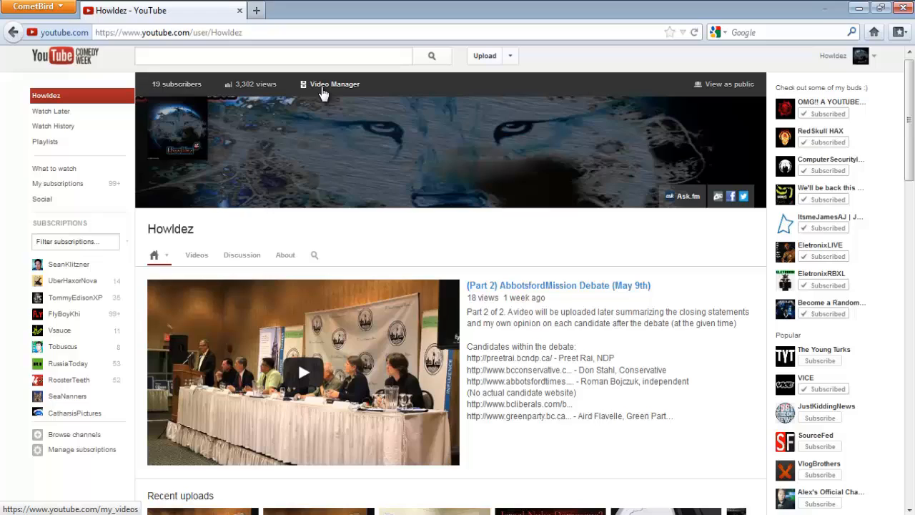
pyautogui.moveTo(340, 100)
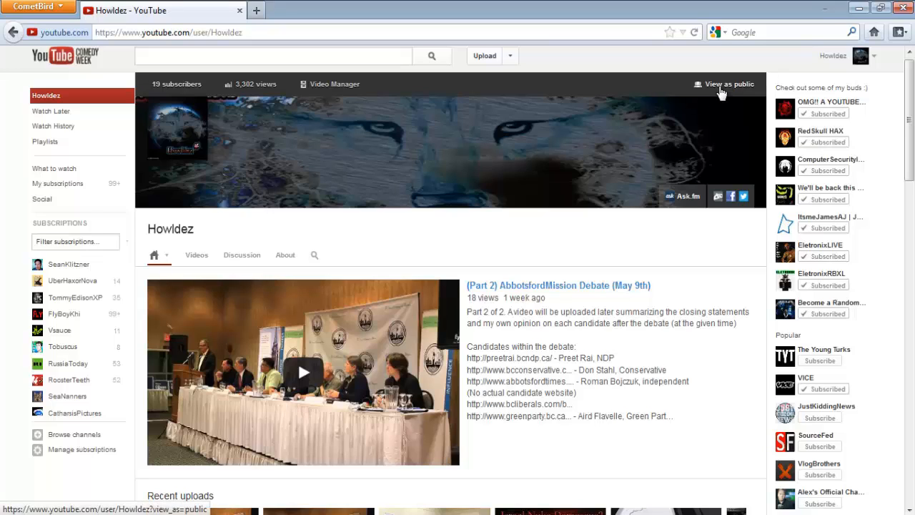
# Switch to 'View as public' and scroll through the recent uploads, popular uploads and Bejeweled 3 sections
pyautogui.click(725, 84)
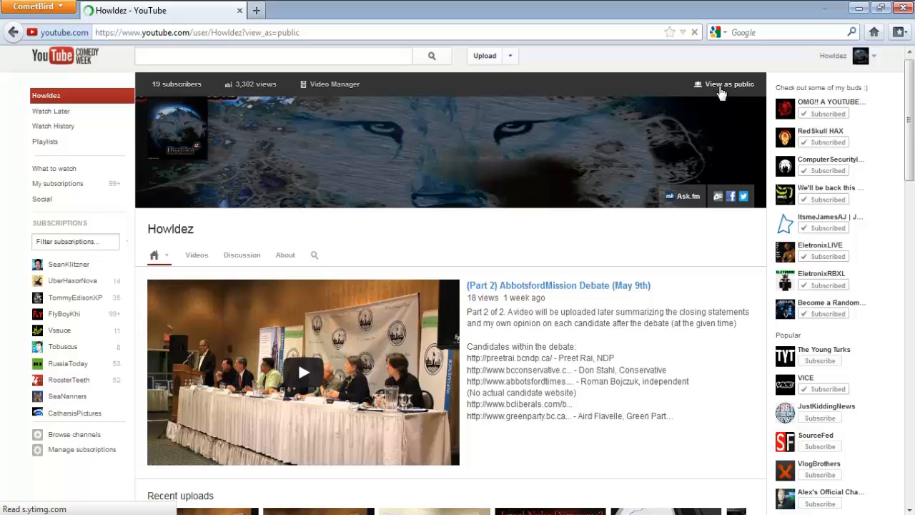
pyautogui.click(723, 83)
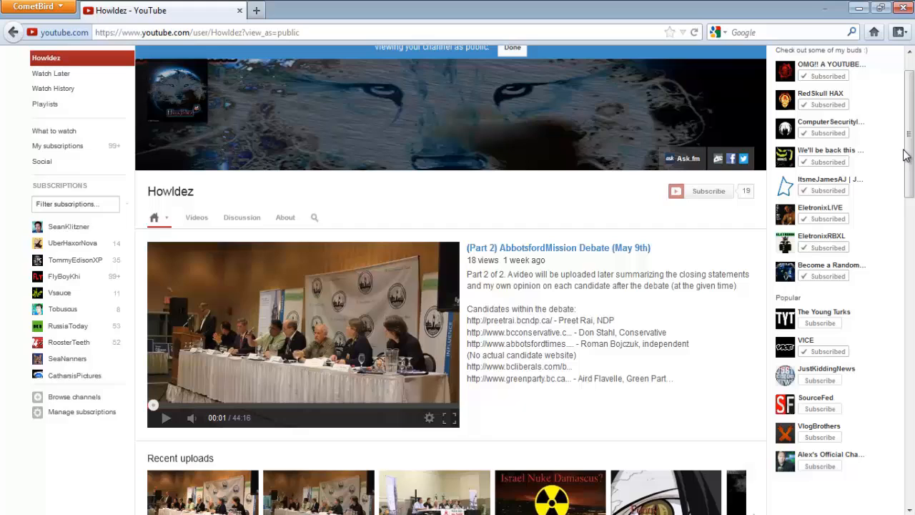
pyautogui.scroll(-3)
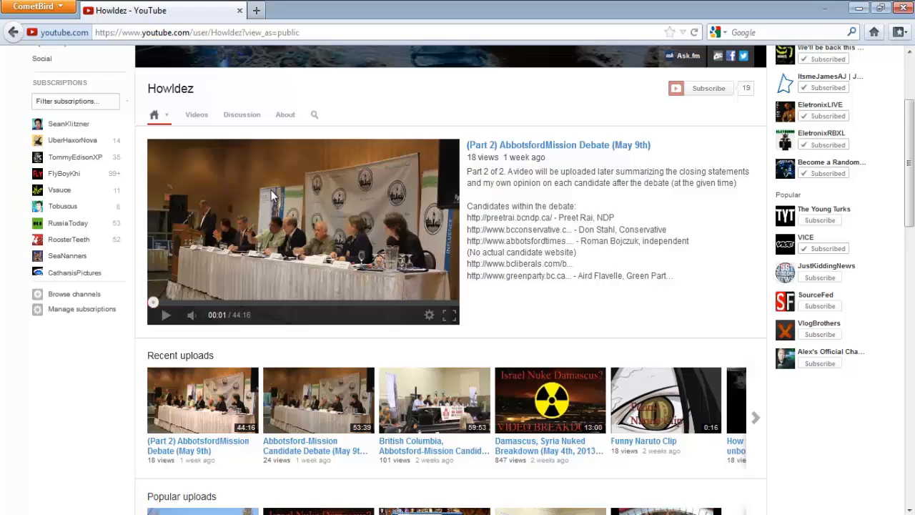
pyautogui.moveTo(503, 172)
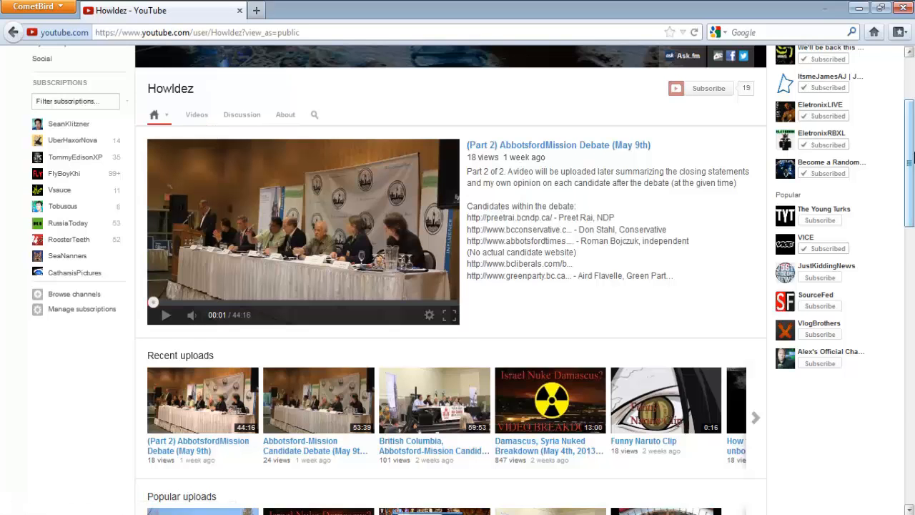
pyautogui.scroll(-3)
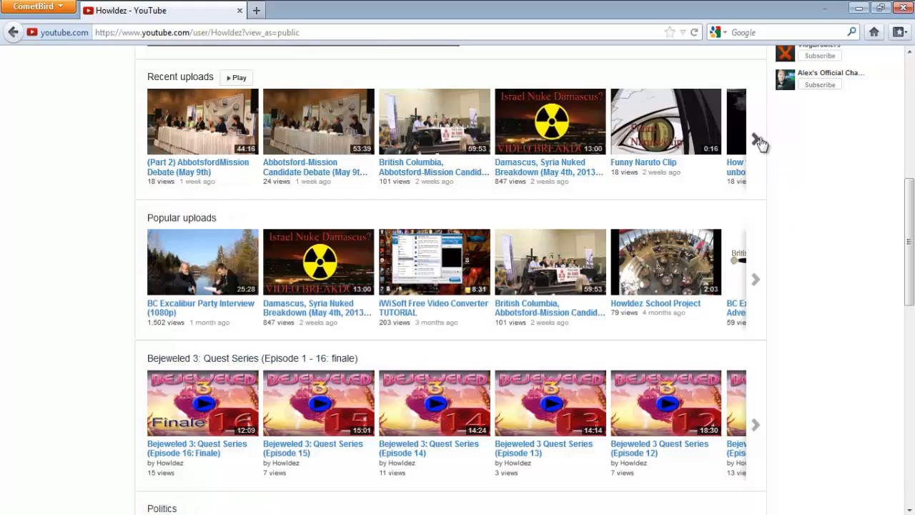
pyautogui.click(755, 137)
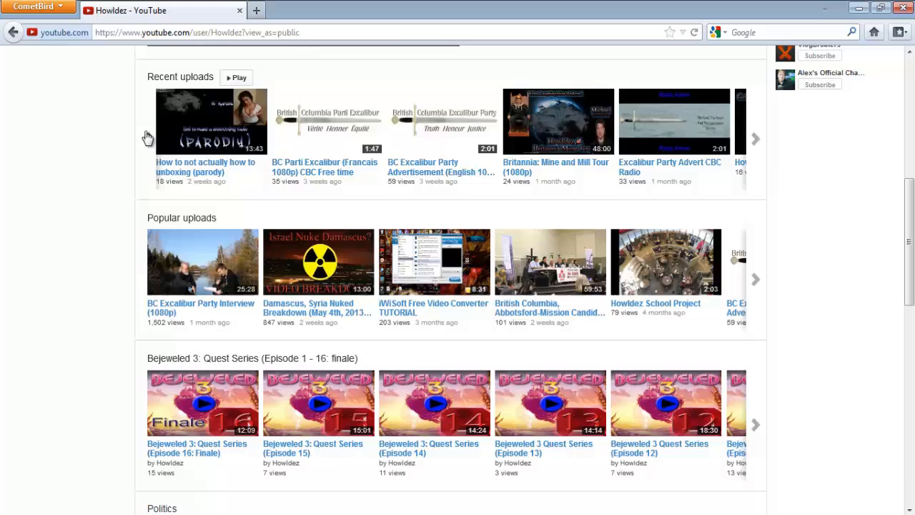
pyautogui.click(755, 138)
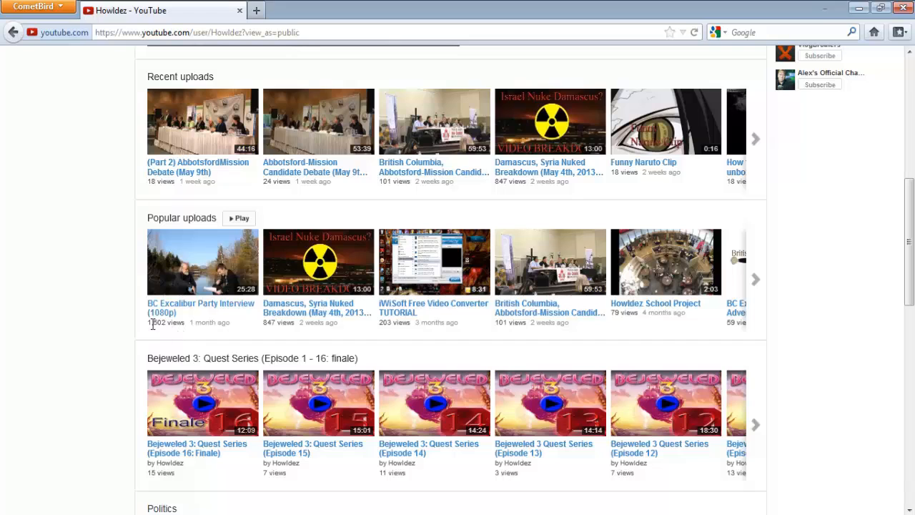
pyautogui.moveTo(198, 318)
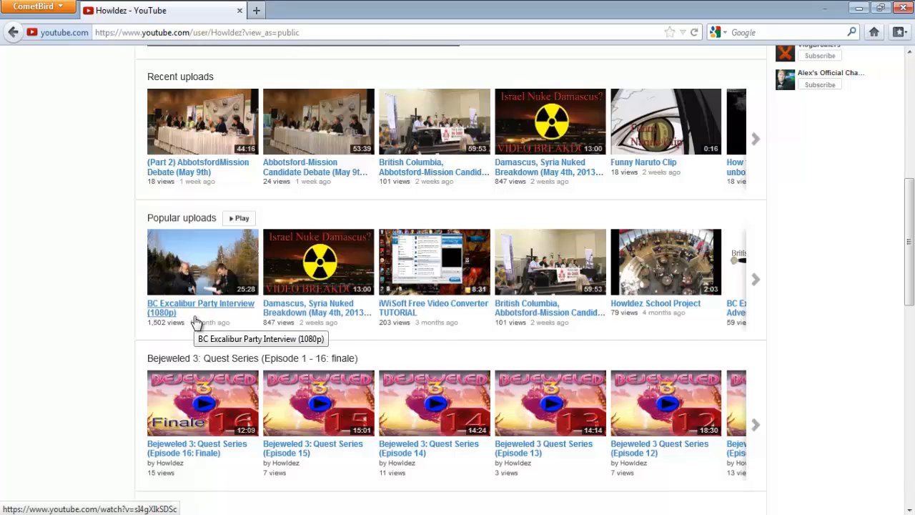
pyautogui.scroll(-3)
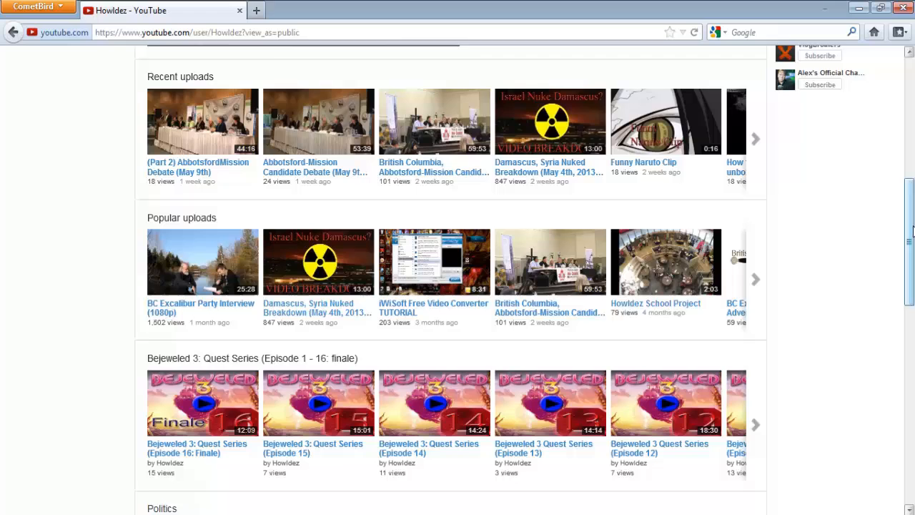
pyautogui.scroll(-3)
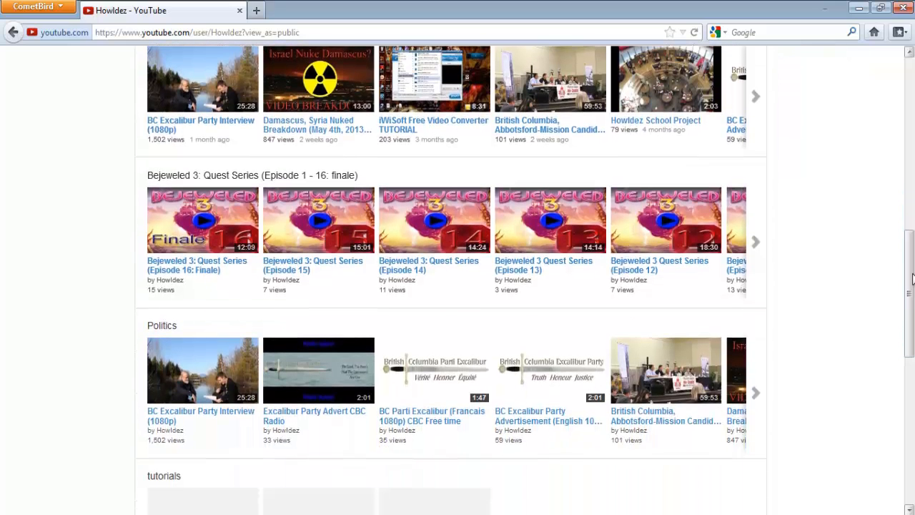
pyautogui.moveTo(189, 244)
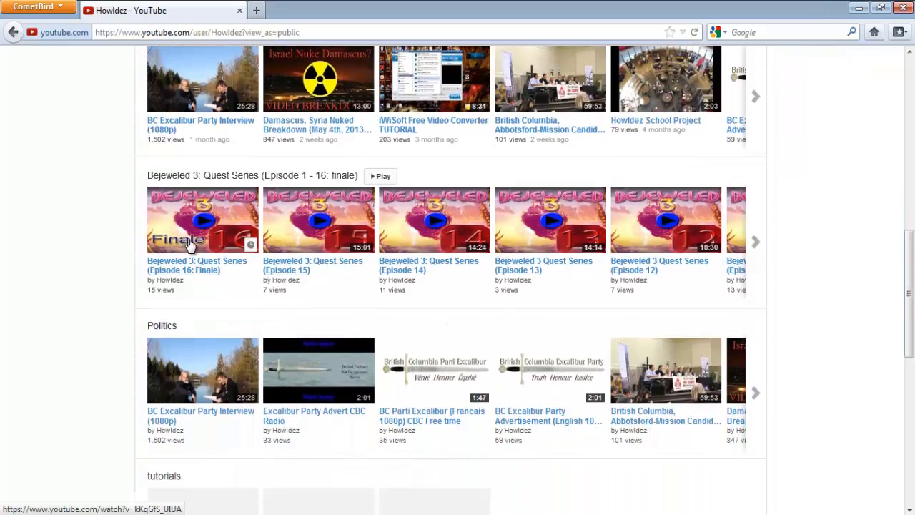
pyautogui.moveTo(458, 288)
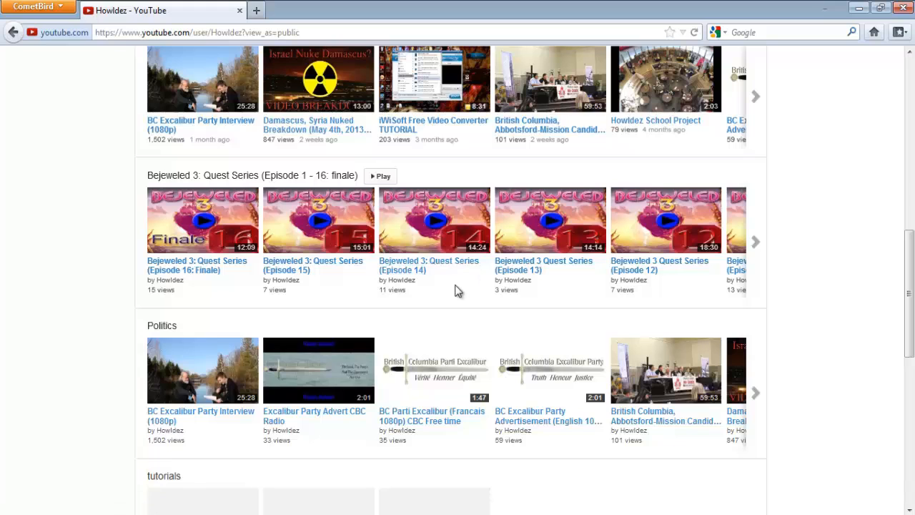
pyautogui.scroll(-3)
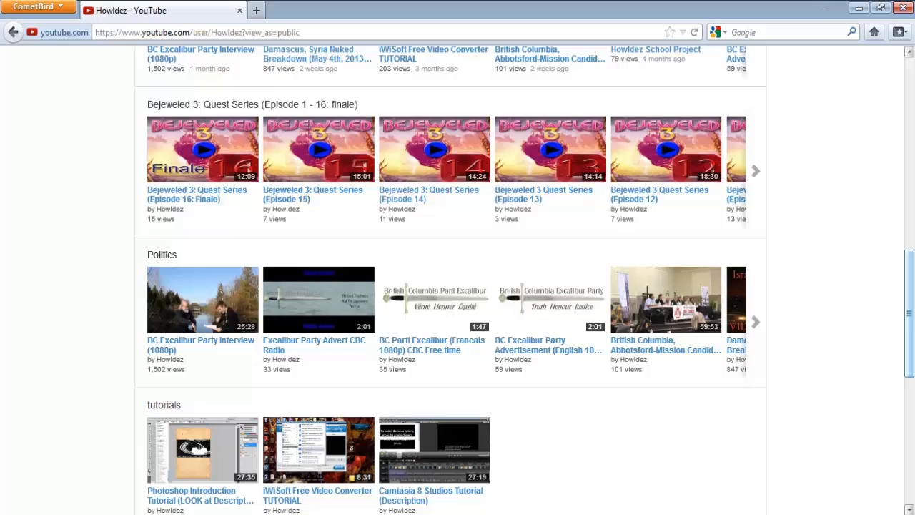
pyautogui.scroll(-3)
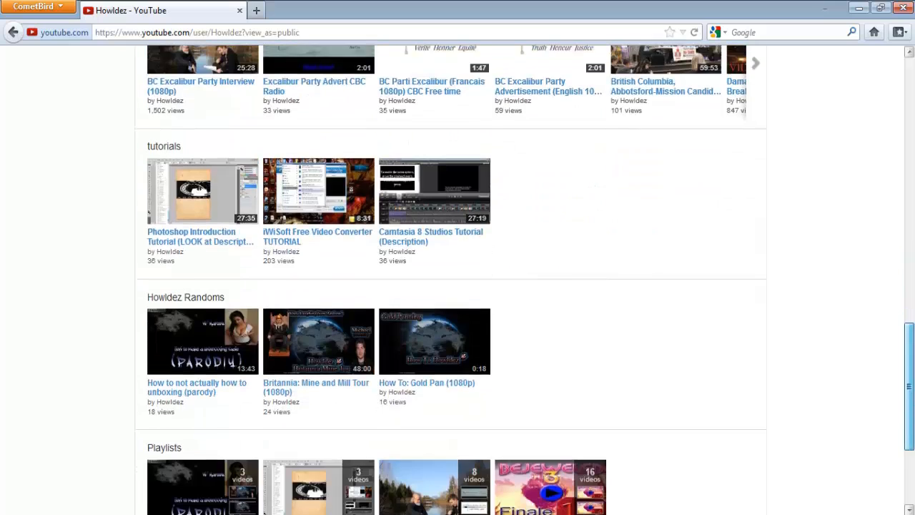
pyautogui.scroll(3)
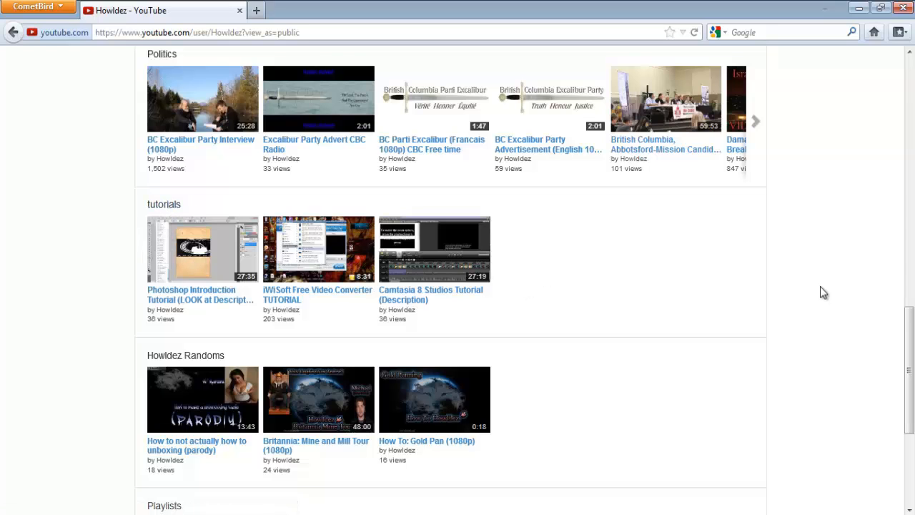
pyautogui.scroll(-3)
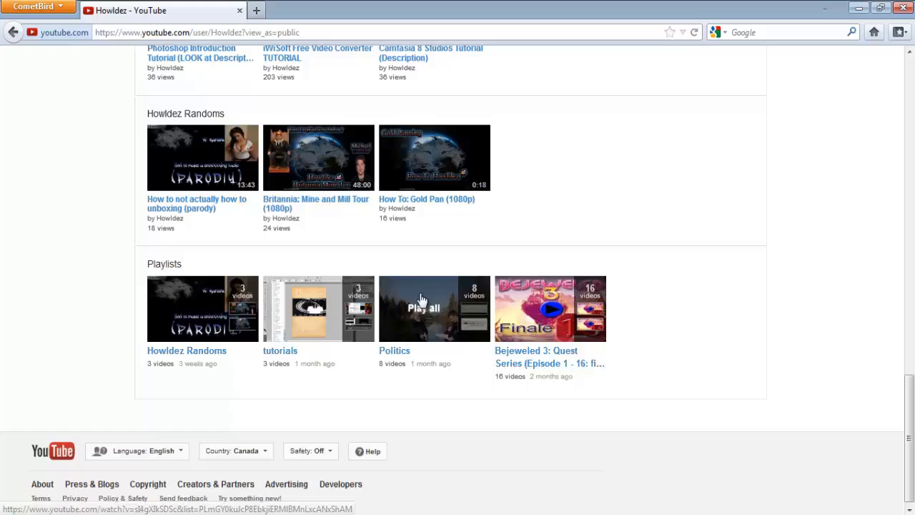
pyautogui.moveTo(332, 262)
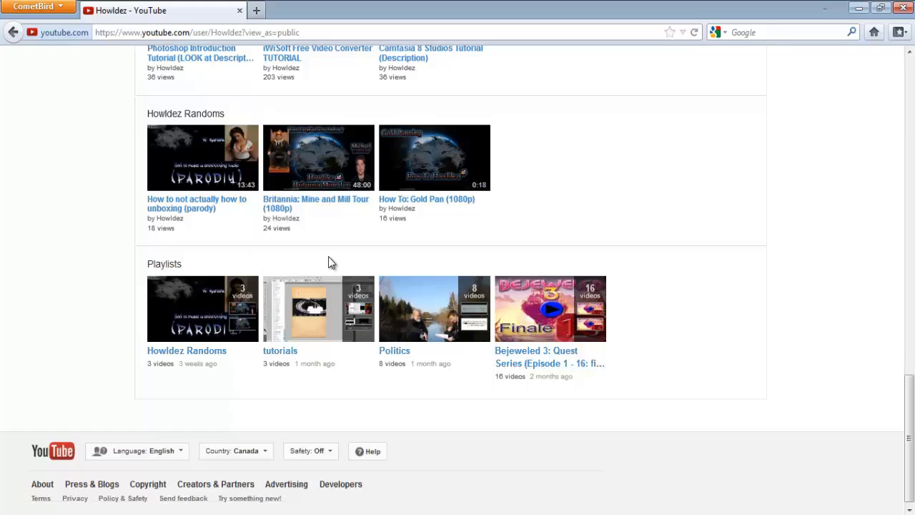
pyautogui.scroll(-3)
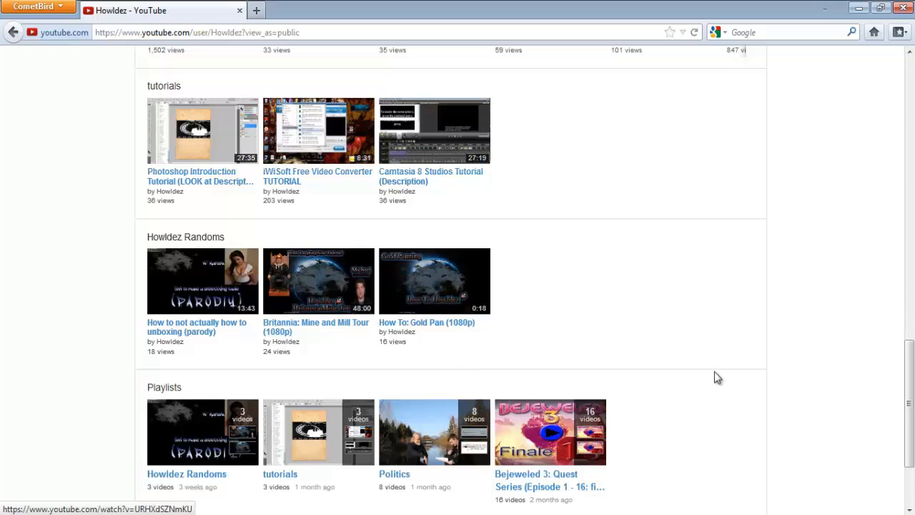
pyautogui.scroll(-3)
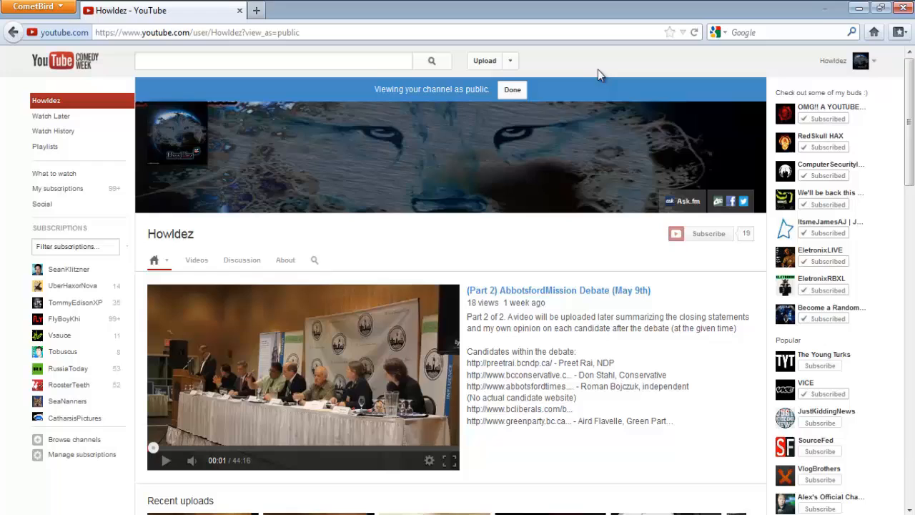
# Leave public view with Done and bring up the banner's pencil editing menu
pyautogui.click(512, 89)
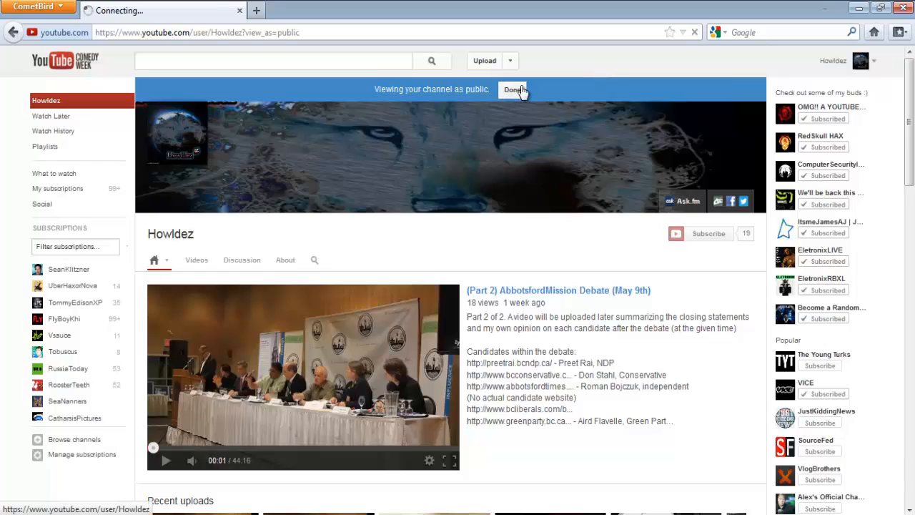
pyautogui.click(513, 89)
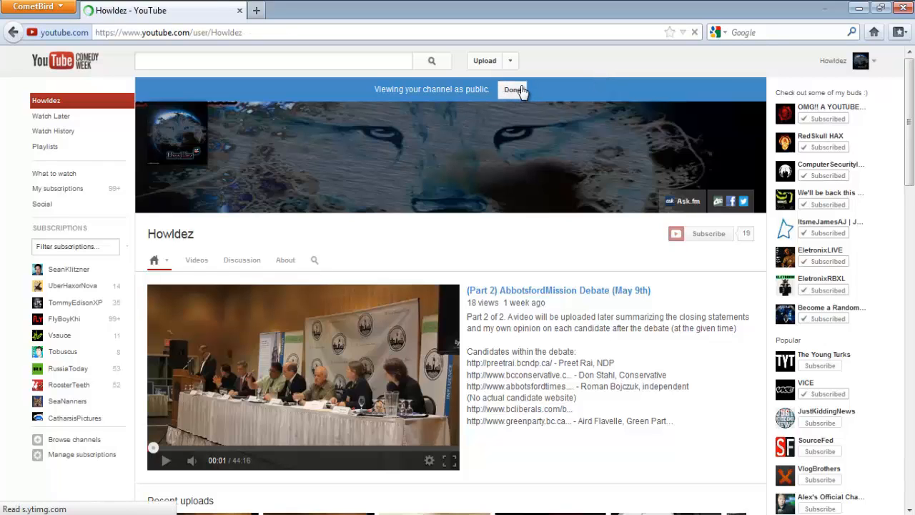
pyautogui.click(514, 88)
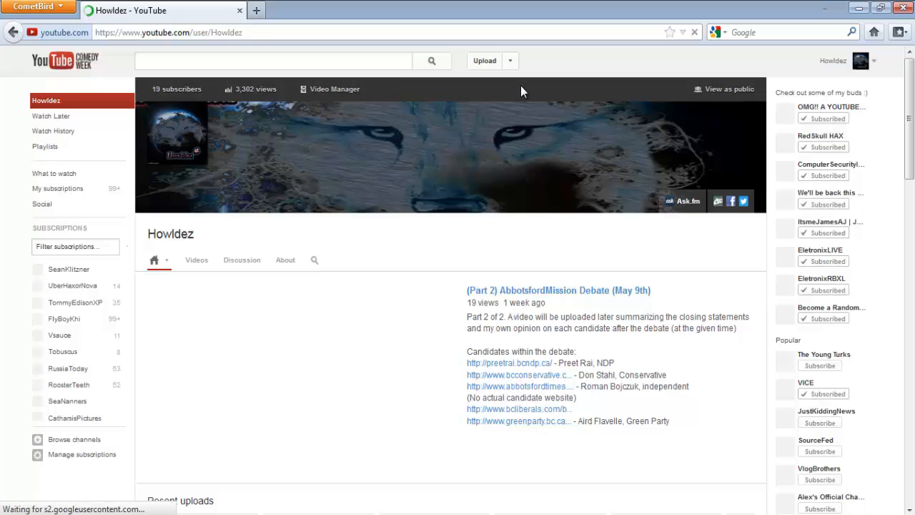
pyautogui.click(755, 118)
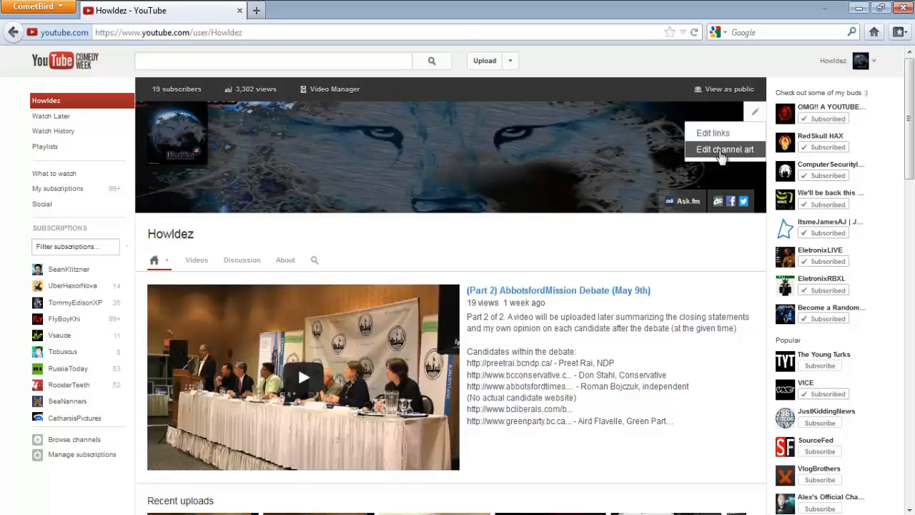
# In the Channel art dialog, browse Your photos and the stock Gallery, then return to Your photos
pyautogui.click(726, 149)
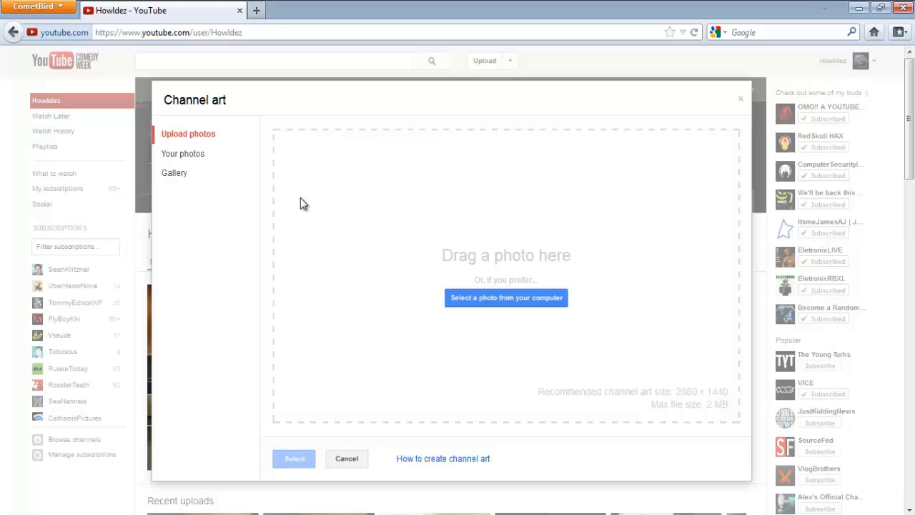
pyautogui.moveTo(183, 153)
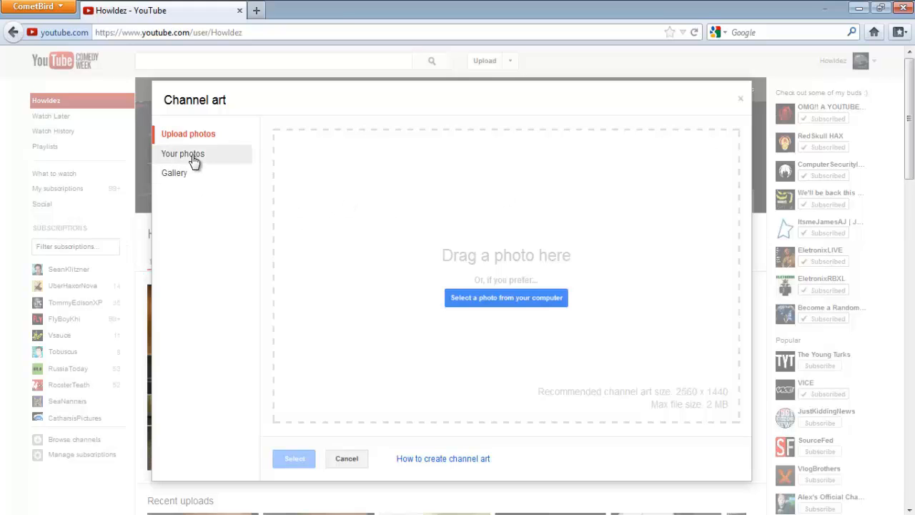
pyautogui.click(183, 153)
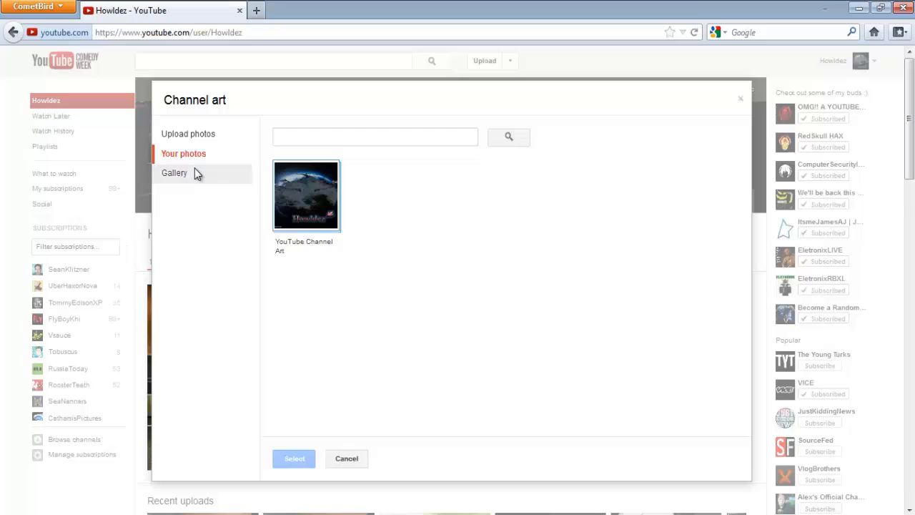
pyautogui.click(174, 173)
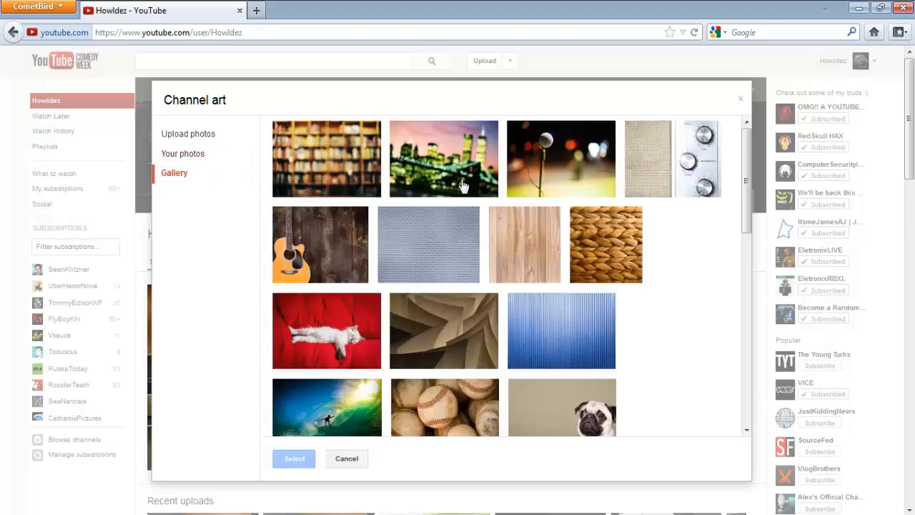
pyautogui.scroll(-3)
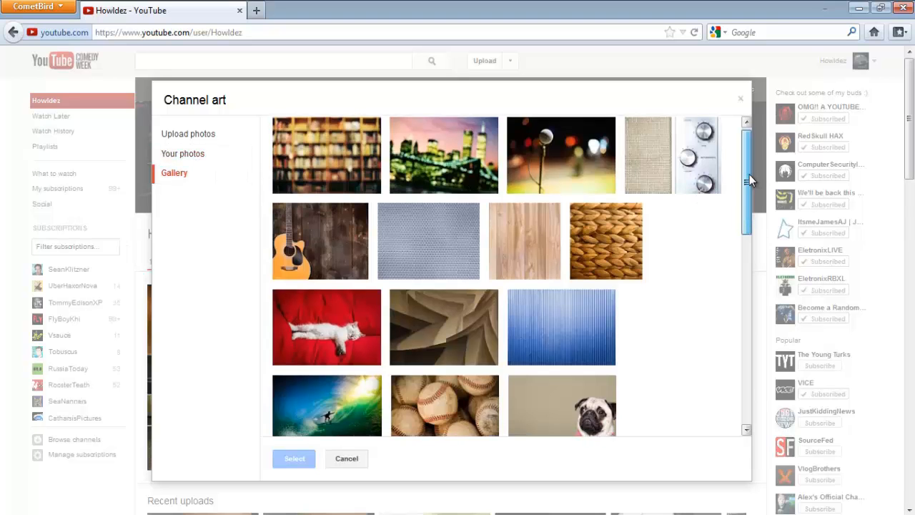
pyautogui.scroll(-3)
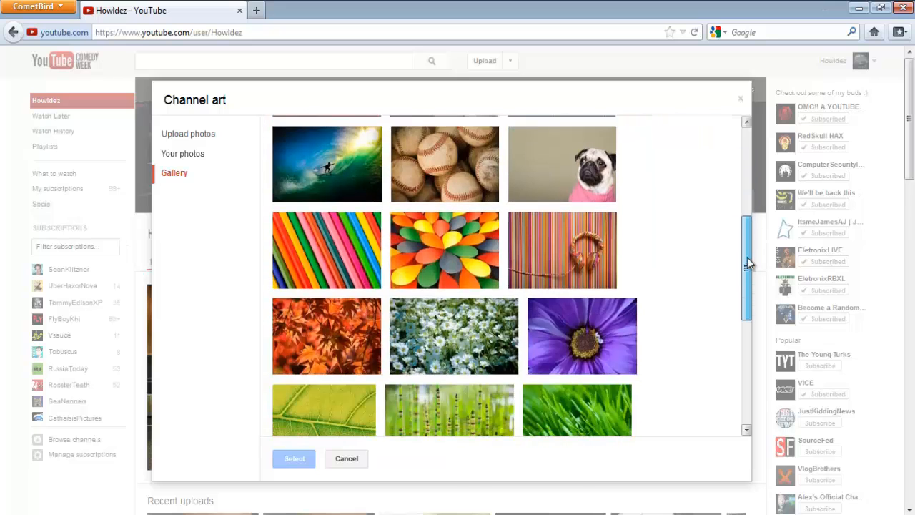
pyautogui.scroll(-3)
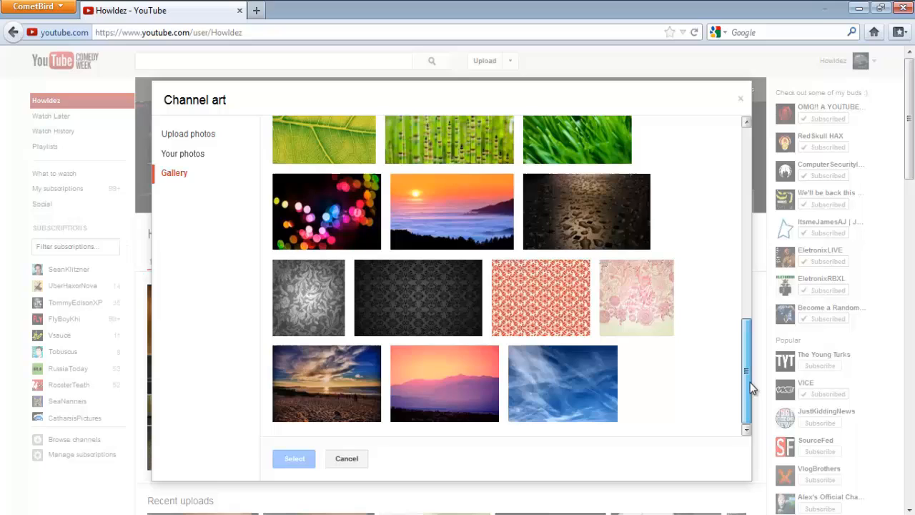
pyautogui.scroll(-3)
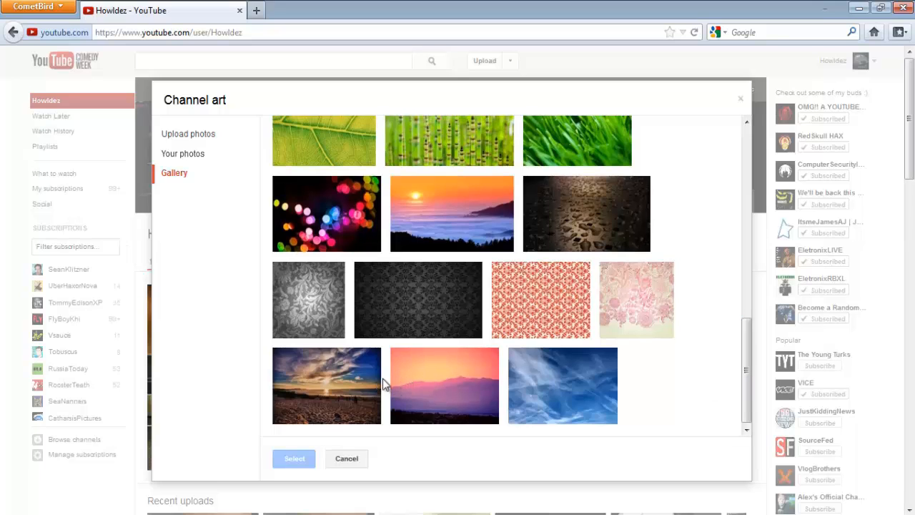
pyautogui.moveTo(743, 357)
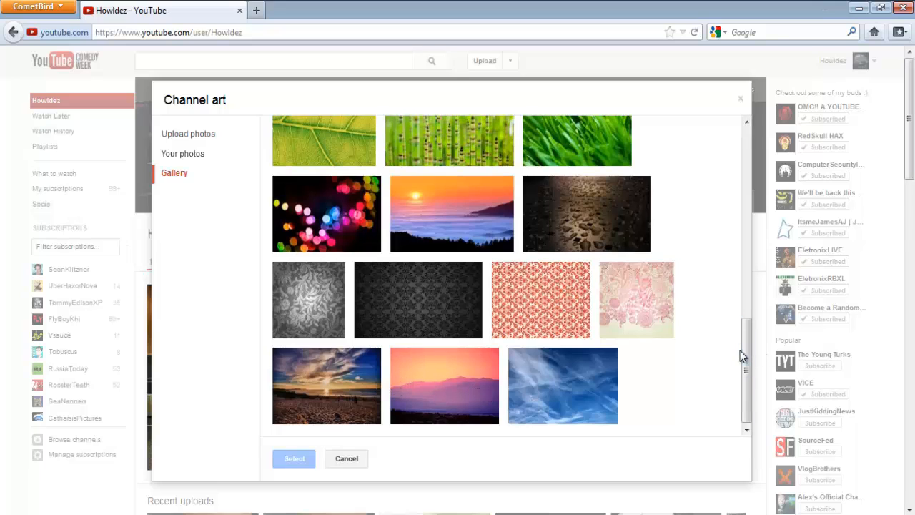
pyautogui.scroll(-3)
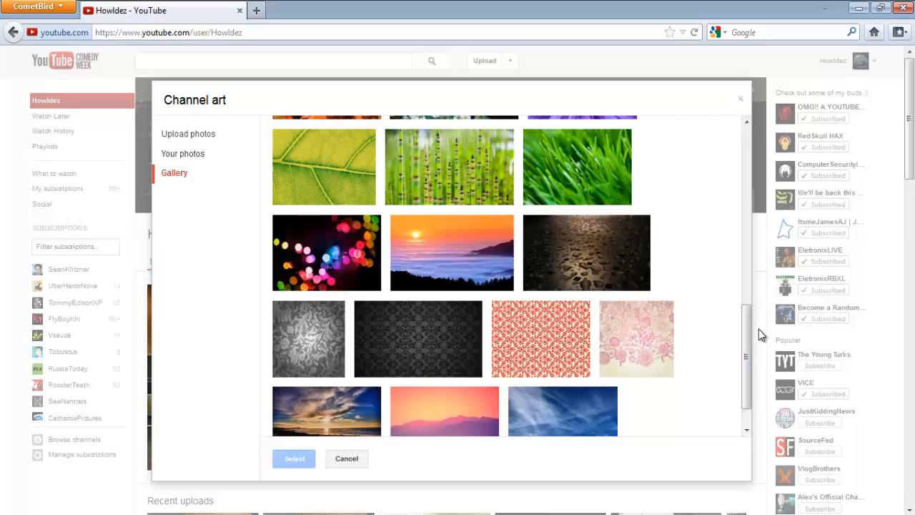
pyautogui.scroll(-3)
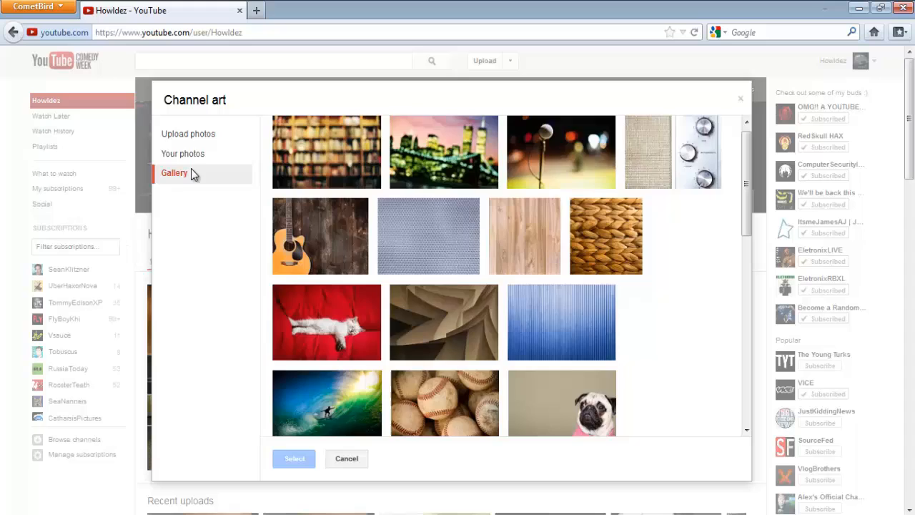
pyautogui.click(183, 153)
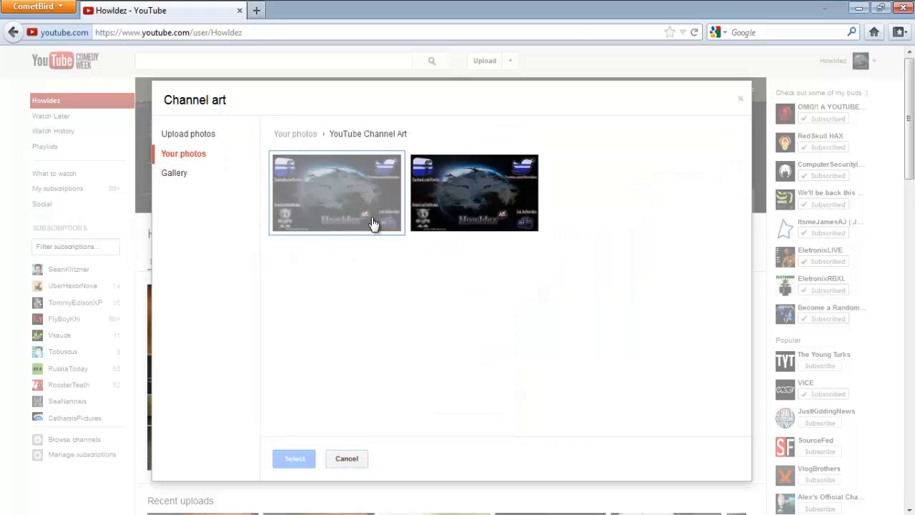
# Choose the first image in the YouTube Channel Art album to preview it on desktop, TV and mobile
pyautogui.click(336, 193)
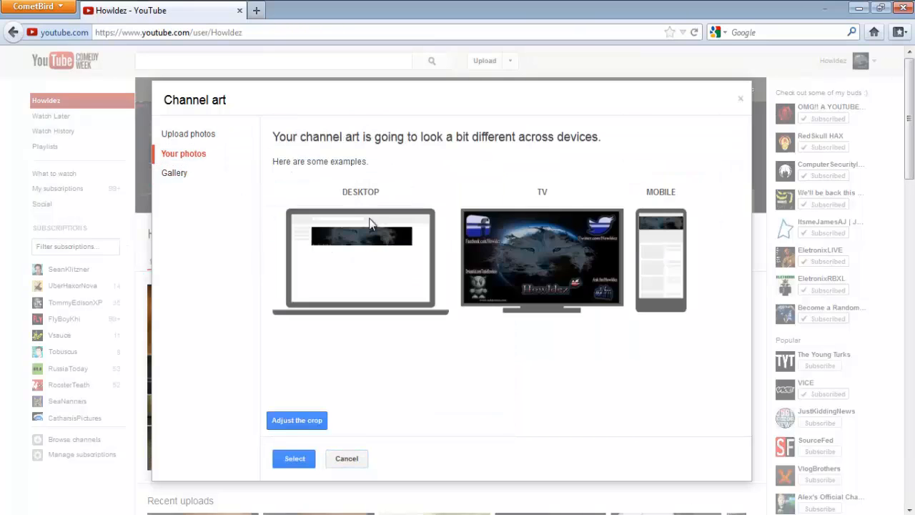
pyautogui.moveTo(491, 252)
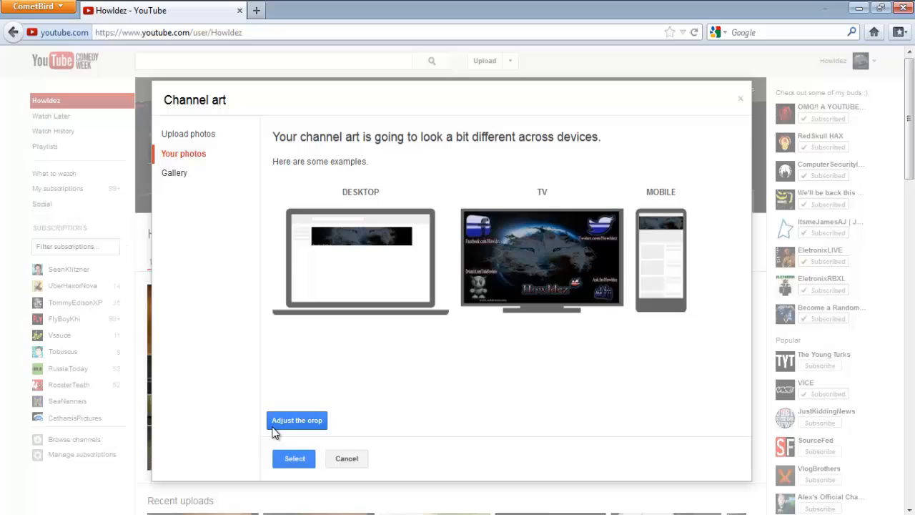
pyautogui.moveTo(388, 277)
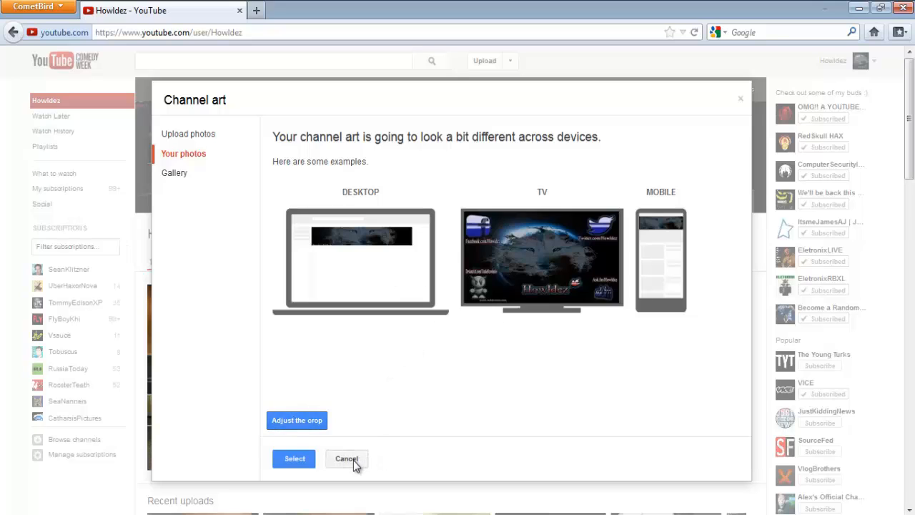
pyautogui.moveTo(360, 269)
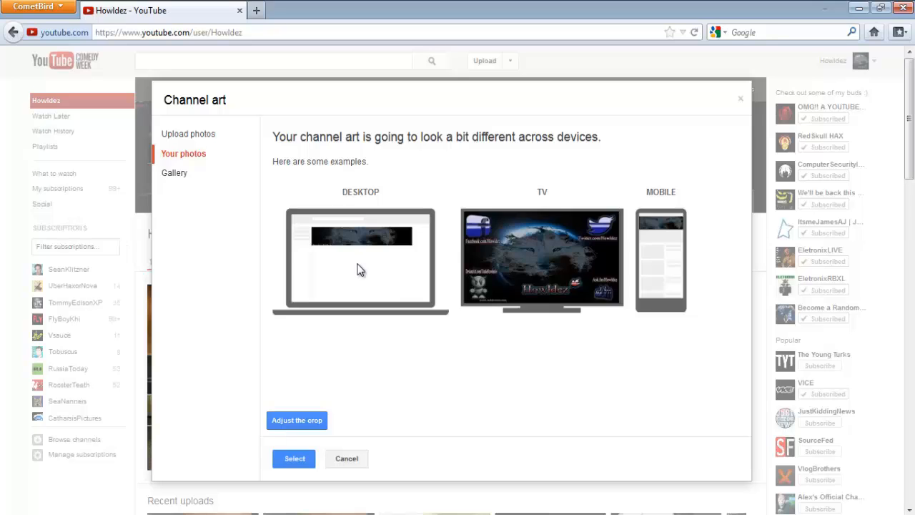
pyautogui.moveTo(380, 358)
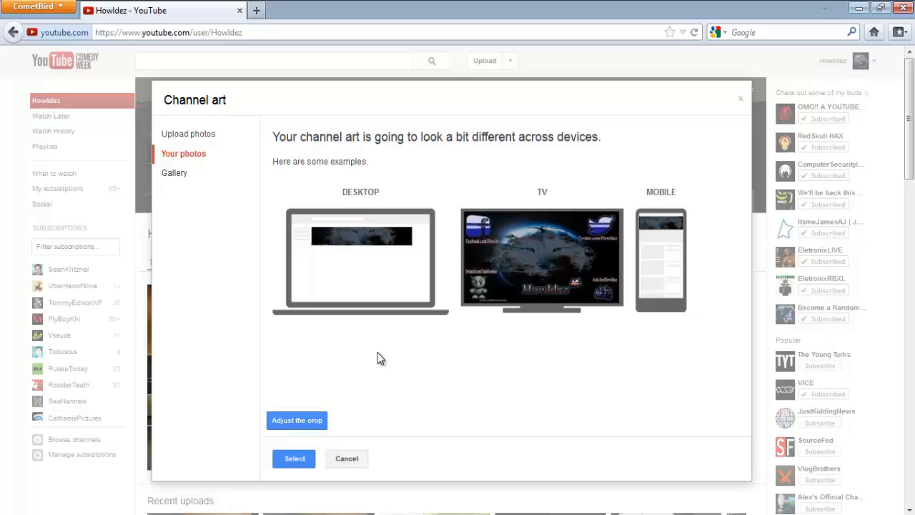
pyautogui.moveTo(526, 157)
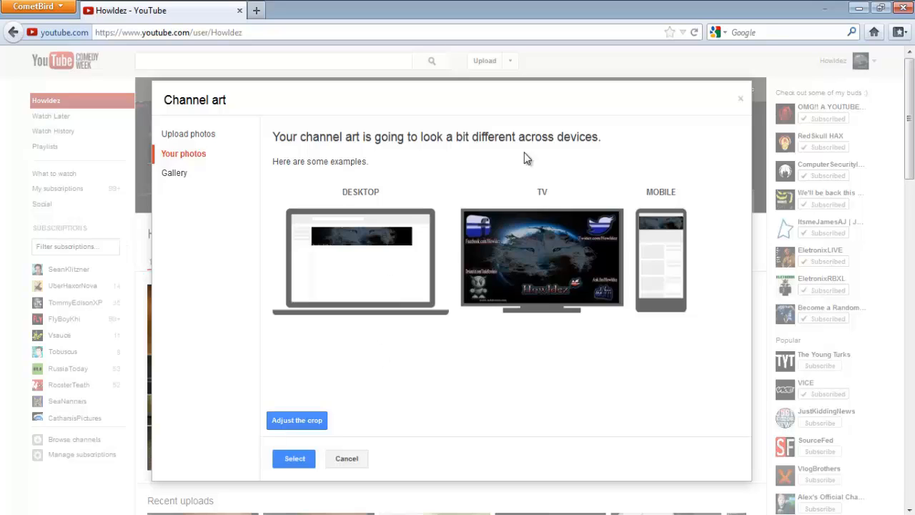
pyautogui.moveTo(277, 273)
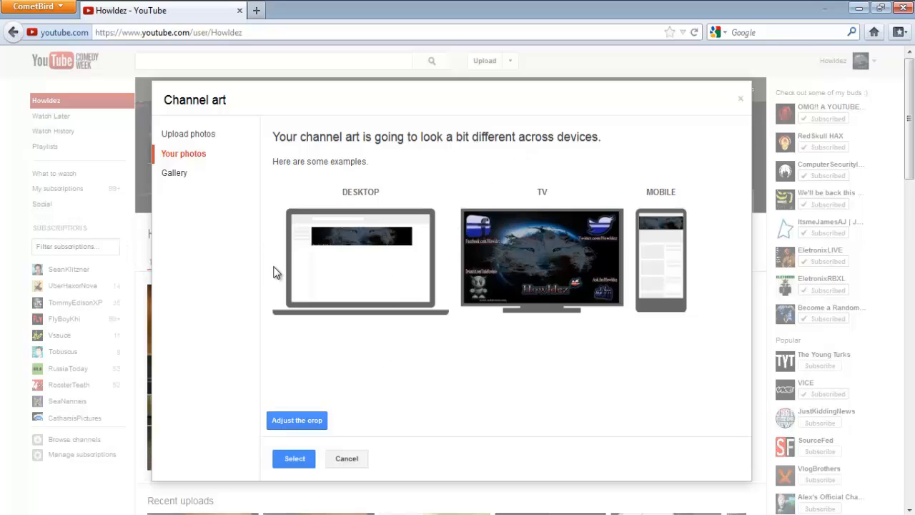
pyautogui.moveTo(346, 457)
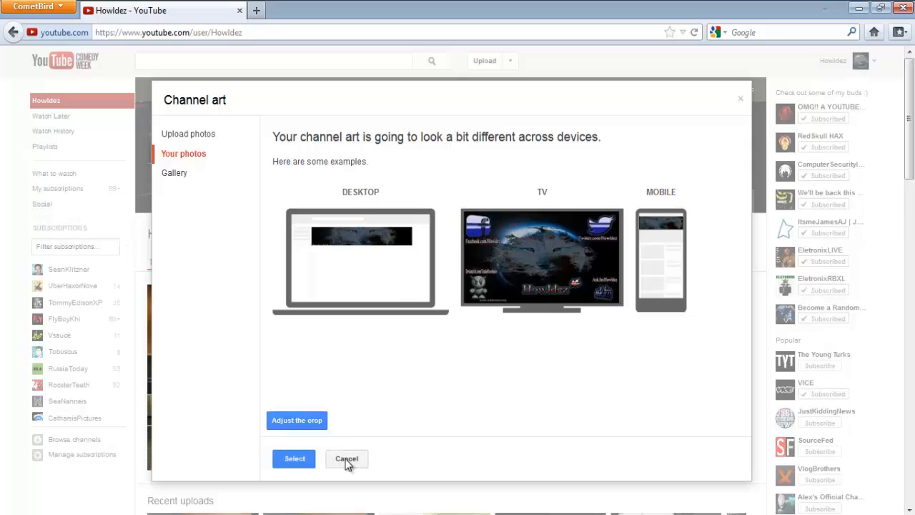
# Cancel the Channel art dialog and look over the channel page with its unchanged wolf banner
pyautogui.click(346, 457)
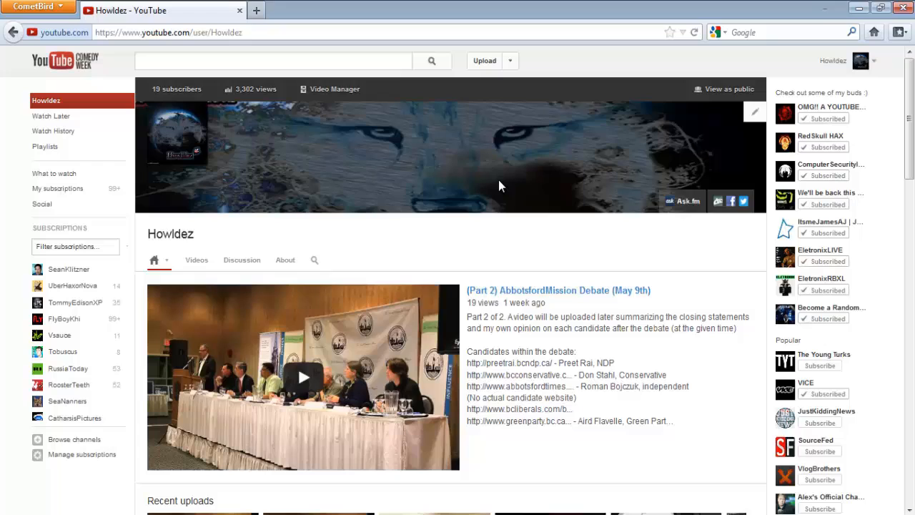
pyautogui.moveTo(312, 169)
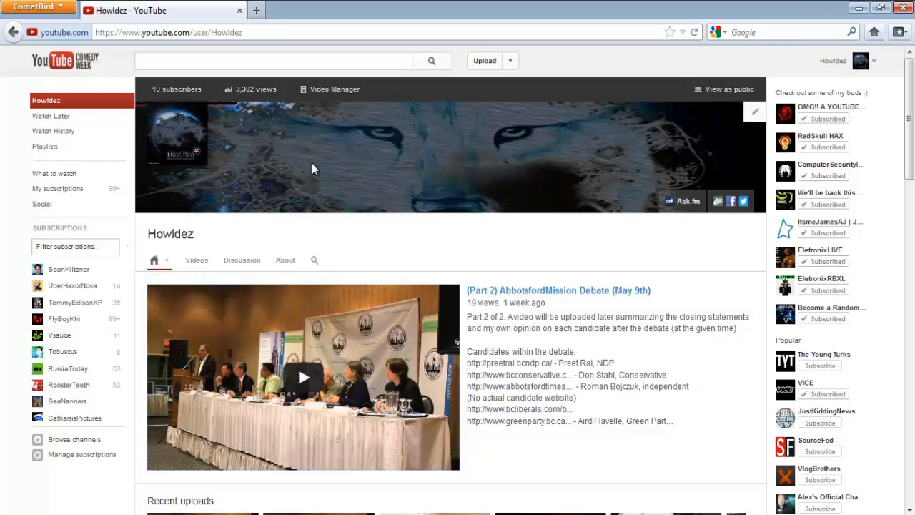
pyautogui.moveTo(412, 175)
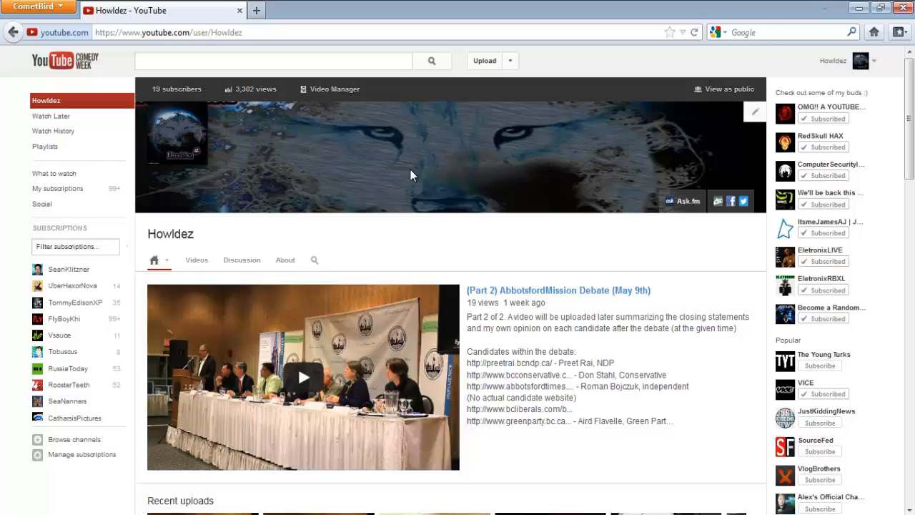
pyautogui.moveTo(452, 92)
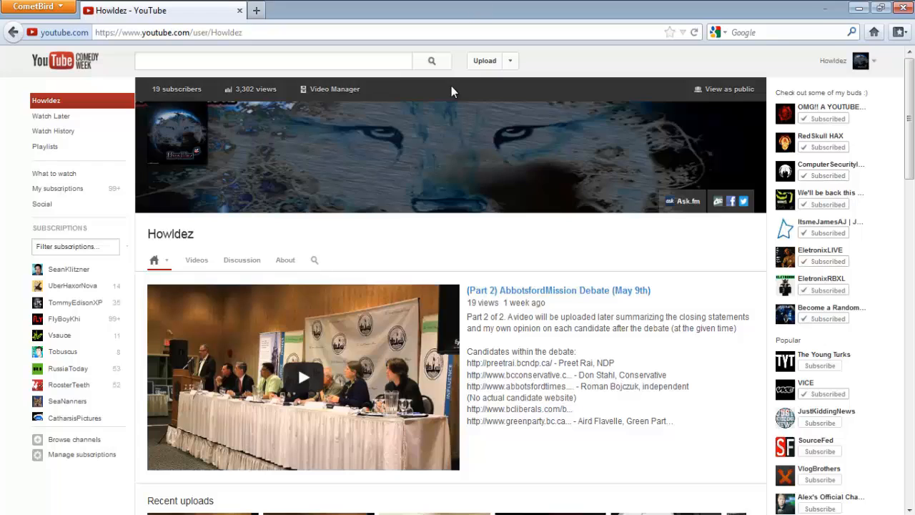
pyautogui.moveTo(221, 85)
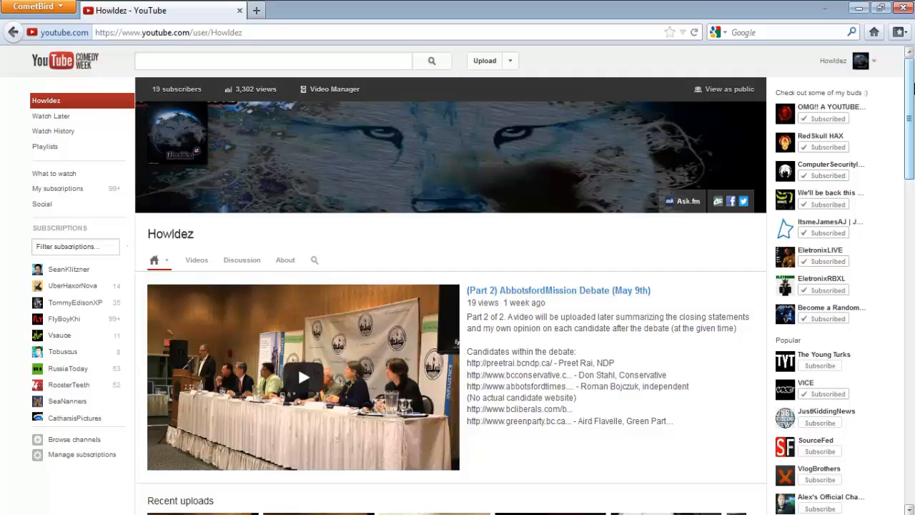
pyautogui.scroll(-3)
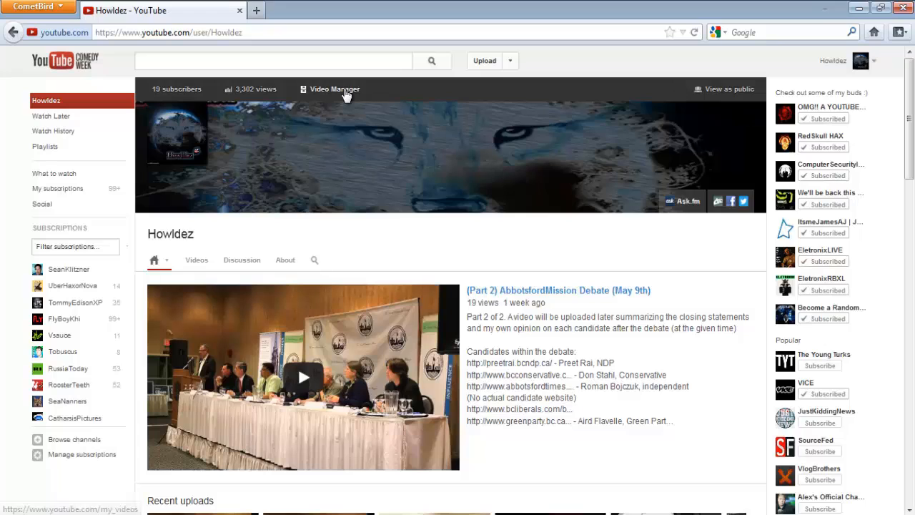
pyautogui.moveTo(755, 112)
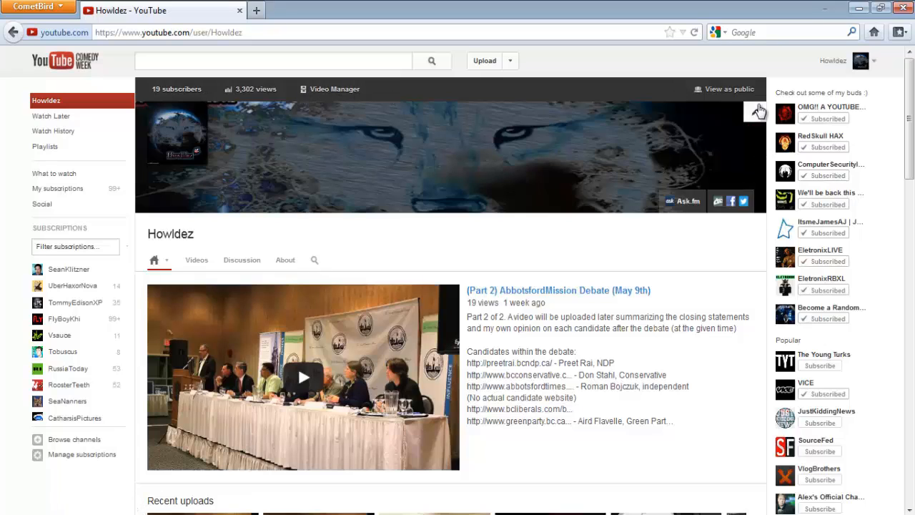
pyautogui.click(754, 112)
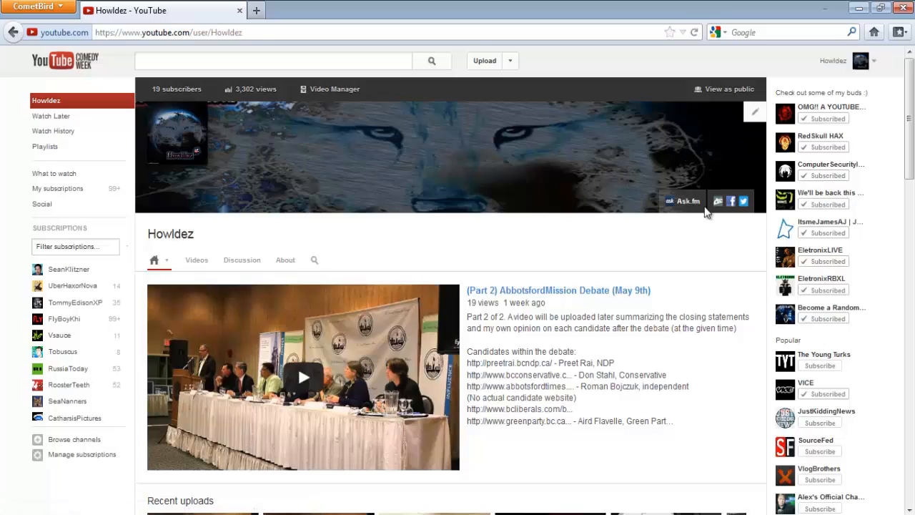
pyautogui.moveTo(685, 201)
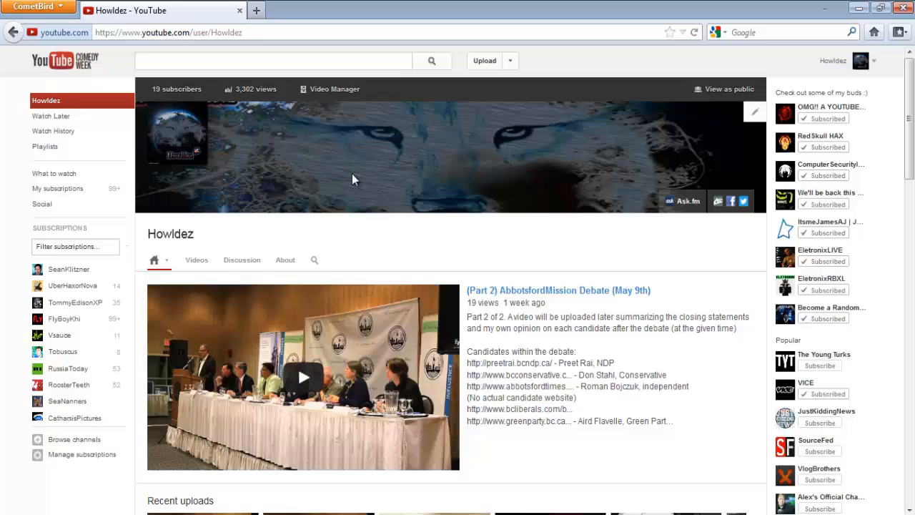
pyautogui.scroll(-3)
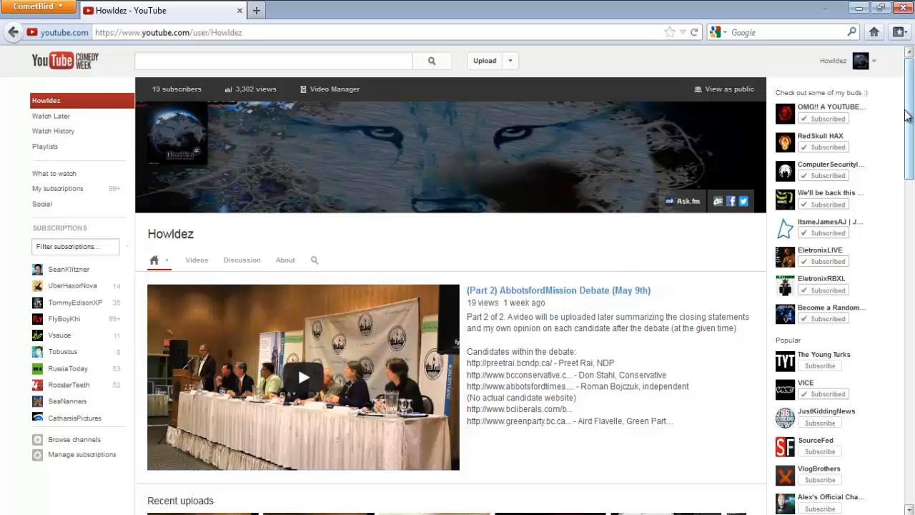
pyautogui.scroll(-3)
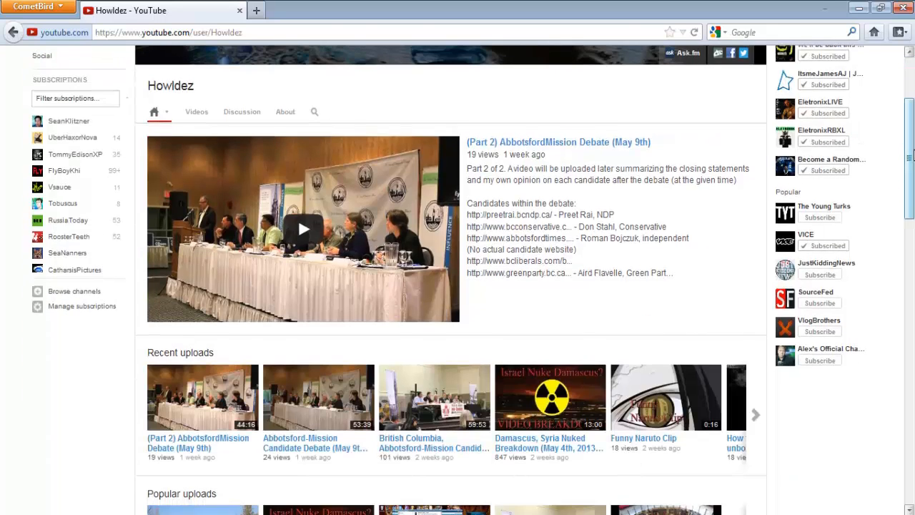
pyautogui.scroll(-3)
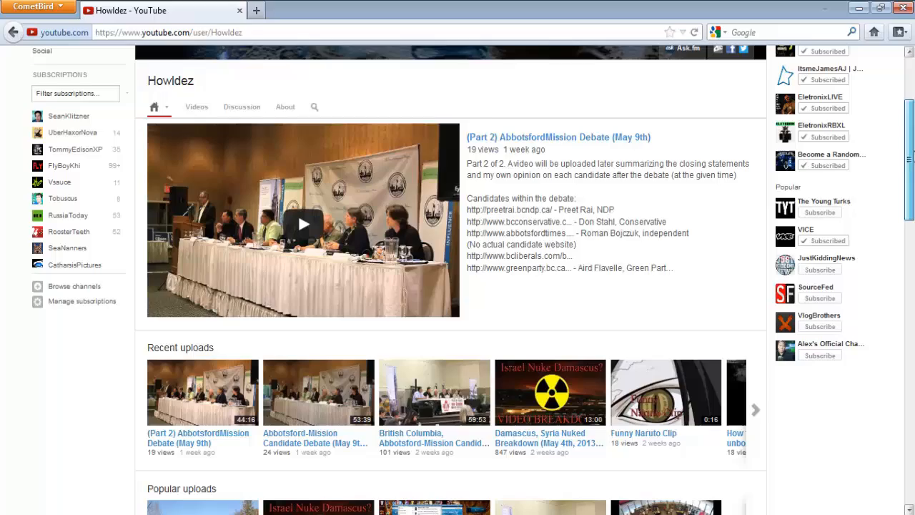
pyautogui.scroll(-3)
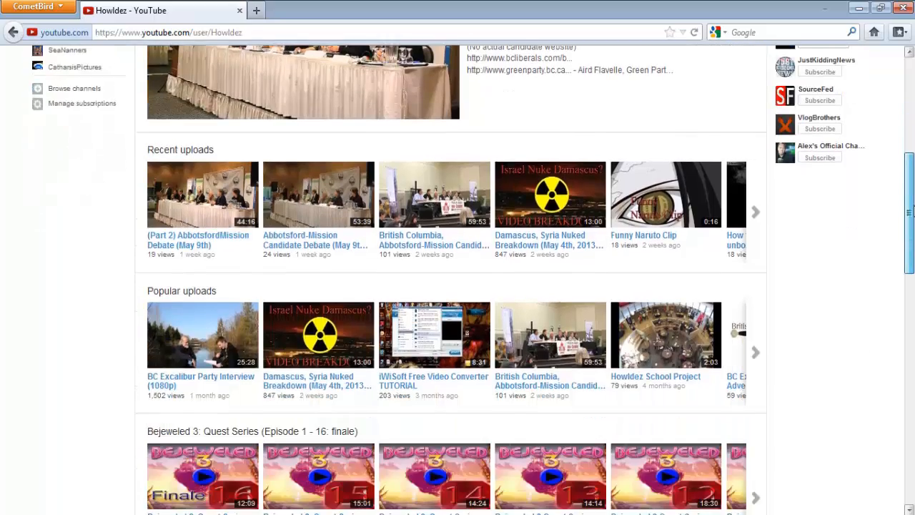
pyautogui.scroll(-3)
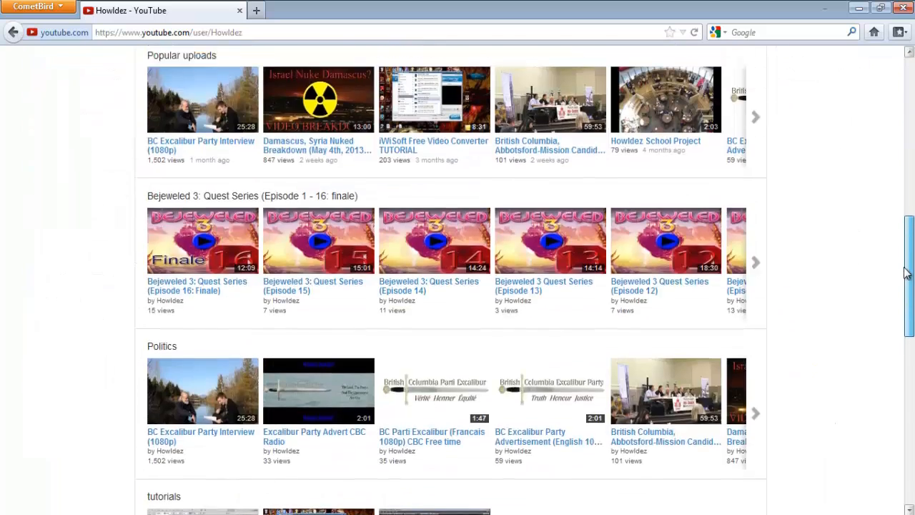
pyautogui.scroll(-3)
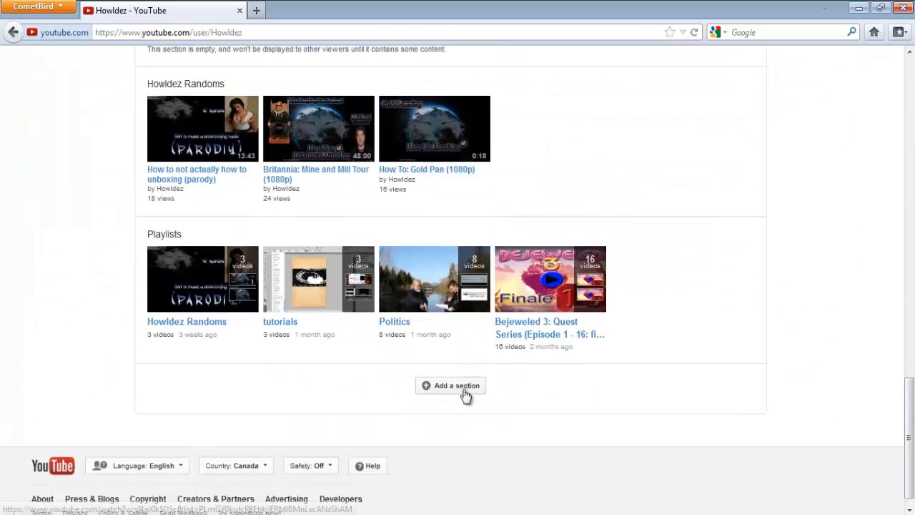
pyautogui.click(450, 385)
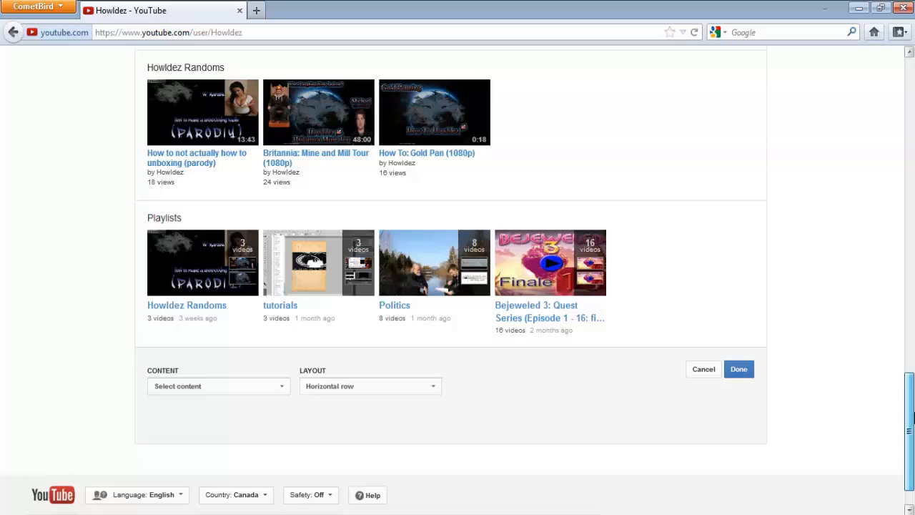
pyautogui.click(369, 380)
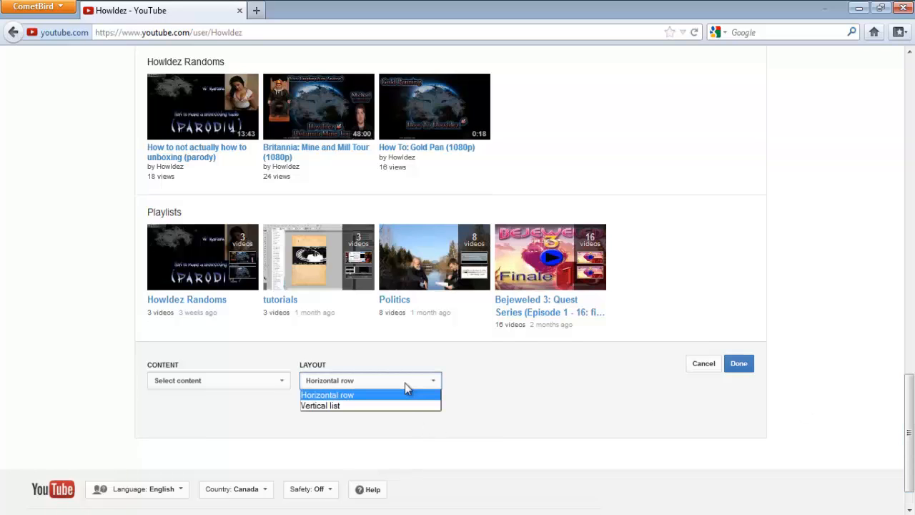
pyautogui.click(326, 395)
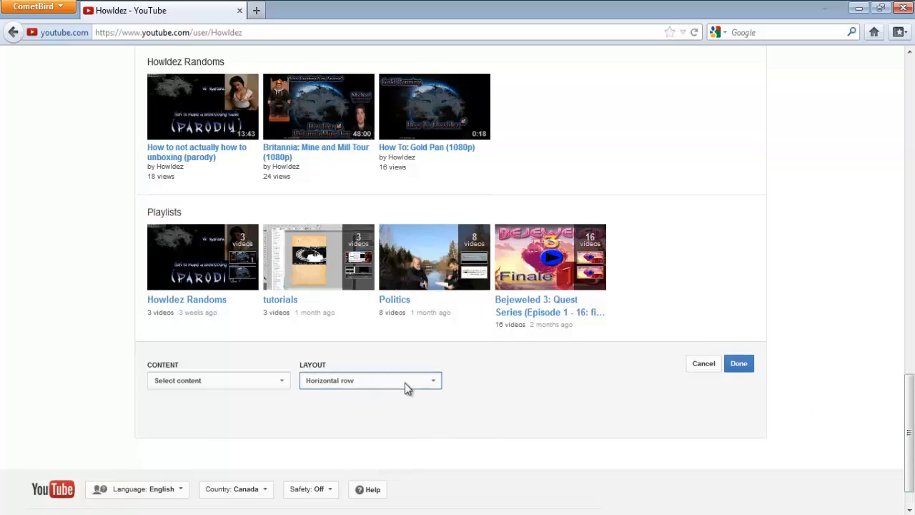
pyautogui.click(217, 380)
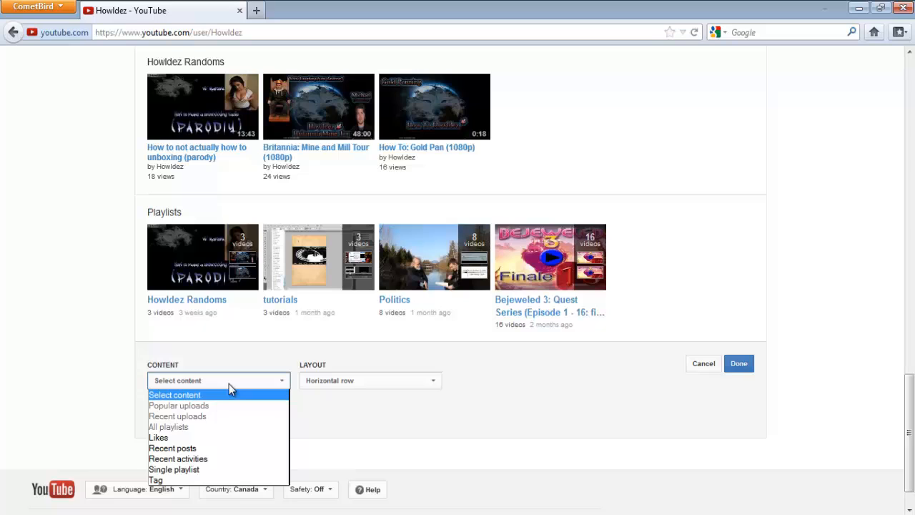
pyautogui.moveTo(203, 457)
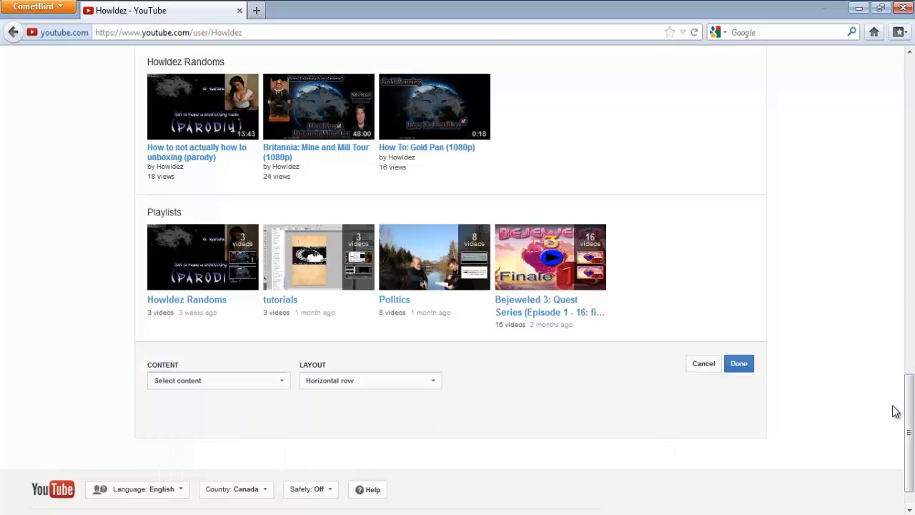
pyautogui.scroll(-3)
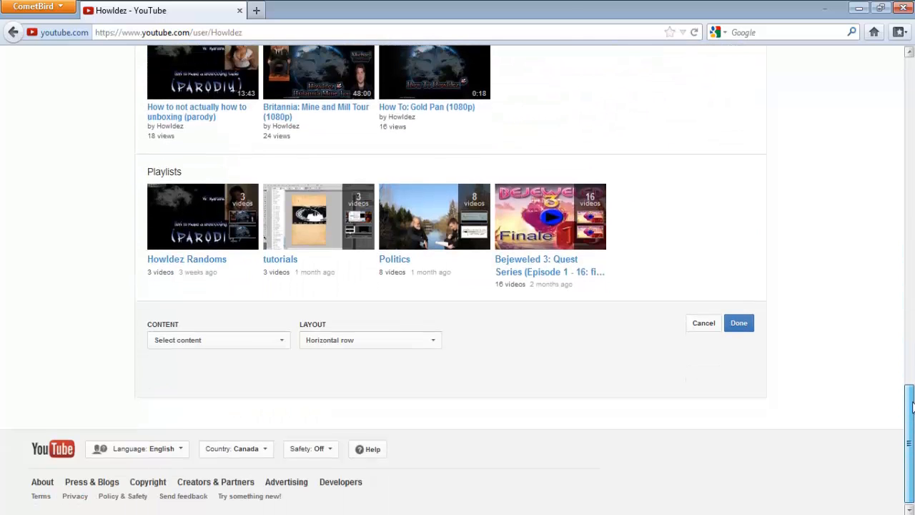
pyautogui.click(217, 340)
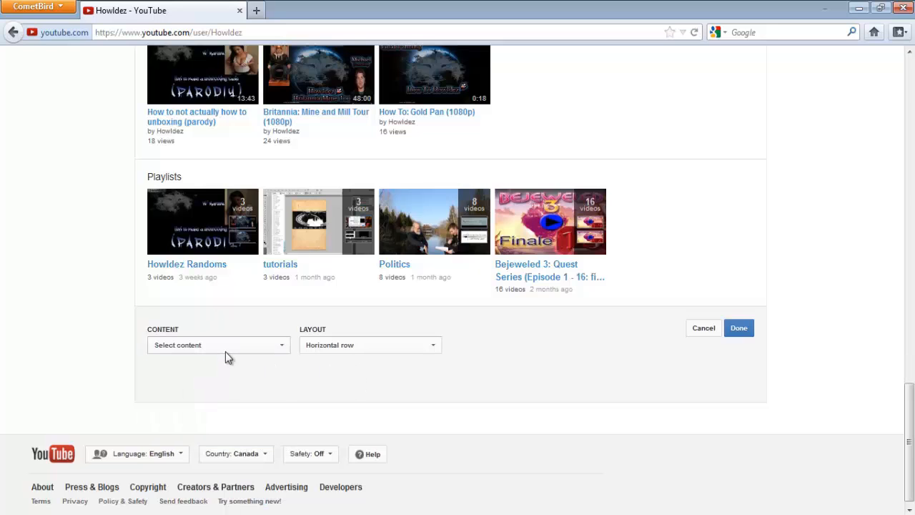
pyautogui.click(217, 345)
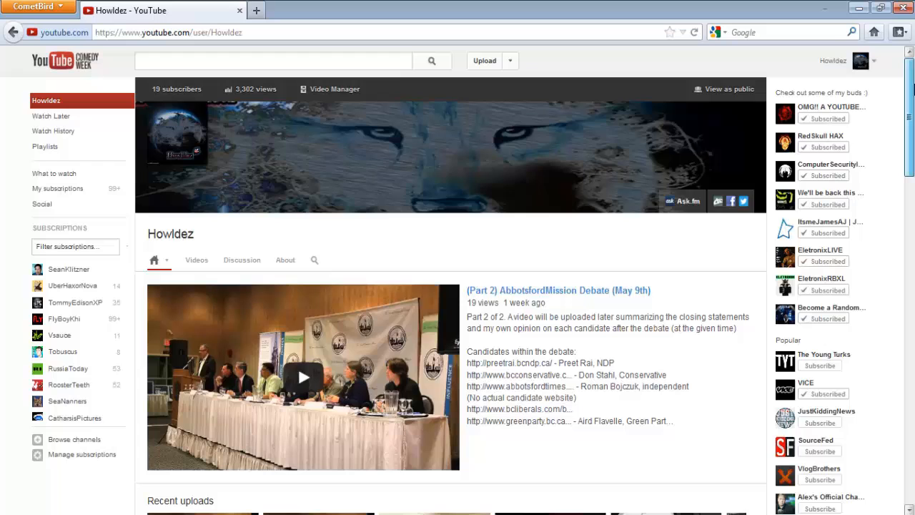
# Show the channel's Videos tab listing uploads by date, then head for the Discussion tab
pyautogui.click(198, 260)
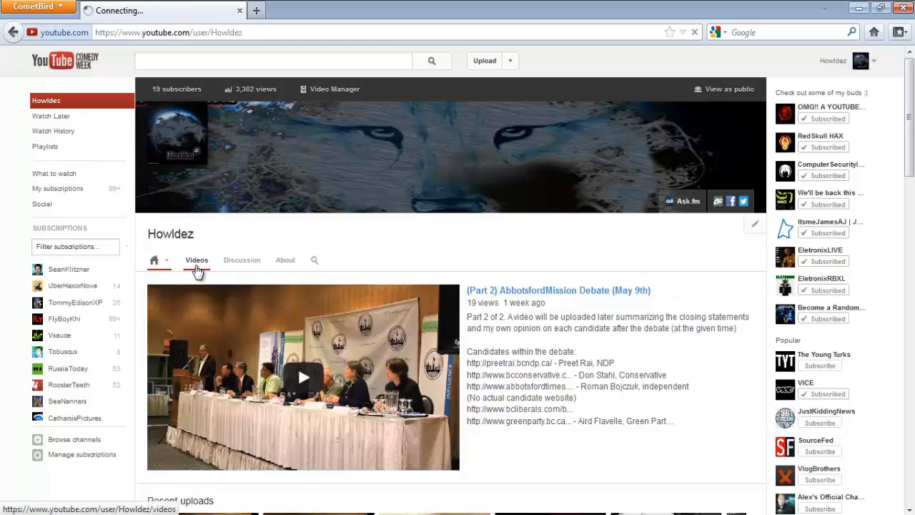
pyautogui.click(197, 260)
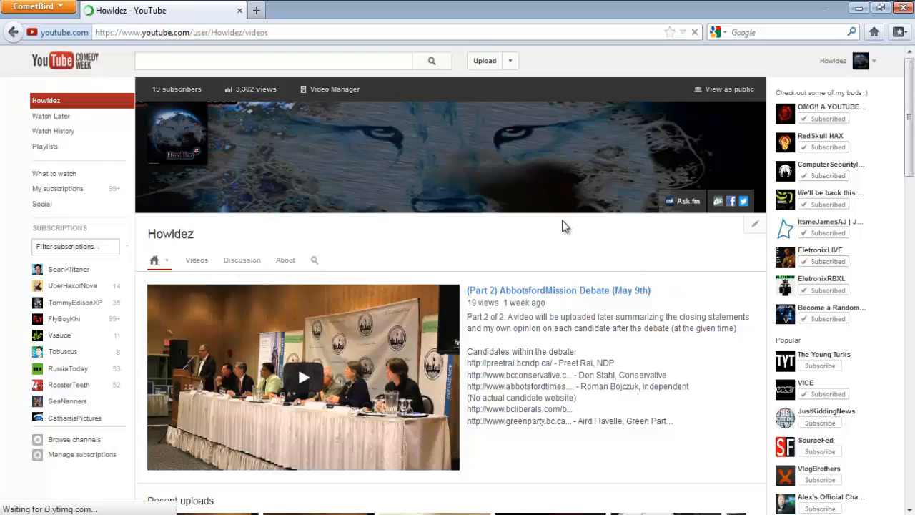
pyautogui.click(197, 260)
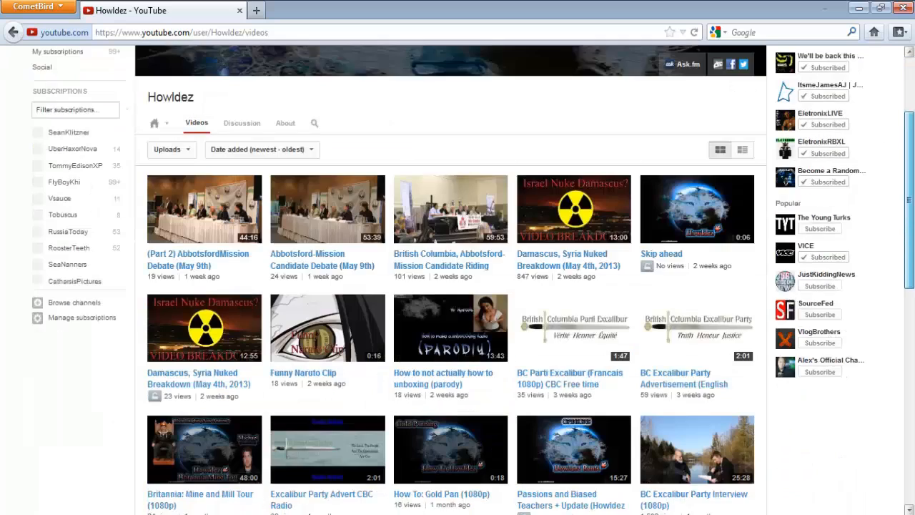
pyautogui.scroll(-3)
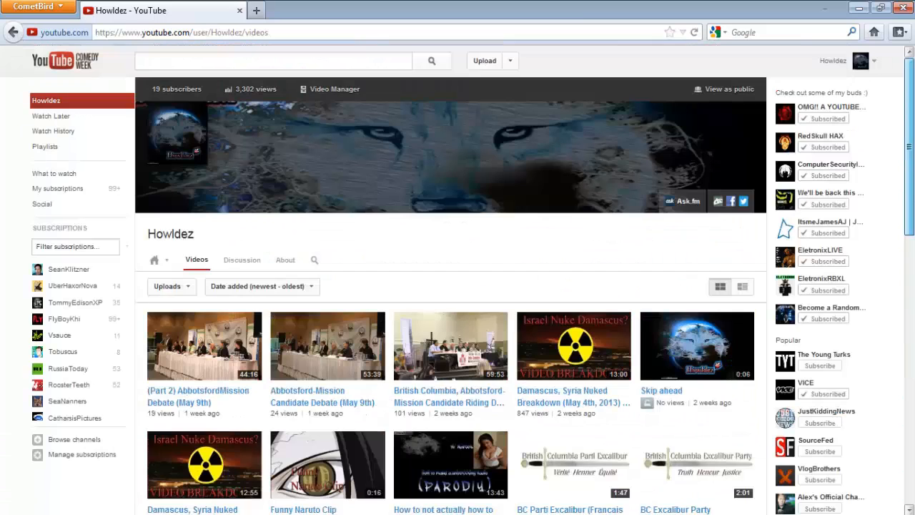
pyautogui.click(242, 261)
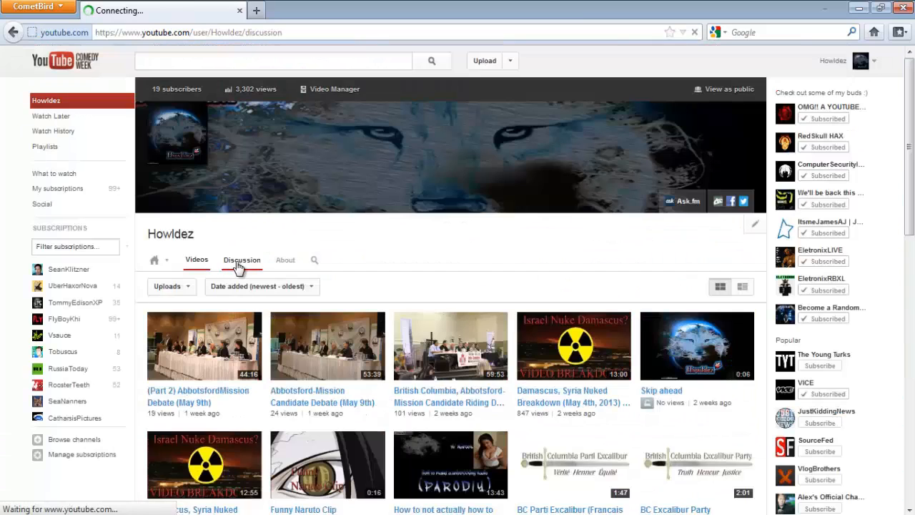
# Show the Discussion tab with its RedSkull HAX comments, then head for the About tab
pyautogui.click(242, 261)
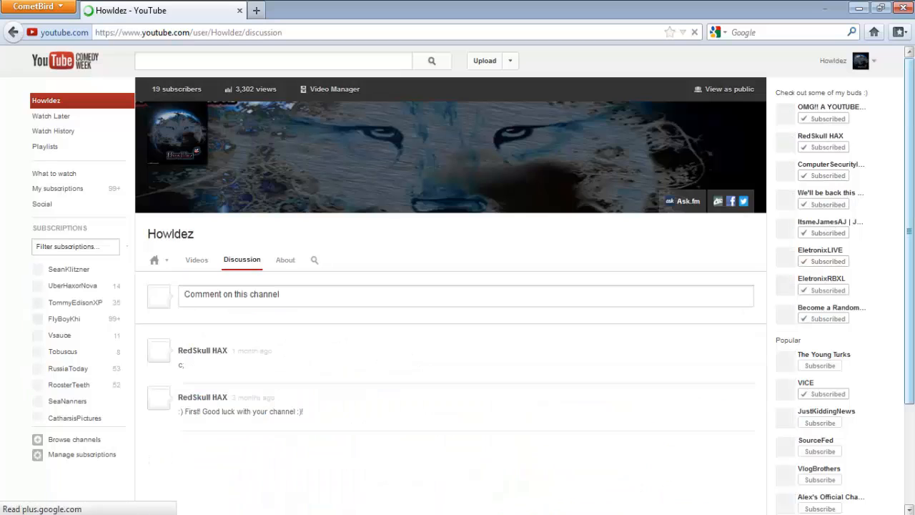
pyautogui.scroll(-3)
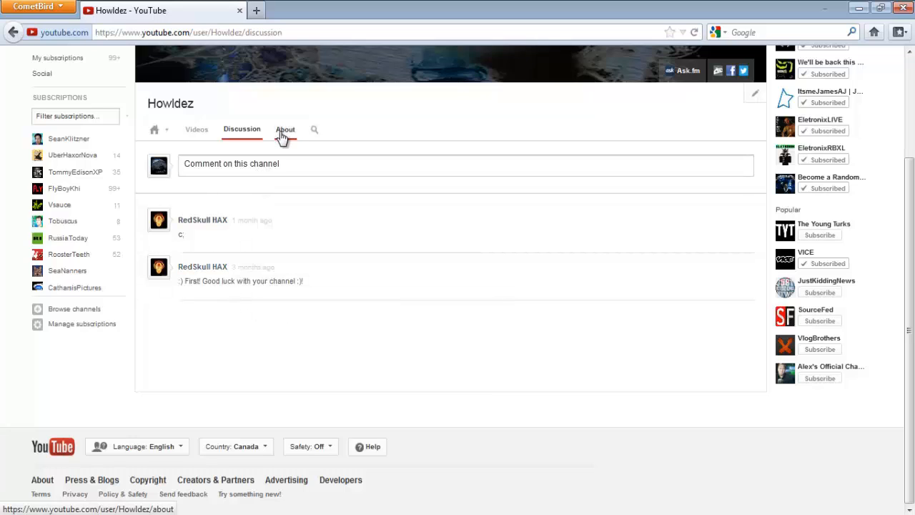
pyautogui.click(285, 128)
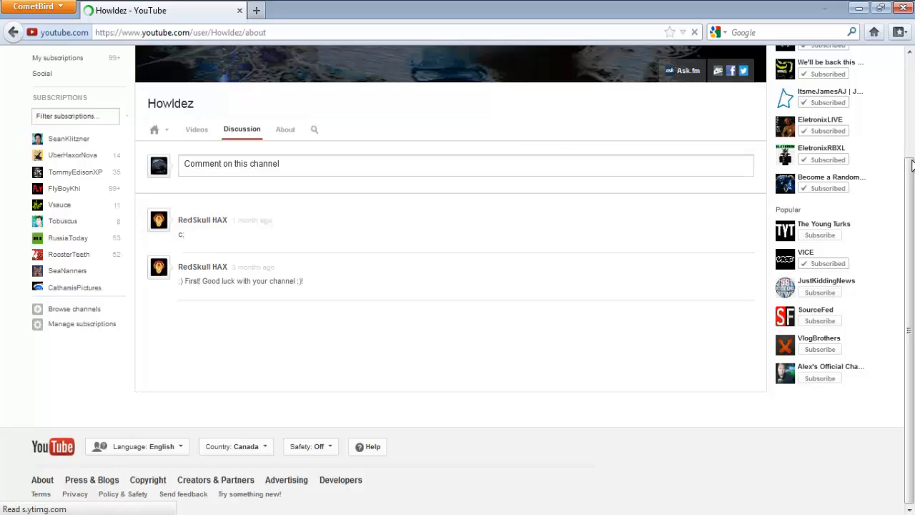
# Show the About page and scroll through contact links, featured channels and Subscriptions, then back to the top
pyautogui.click(286, 129)
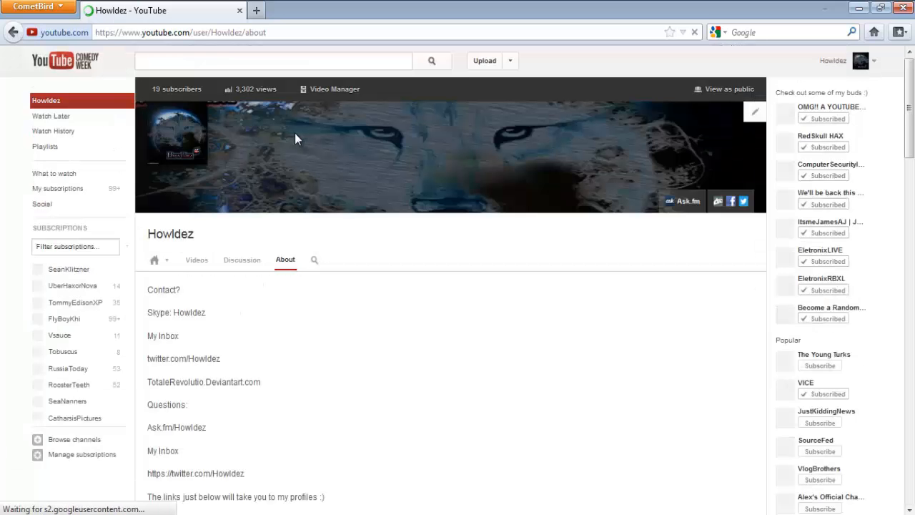
pyautogui.scroll(-3)
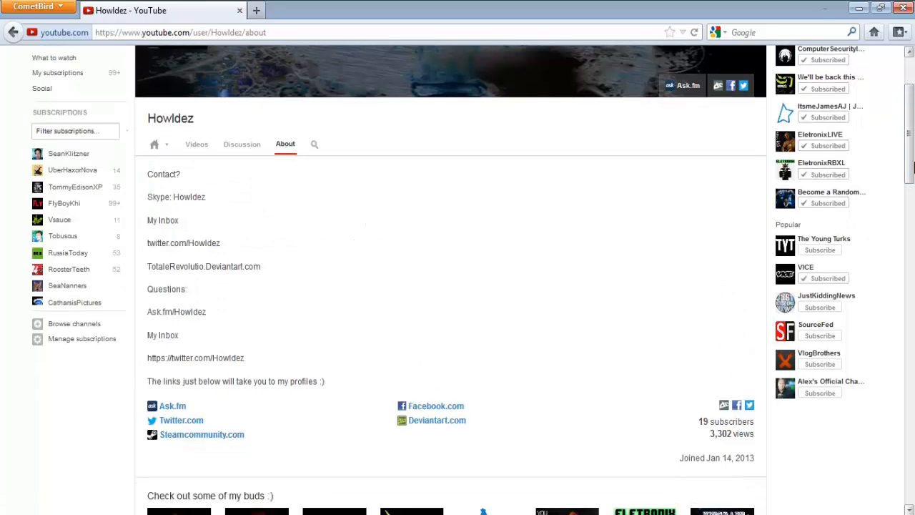
pyautogui.scroll(-3)
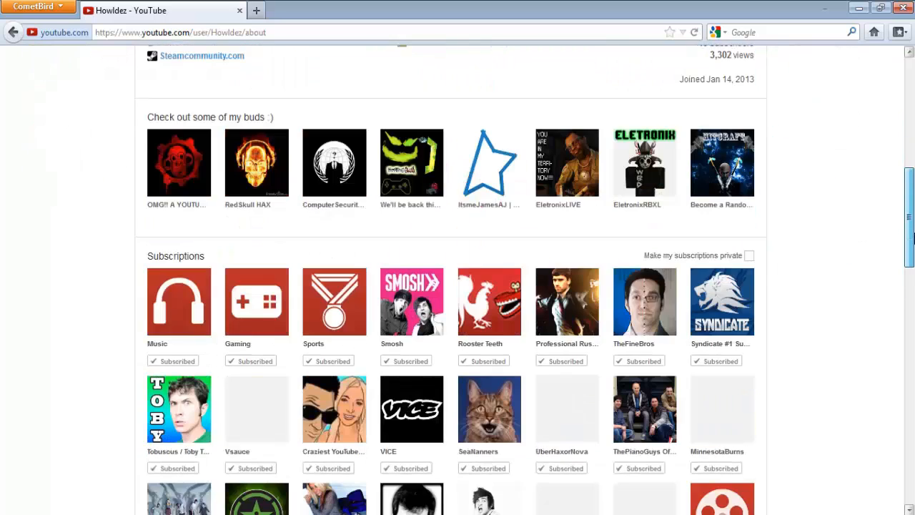
pyautogui.scroll(-3)
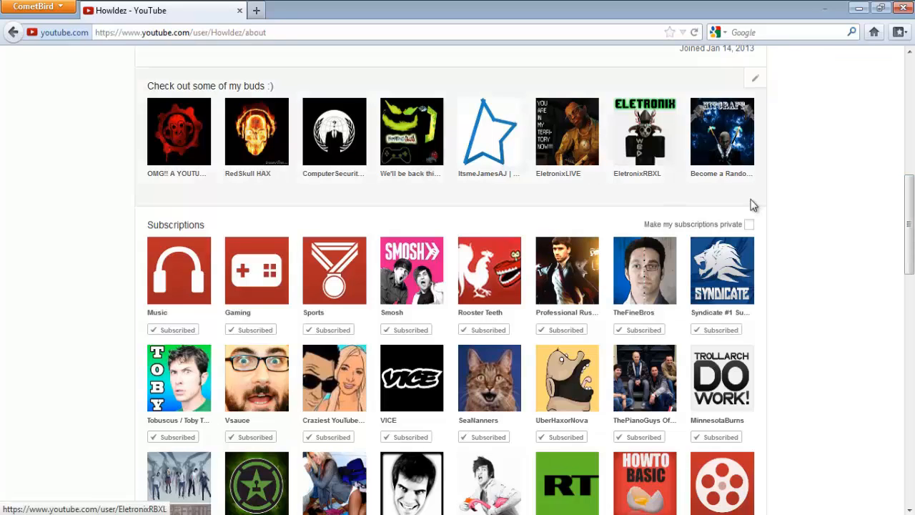
pyautogui.scroll(-3)
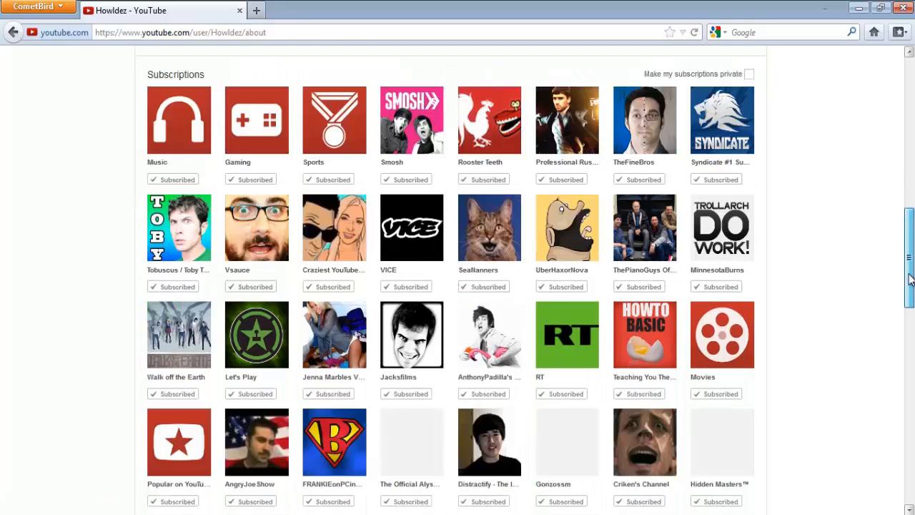
pyautogui.scroll(-3)
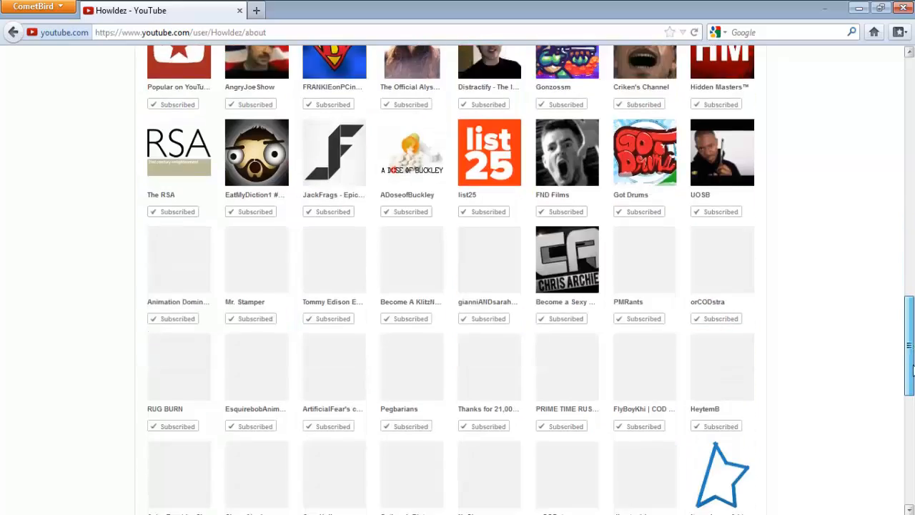
pyautogui.scroll(3)
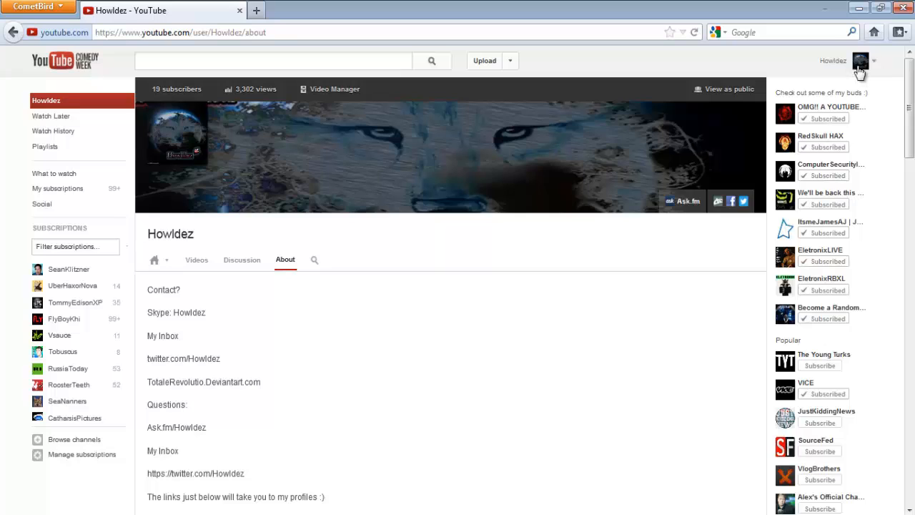
pyautogui.click(861, 60)
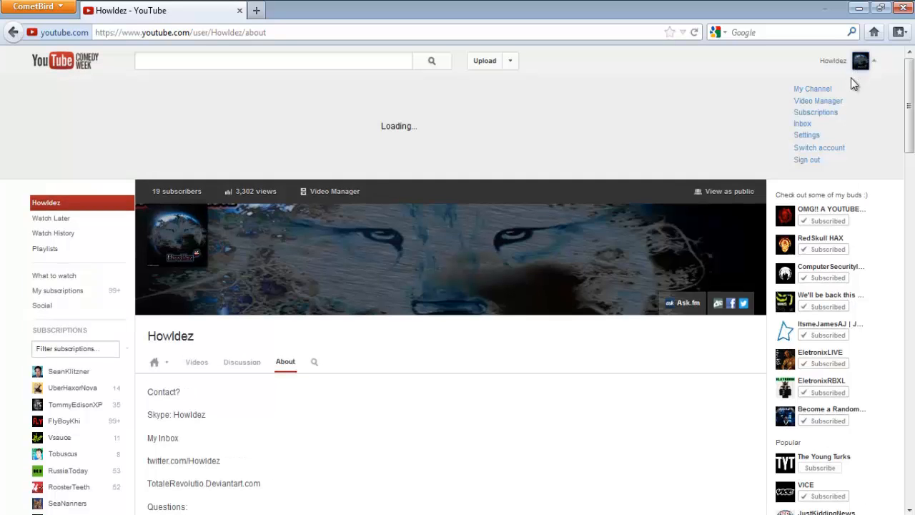
pyautogui.click(818, 100)
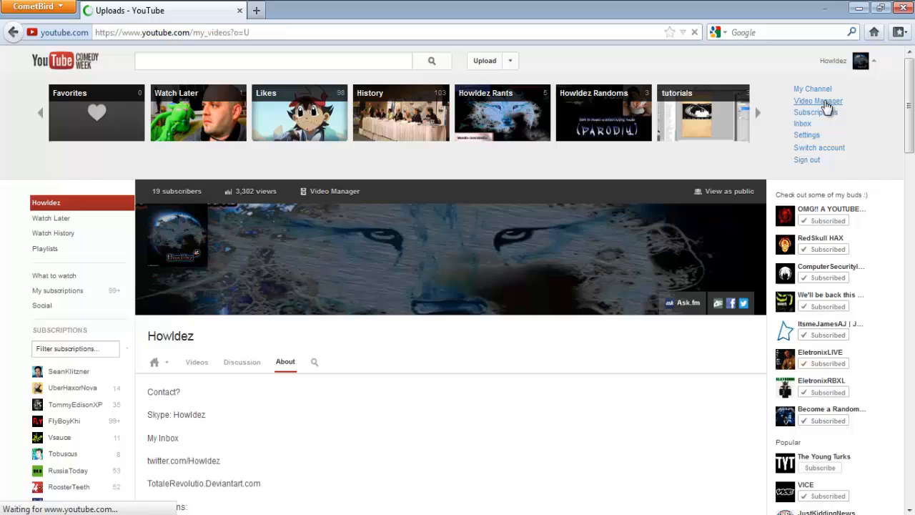
pyautogui.click(818, 100)
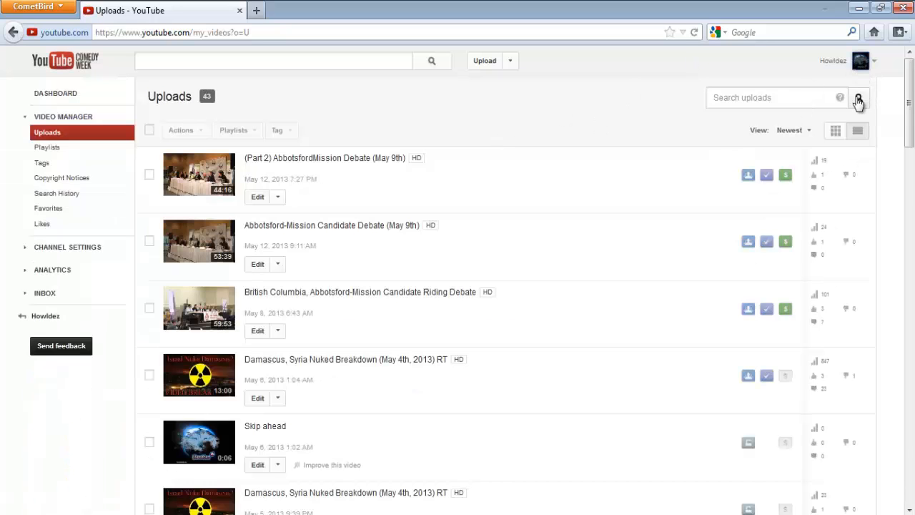
pyautogui.click(861, 60)
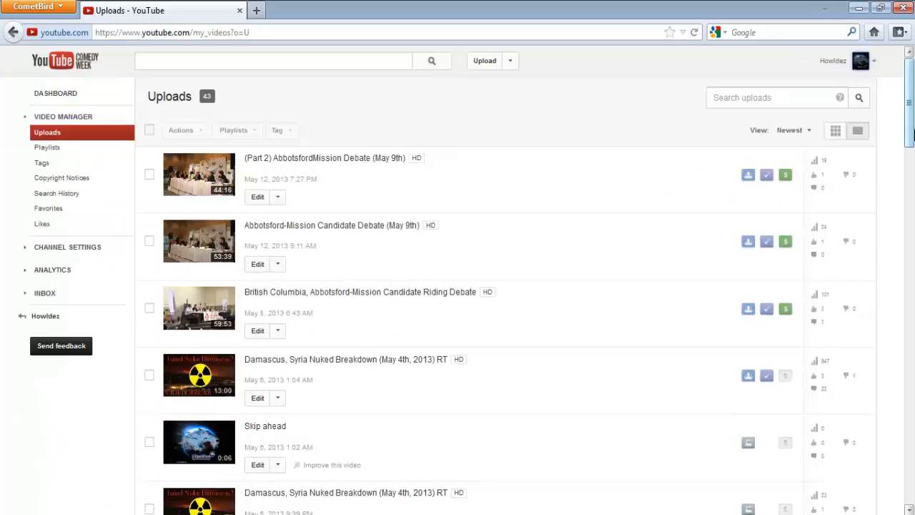
pyautogui.scroll(-3)
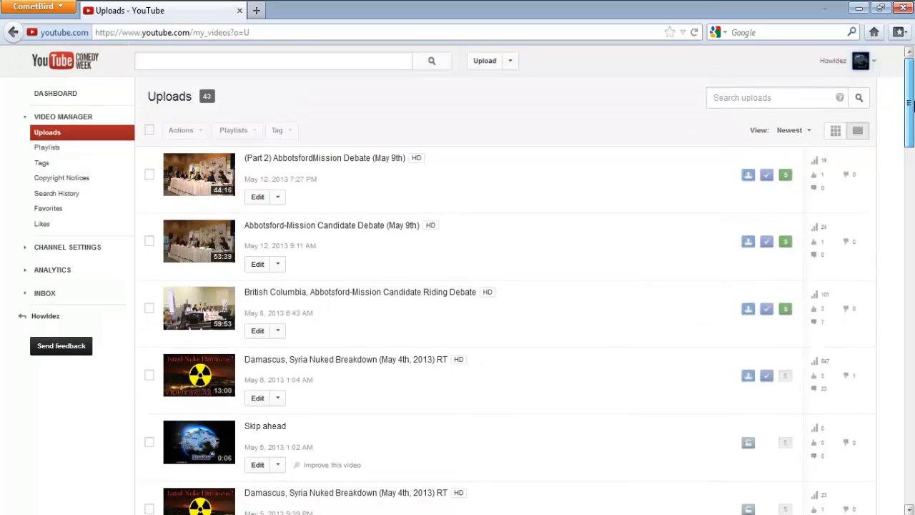
pyautogui.moveTo(507, 157)
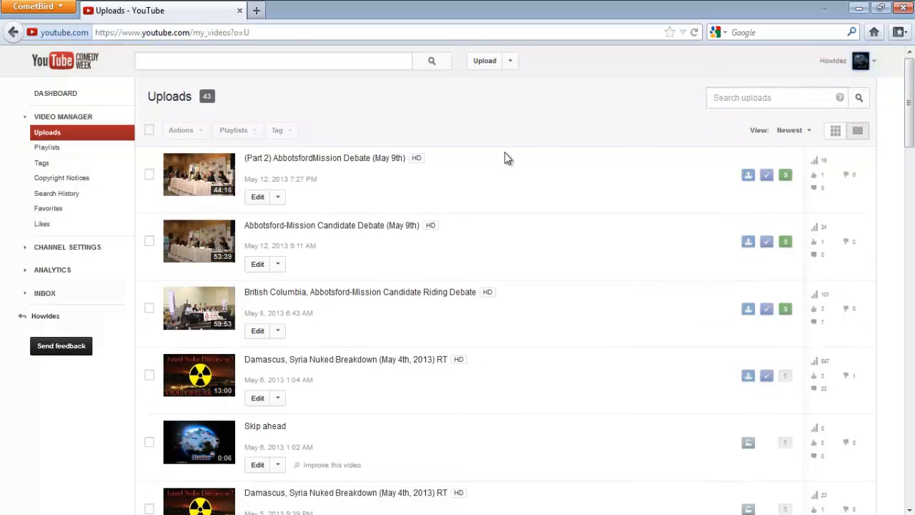
pyautogui.moveTo(564, 233)
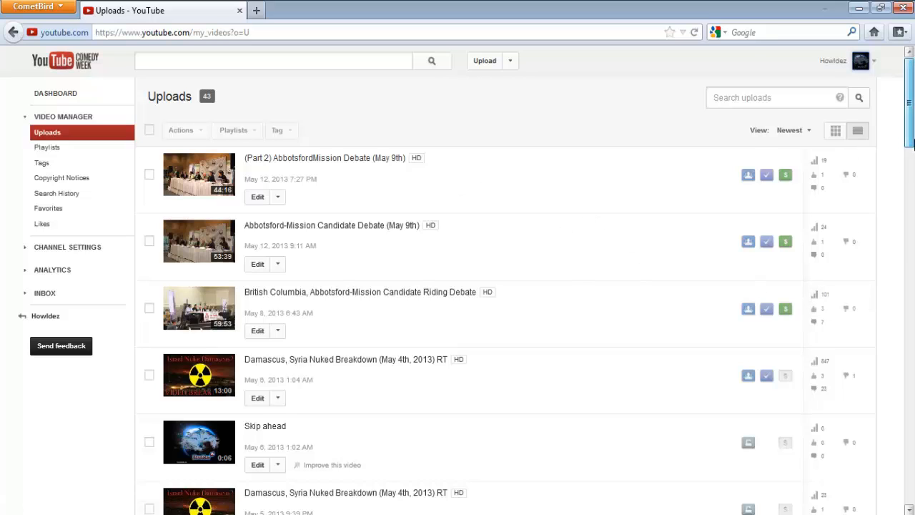
pyautogui.scroll(-3)
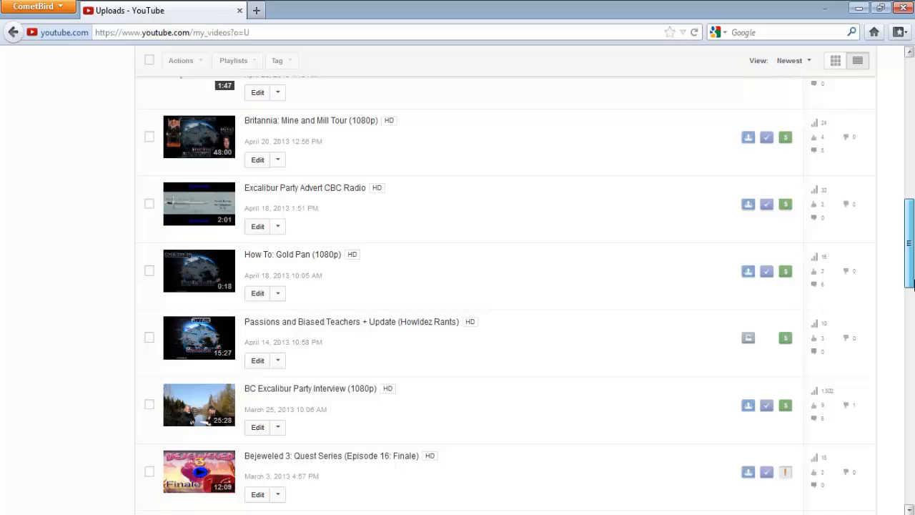
pyautogui.scroll(3)
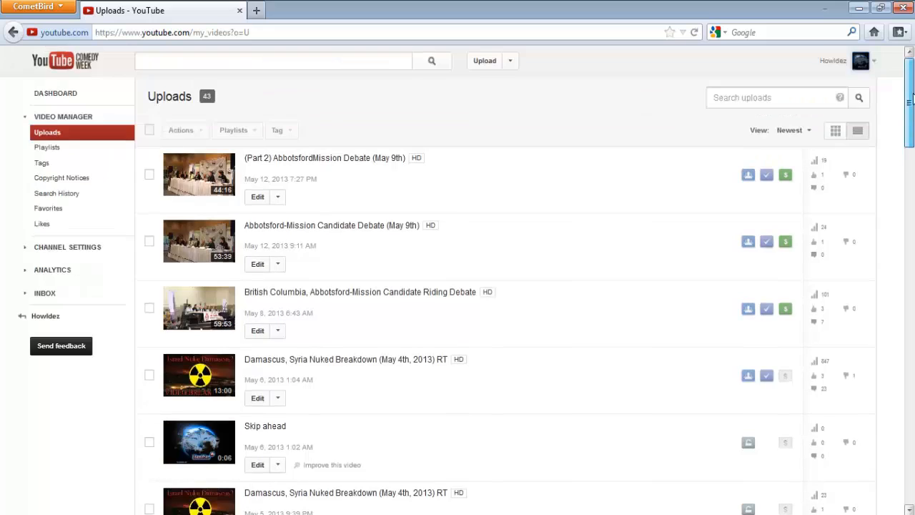
pyautogui.scroll(-3)
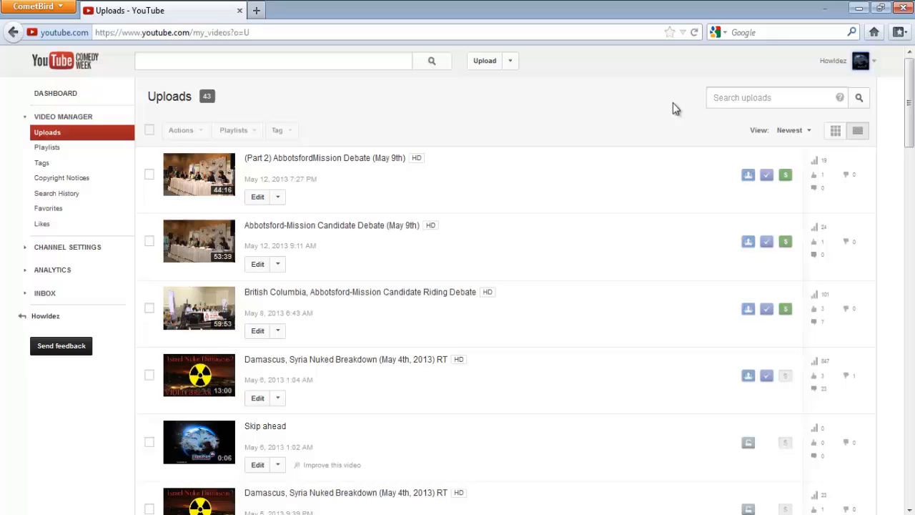
pyautogui.moveTo(148, 174)
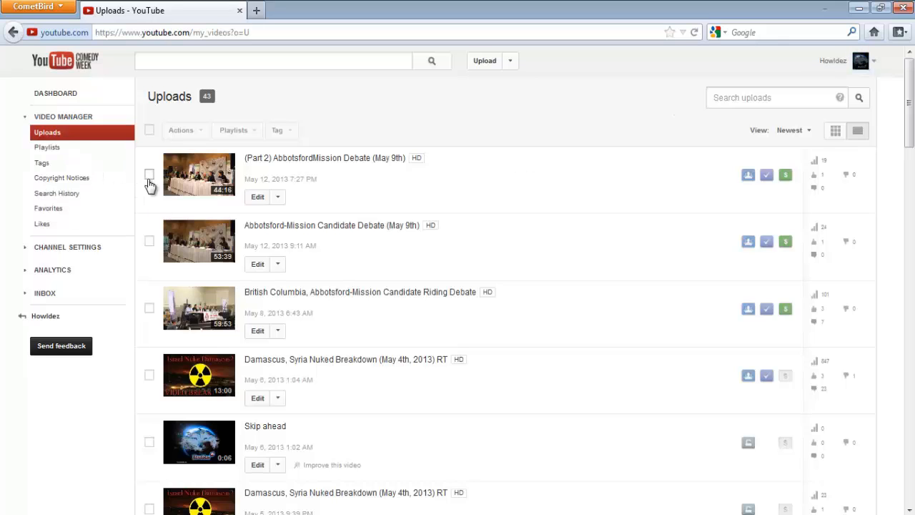
# Tick the Part 2 debate upload, then show the Video Manager's Playlists page with its five playlists
pyautogui.click(149, 174)
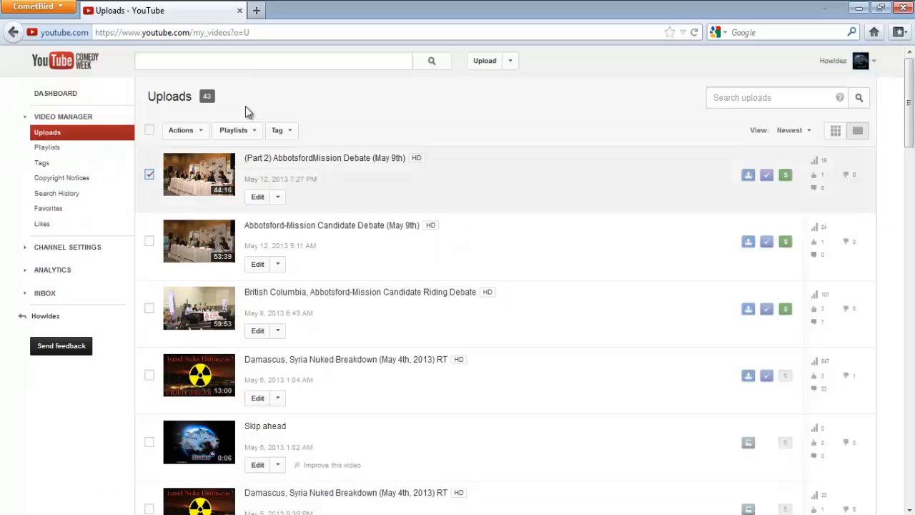
pyautogui.moveTo(202, 136)
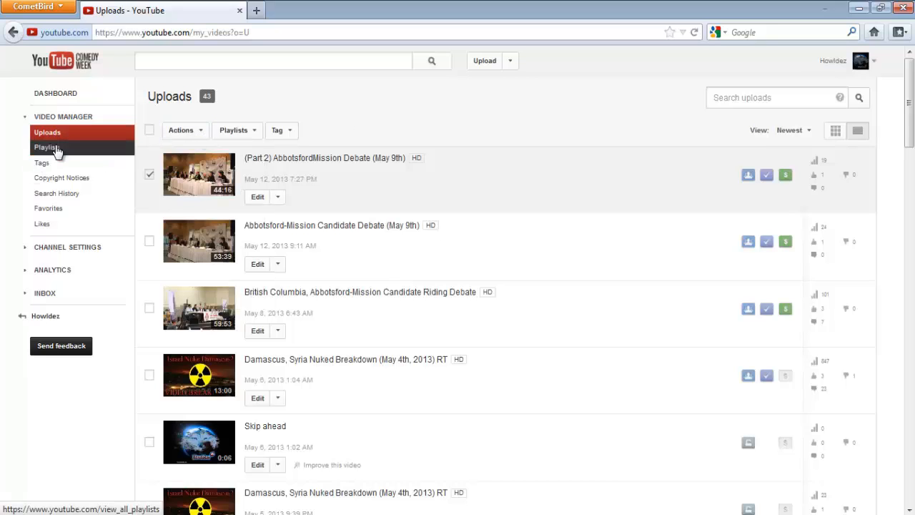
pyautogui.click(46, 147)
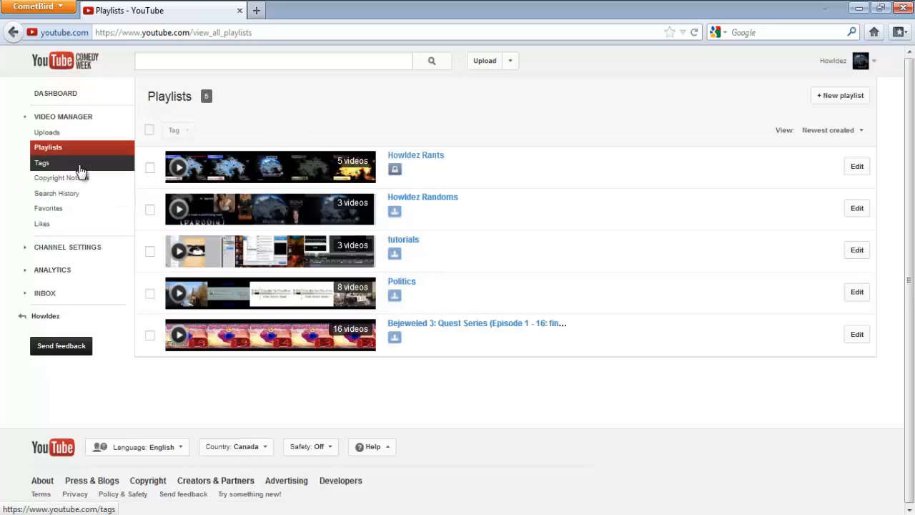
# Show the Video Manager's Tags page sorted by most used and scroll through the tag list
pyautogui.click(42, 163)
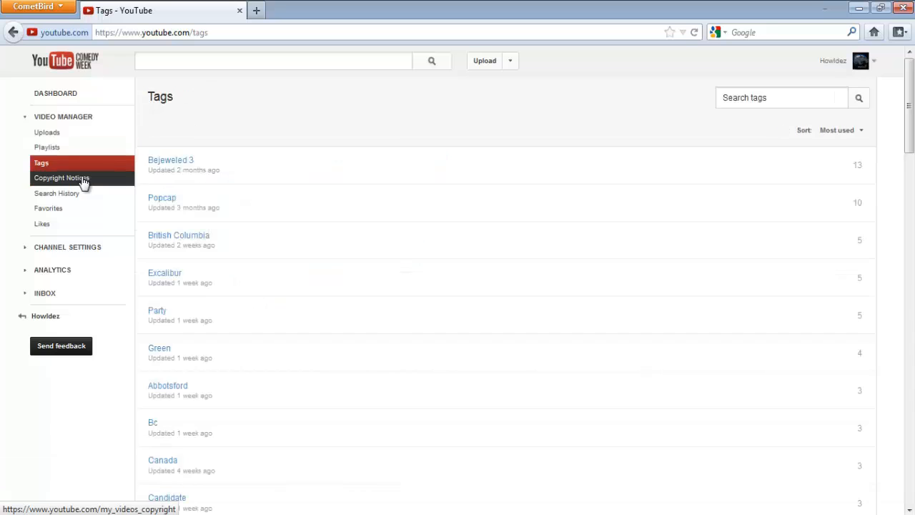
pyautogui.scroll(-3)
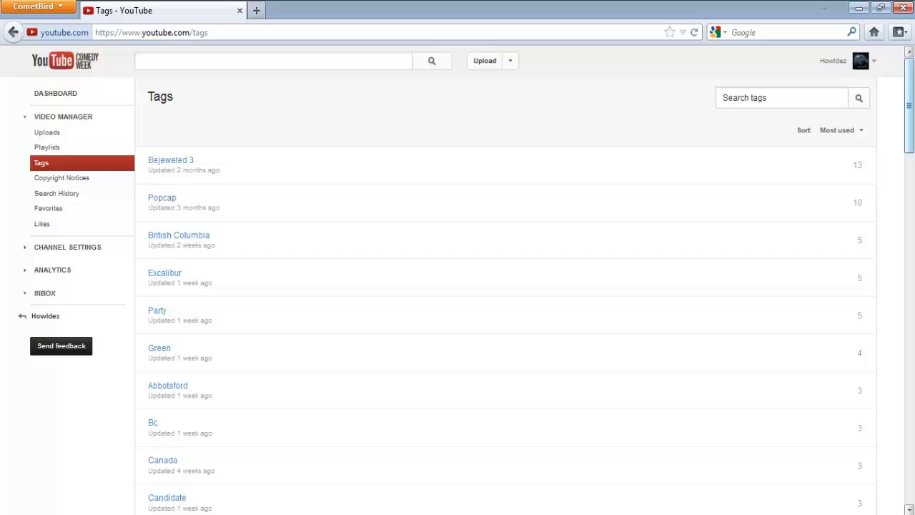
pyautogui.scroll(-3)
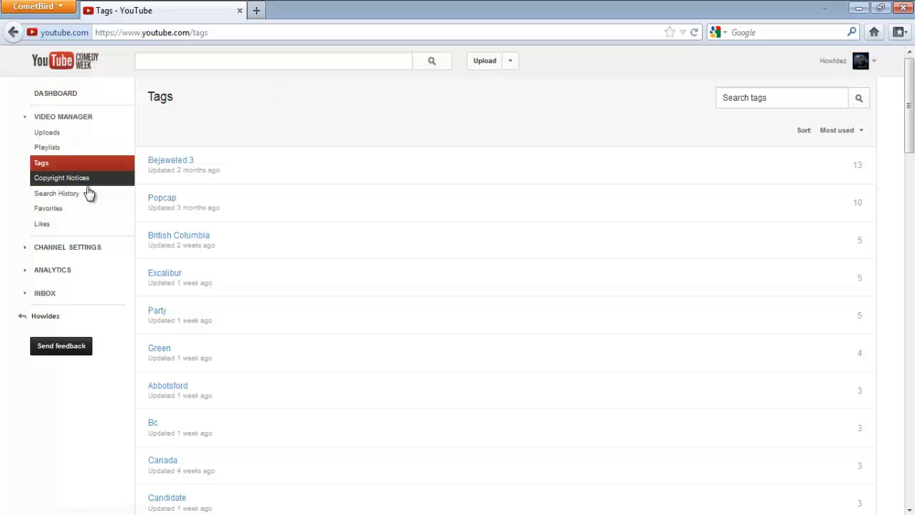
# View the channel's Copyright Notices, then switch to the account's Search History page
pyautogui.click(61, 178)
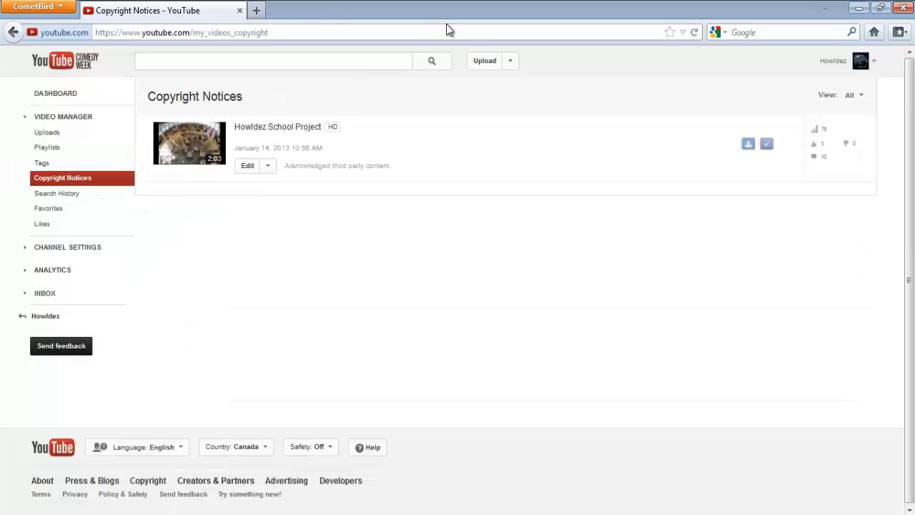
pyautogui.moveTo(392, 144)
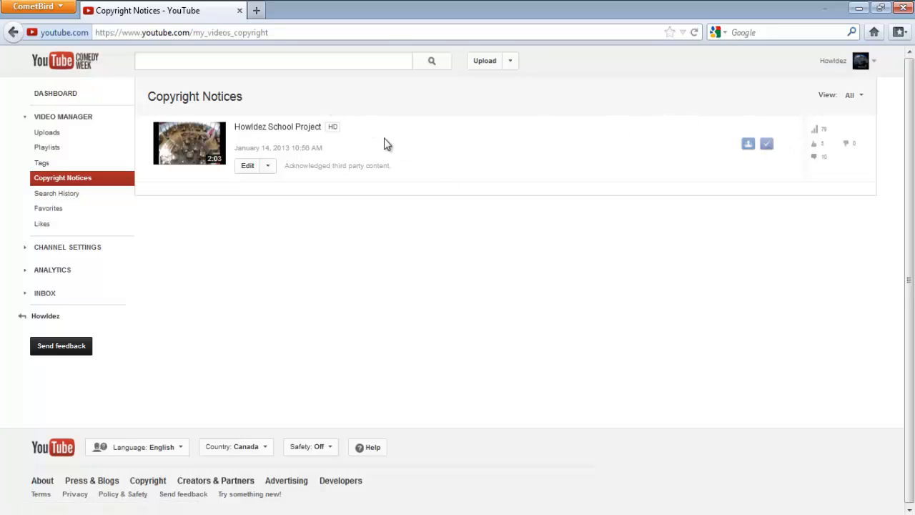
pyautogui.moveTo(45, 223)
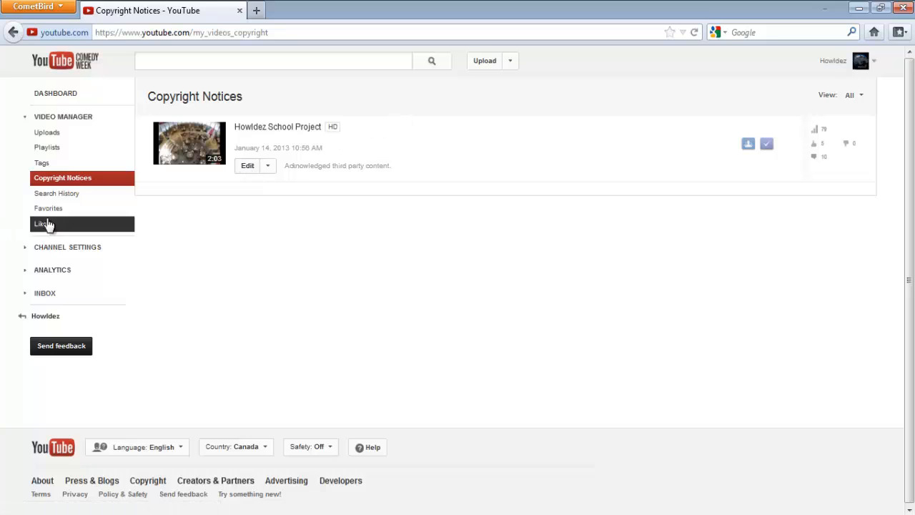
pyautogui.click(57, 193)
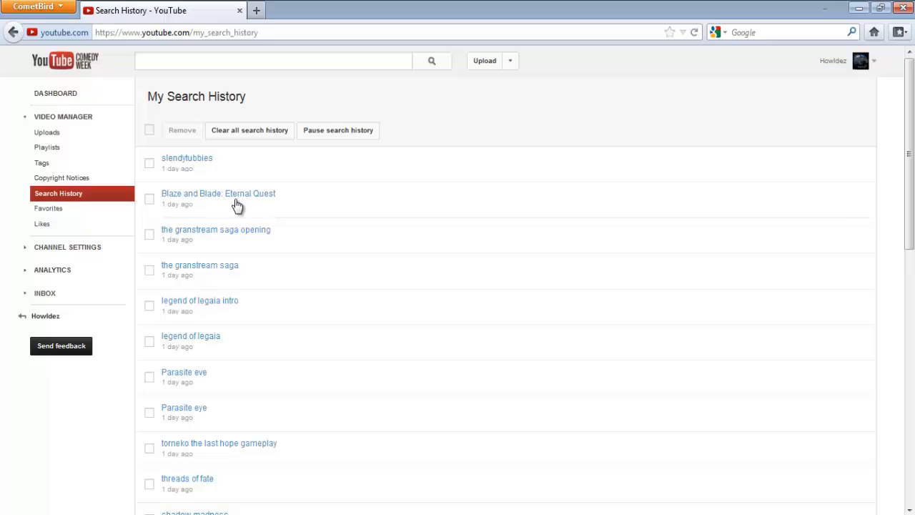
# View the empty Favorites list, then load the Likes page in the Video Manager
pyautogui.click(48, 208)
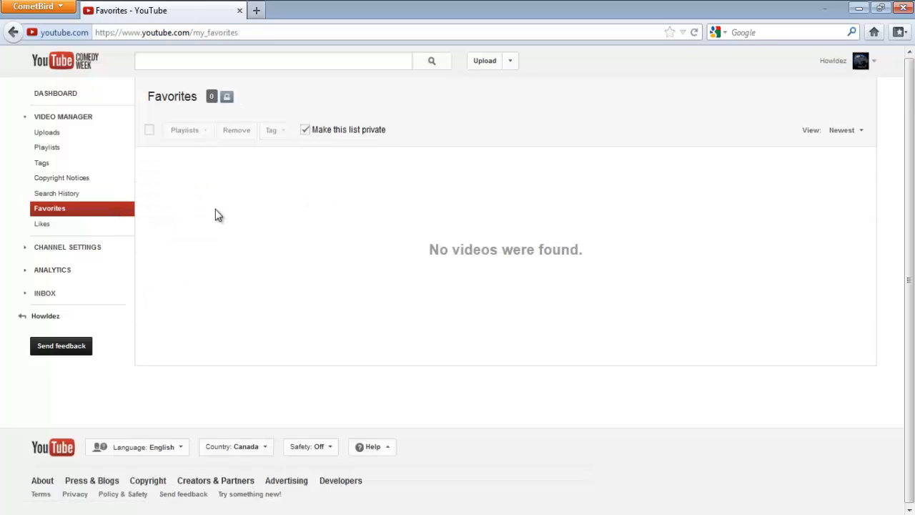
pyautogui.click(41, 223)
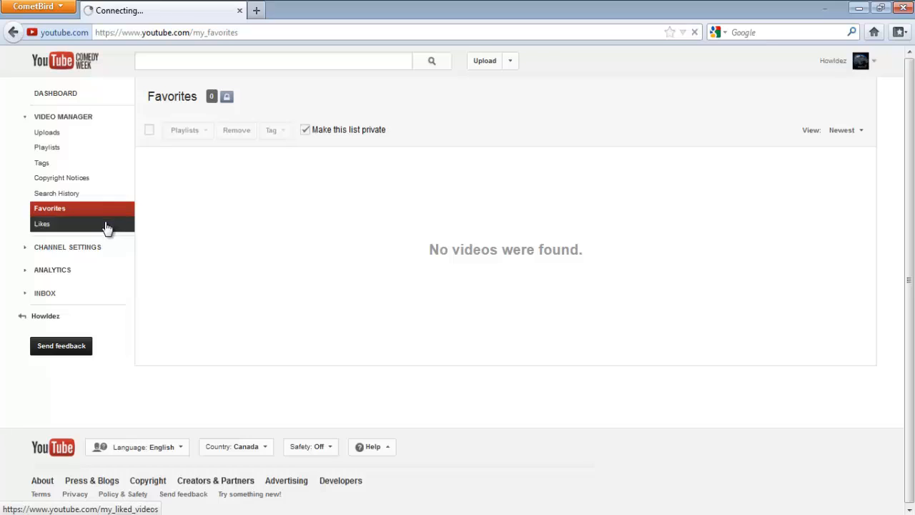
pyautogui.click(41, 223)
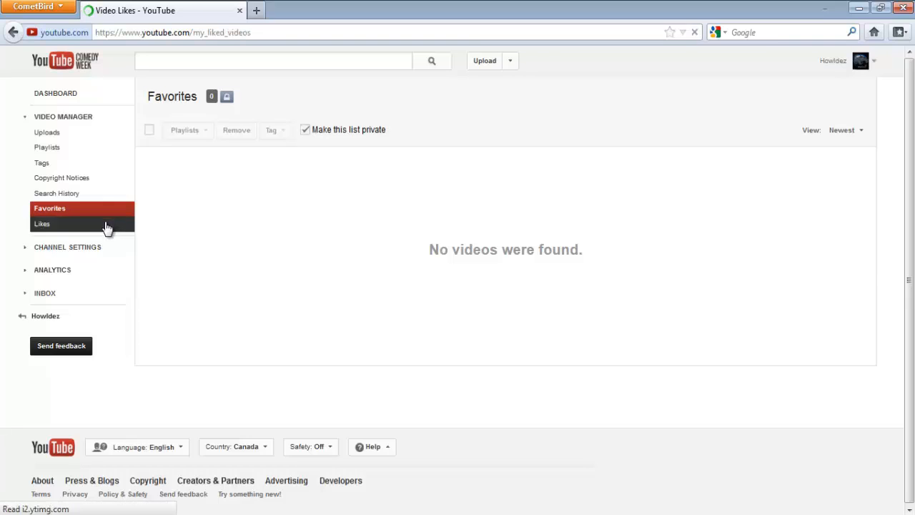
# Review the channel's Features and account standing, then move to the Monetization settings
pyautogui.click(41, 223)
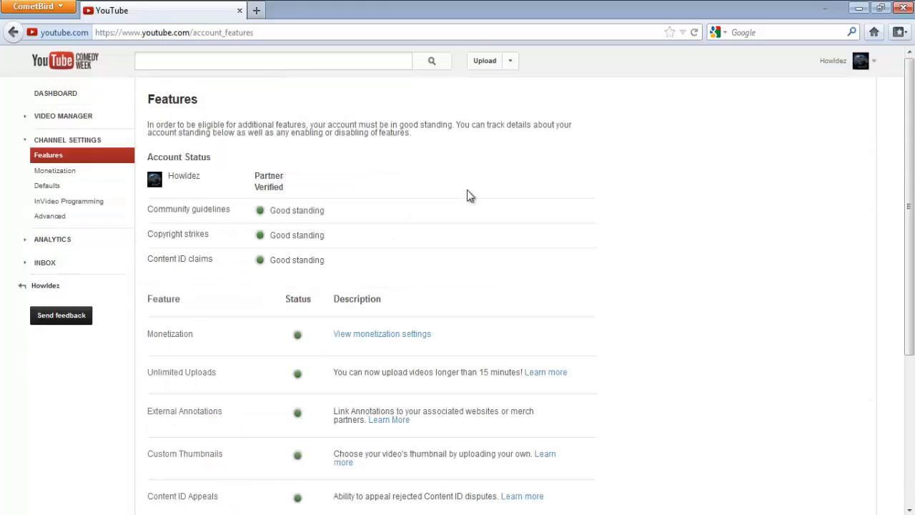
pyautogui.scroll(-3)
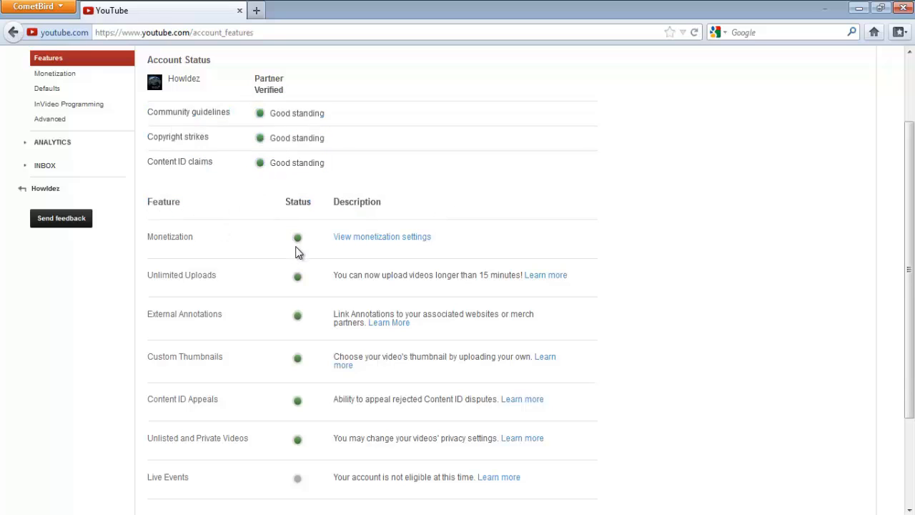
pyautogui.moveTo(261, 146)
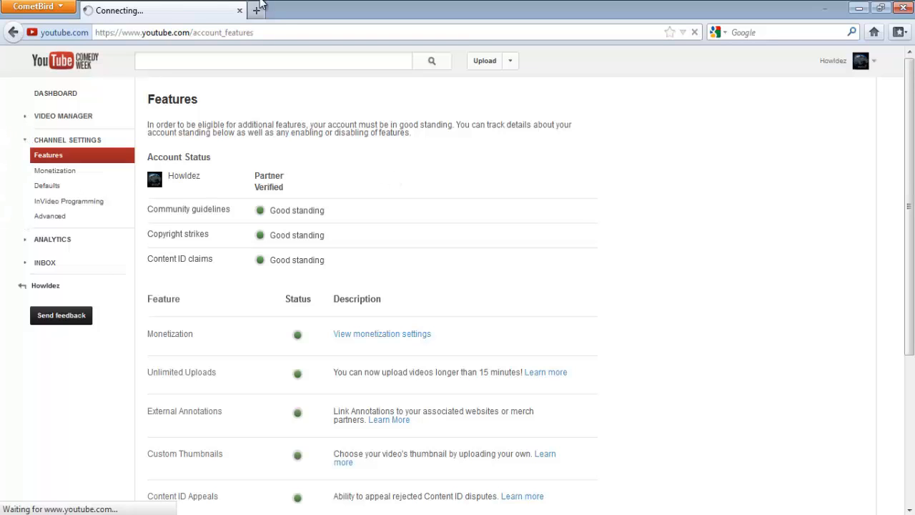
pyautogui.click(54, 170)
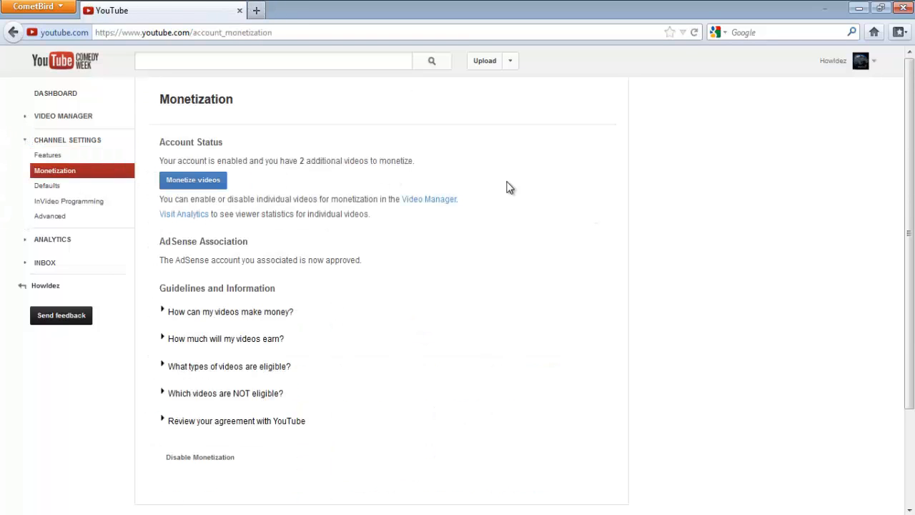
pyautogui.moveTo(280, 240)
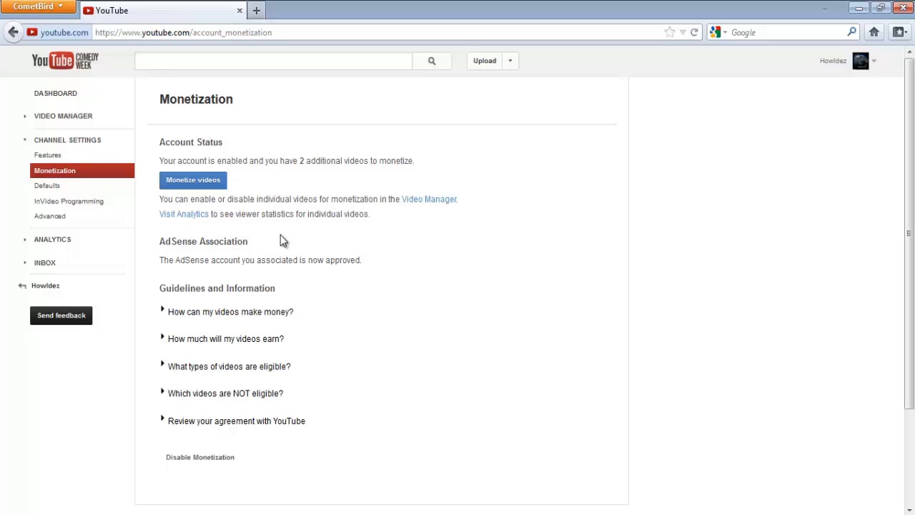
# Glance at InVideo Programming, then view Upload Defaults with Public privacy and comments allowed
pyautogui.click(48, 185)
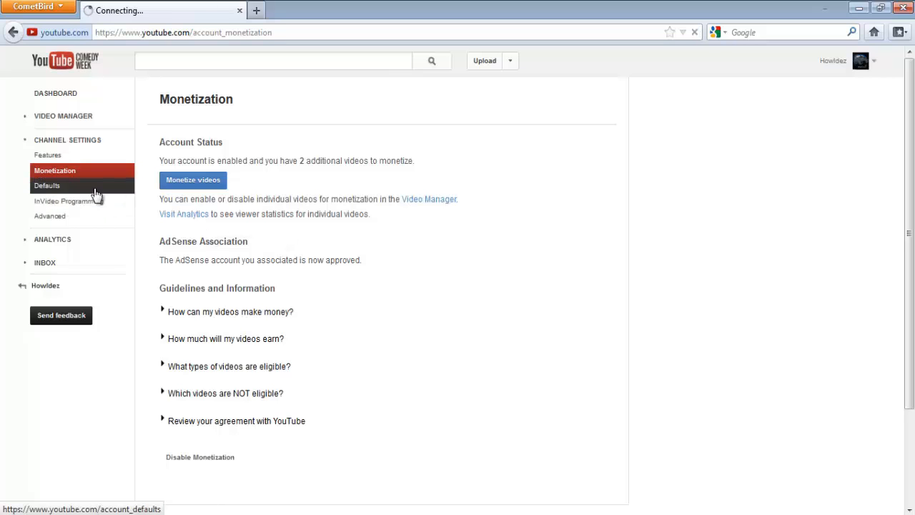
pyautogui.click(47, 186)
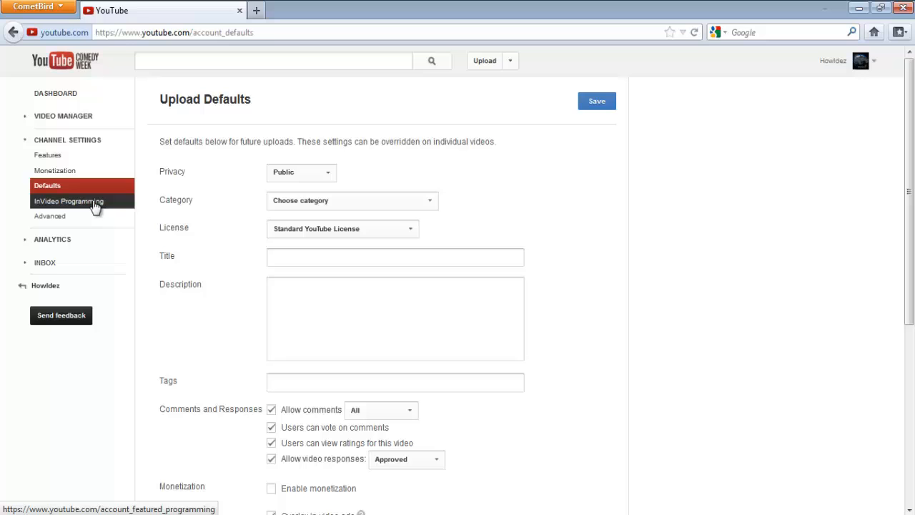
pyautogui.click(68, 200)
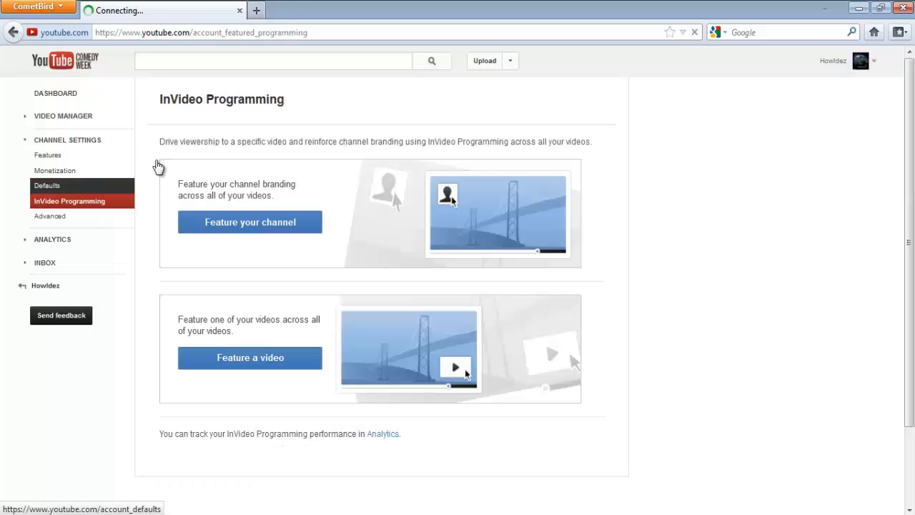
pyautogui.click(47, 185)
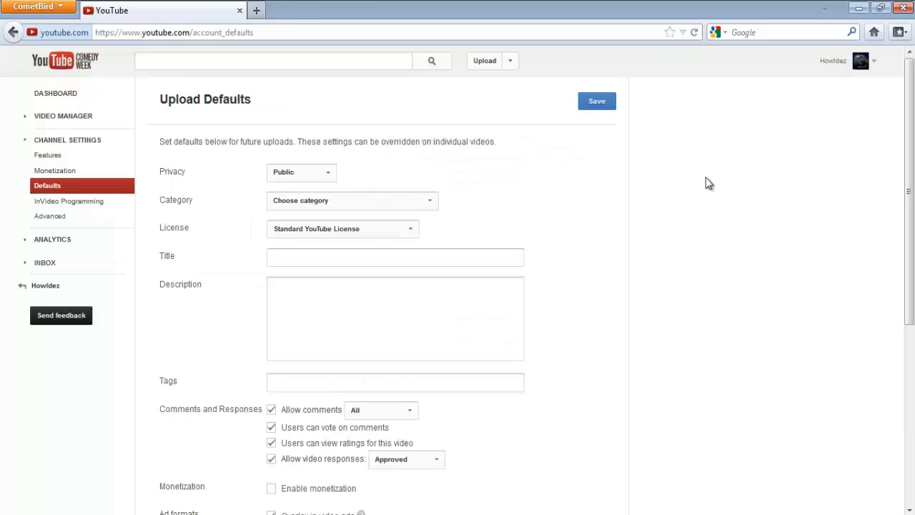
pyautogui.scroll(-3)
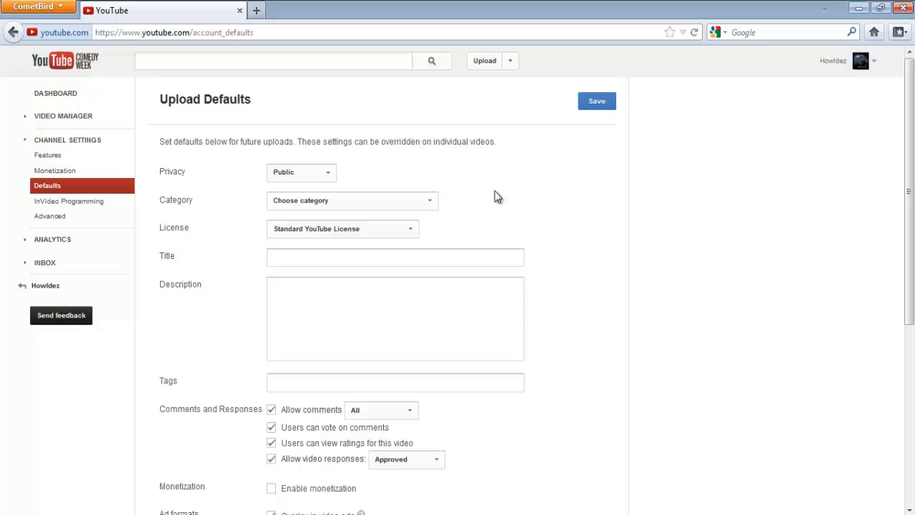
pyautogui.moveTo(314, 211)
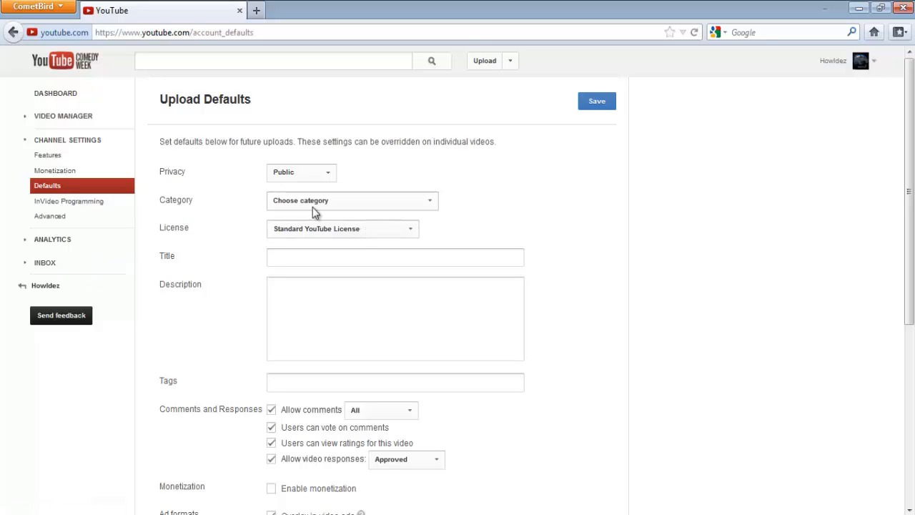
pyautogui.moveTo(3, 270)
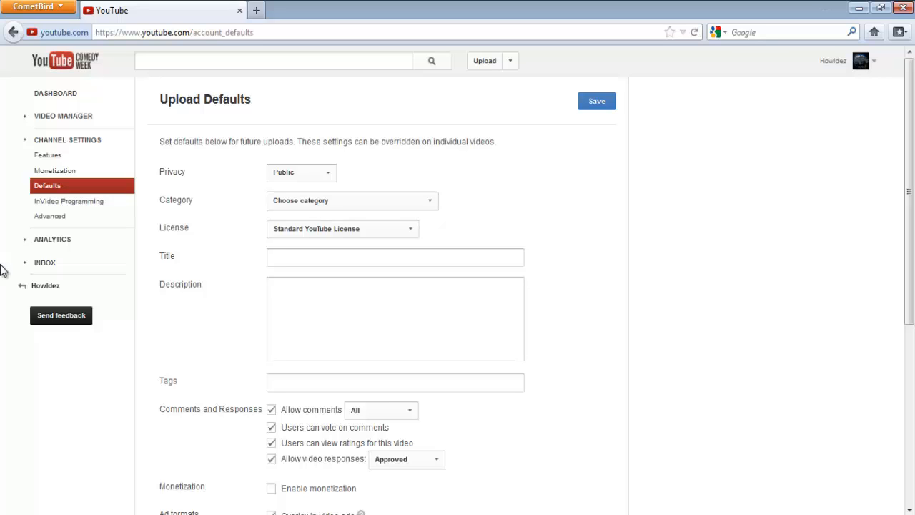
pyautogui.moveTo(68, 200)
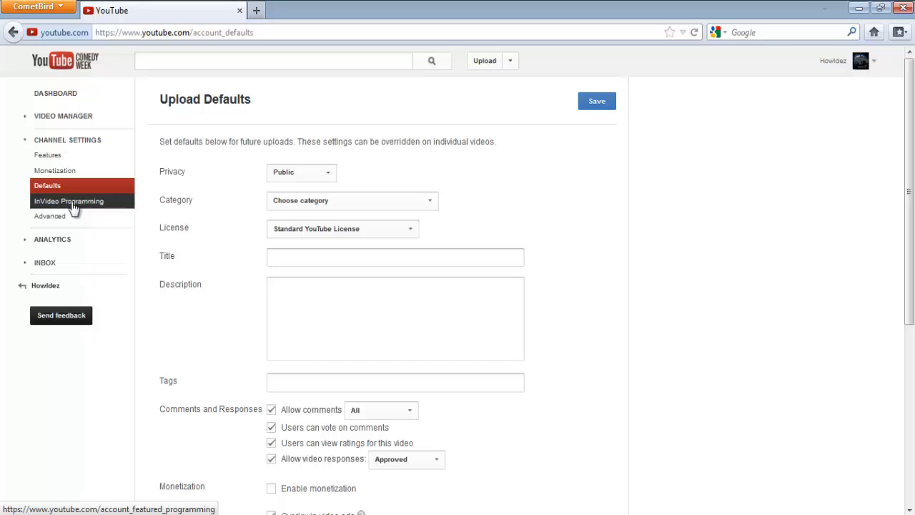
pyautogui.moveTo(66, 210)
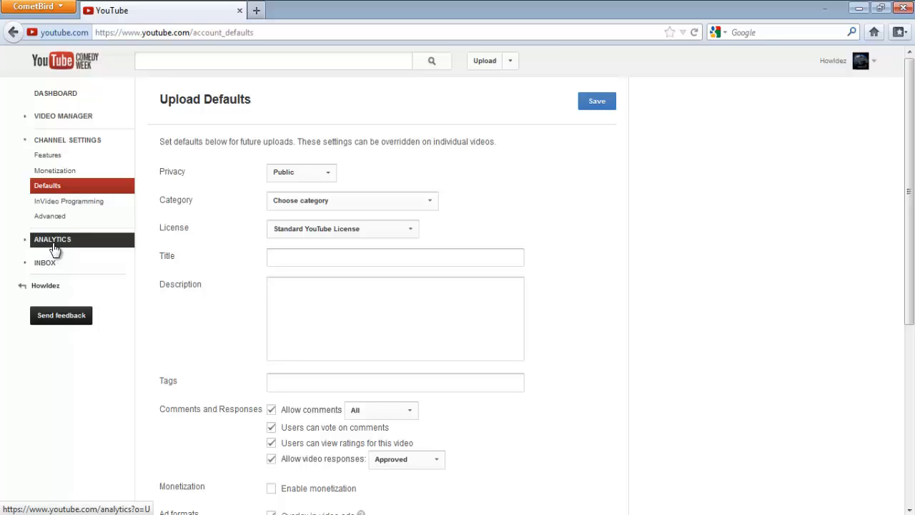
# Review the Howldez analytics overview with 3,592 lifetime views, then go to the channel inbox
pyautogui.click(52, 239)
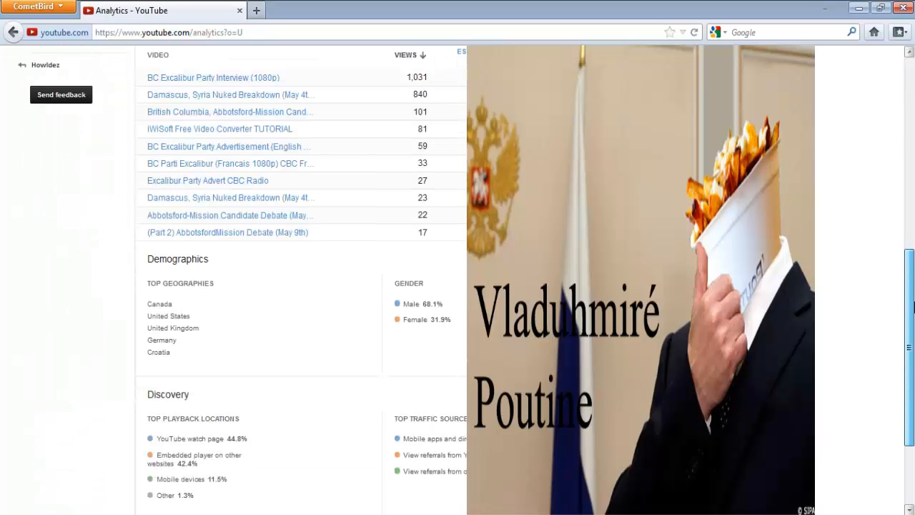
pyautogui.scroll(-3)
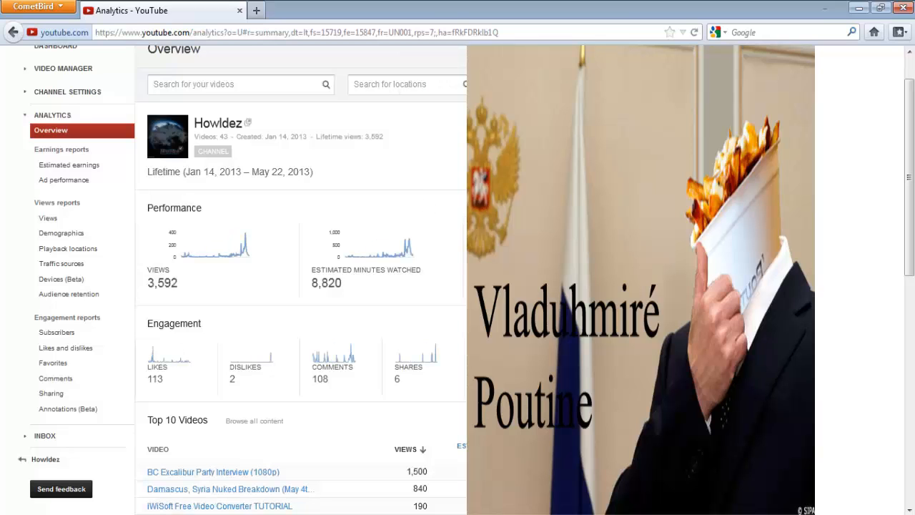
pyautogui.scroll(-3)
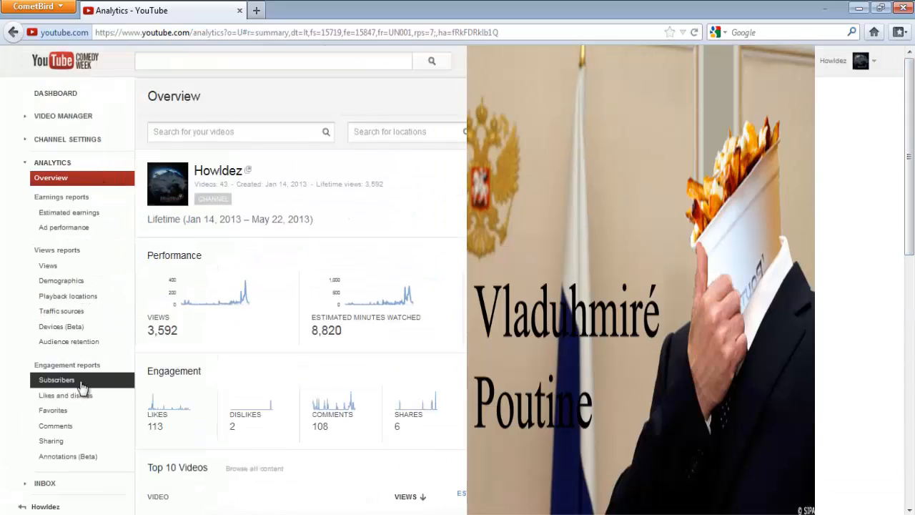
pyautogui.click(44, 483)
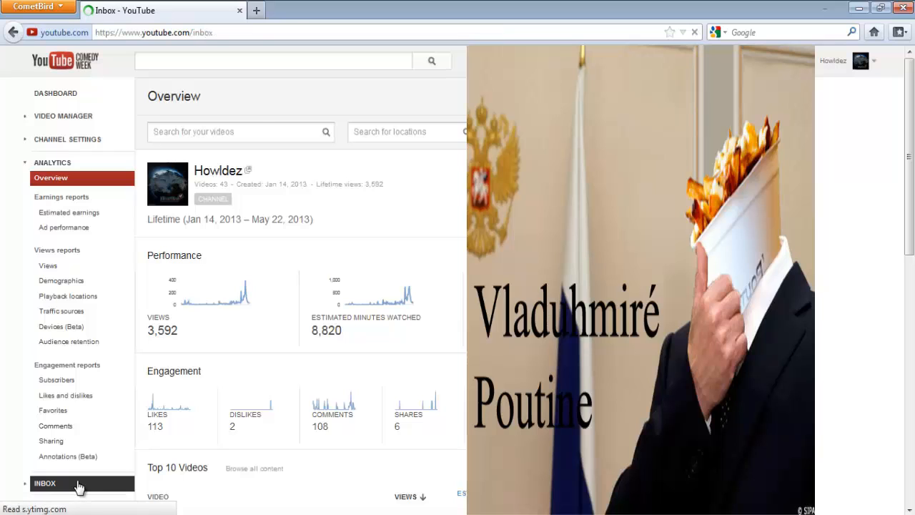
pyautogui.click(44, 484)
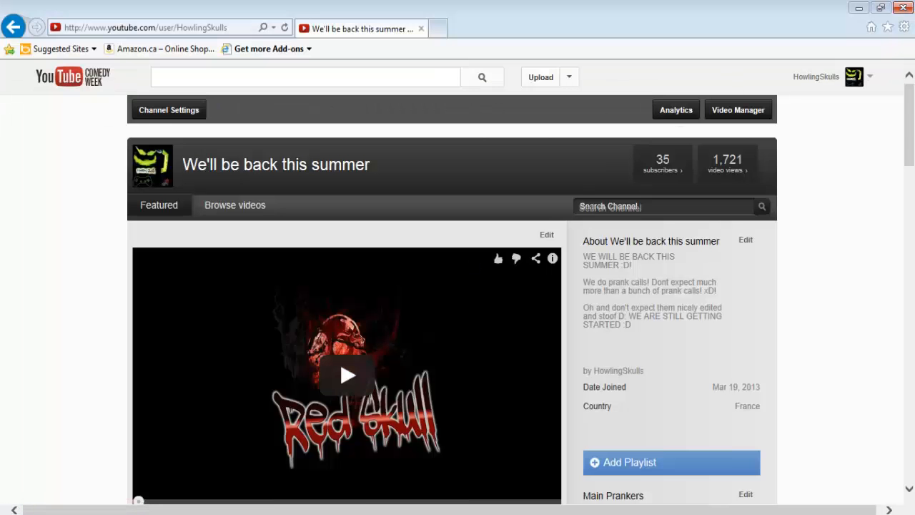
pyautogui.scroll(-3)
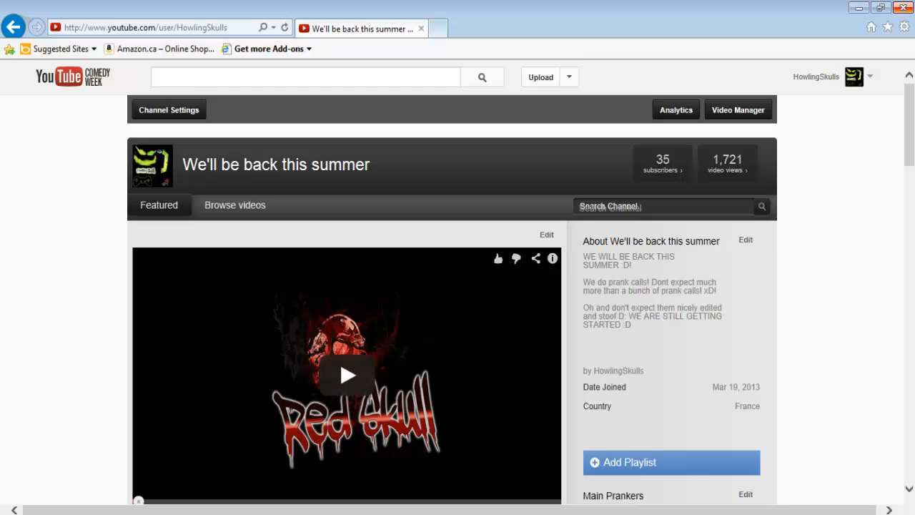
pyautogui.moveTo(902, 119)
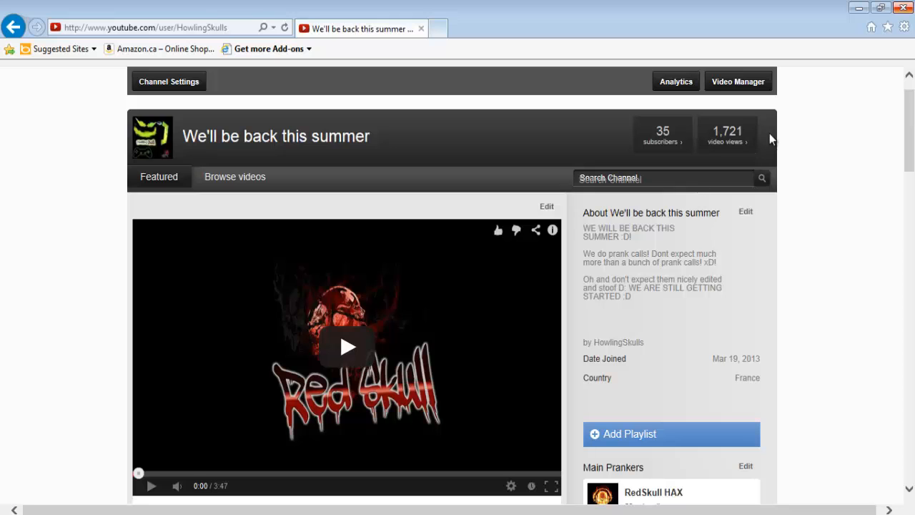
pyautogui.scroll(-3)
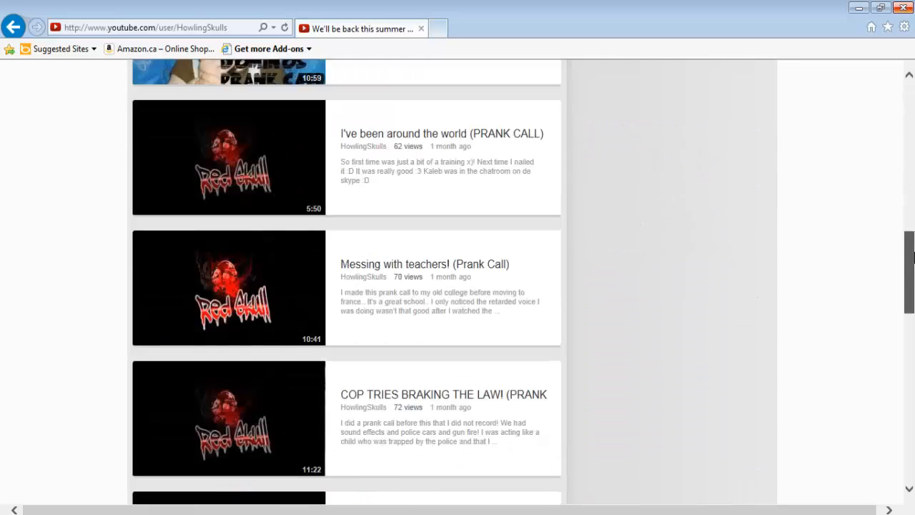
pyautogui.scroll(3)
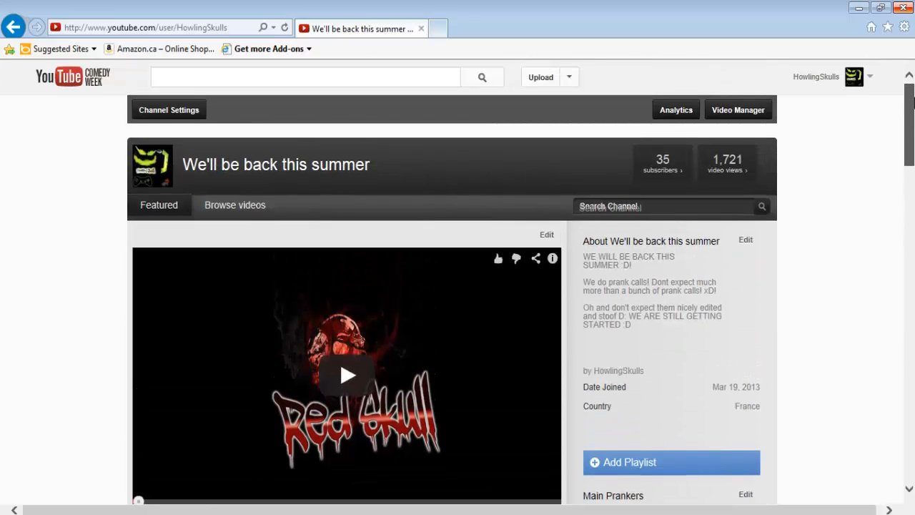
pyautogui.scroll(-3)
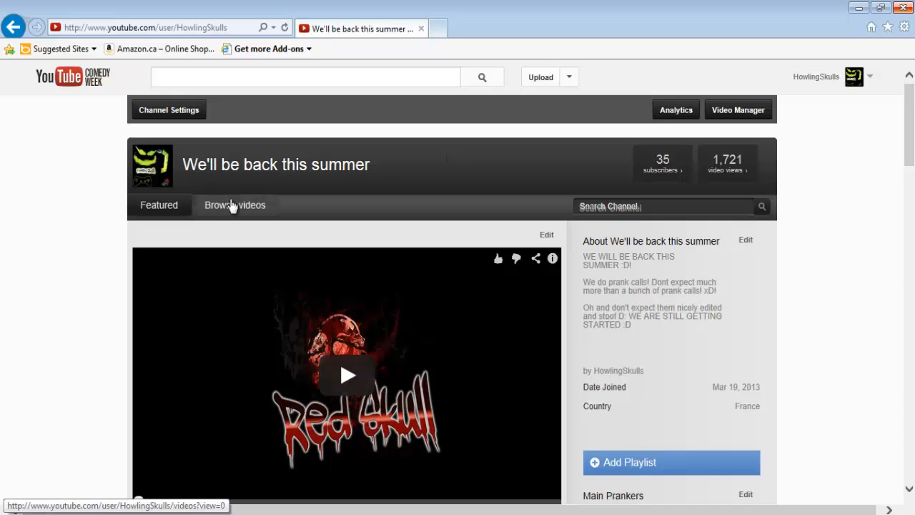
pyautogui.click(234, 206)
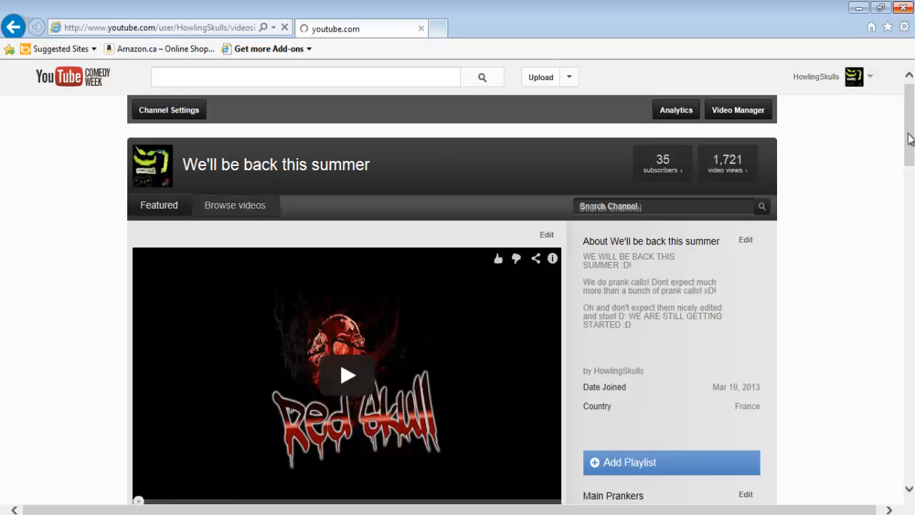
# Browse the channel's Uploads, Likes and Feed, then view the comments posted on it
pyautogui.click(234, 206)
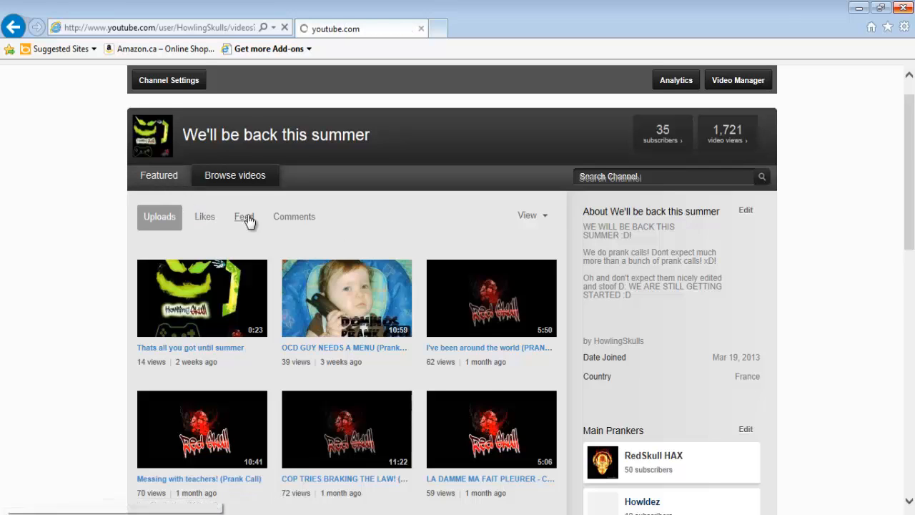
pyautogui.click(204, 216)
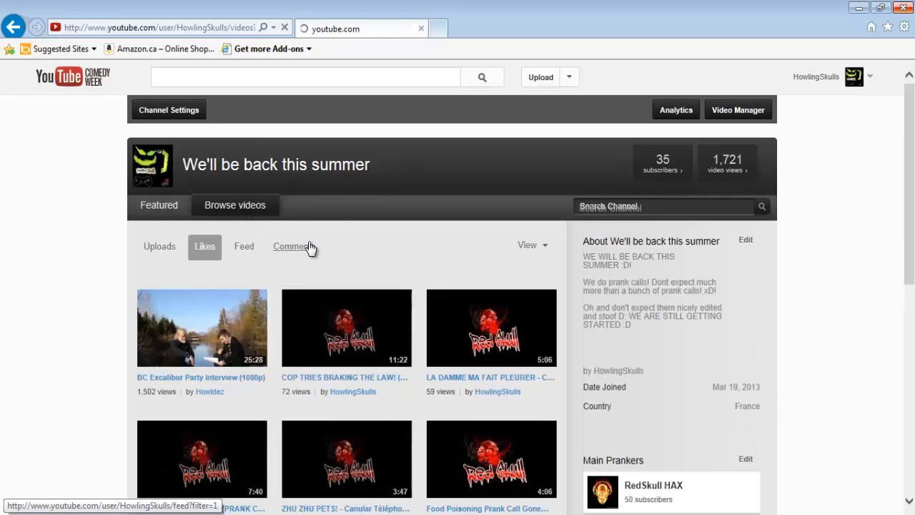
pyautogui.click(243, 246)
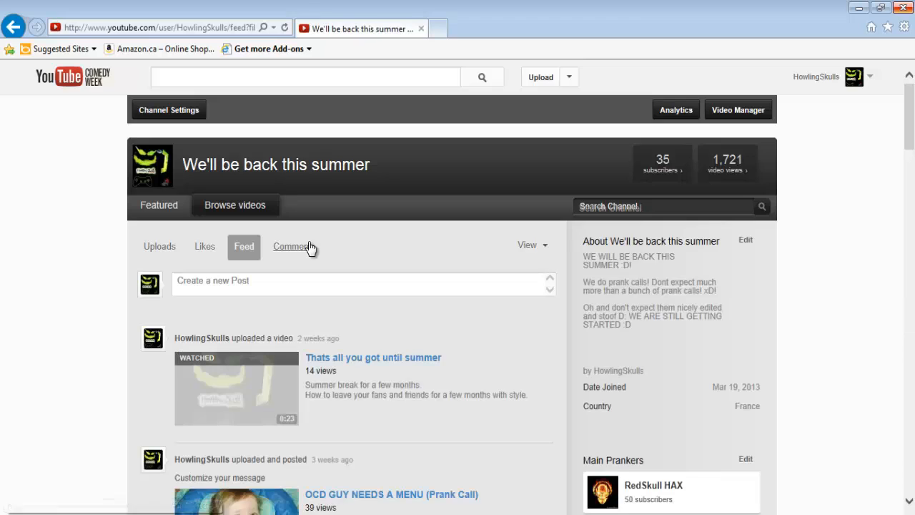
pyautogui.click(292, 246)
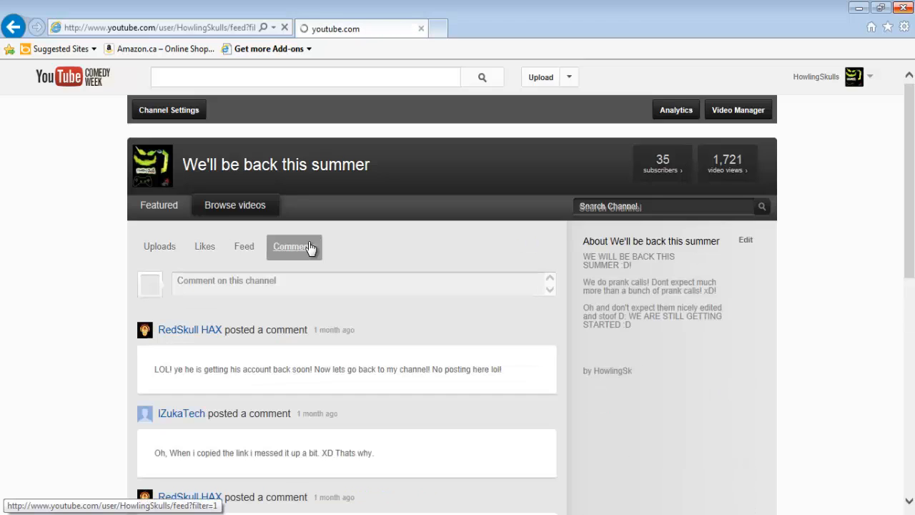
pyautogui.click(294, 246)
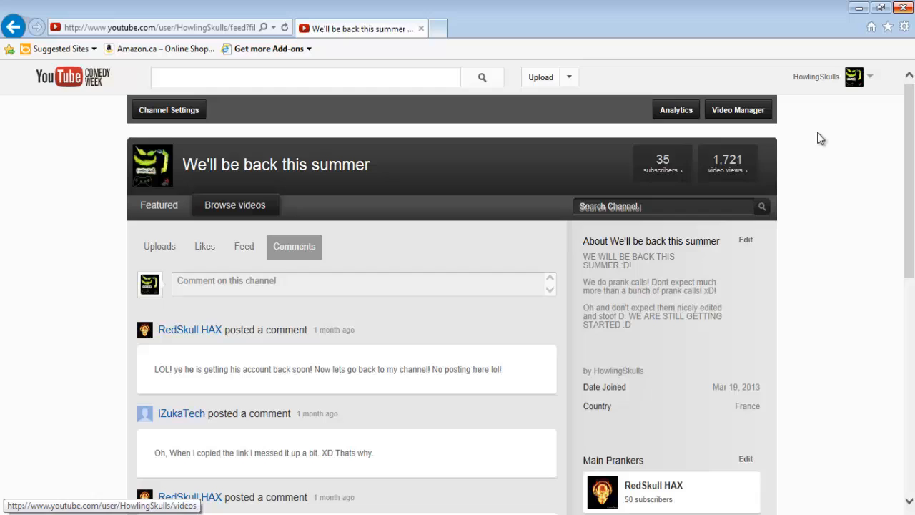
pyautogui.scroll(-3)
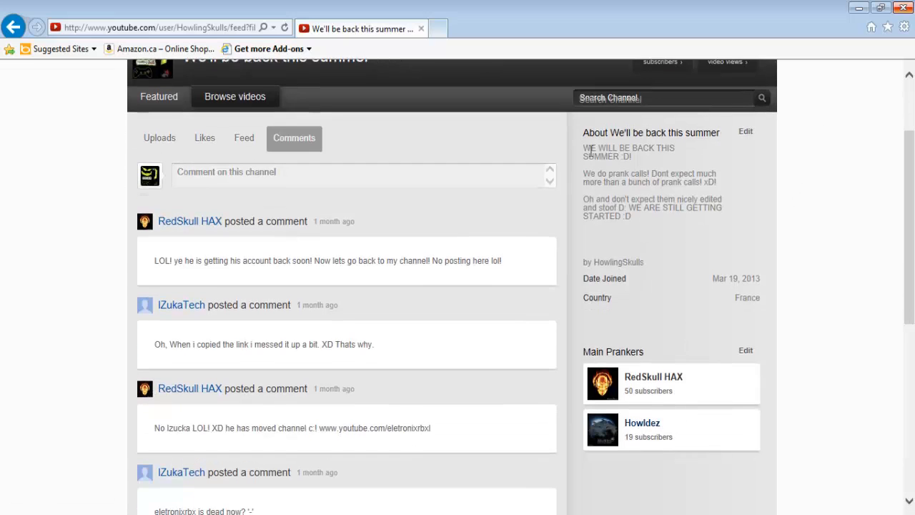
pyautogui.moveTo(586, 131); pyautogui.dragTo(721, 216)
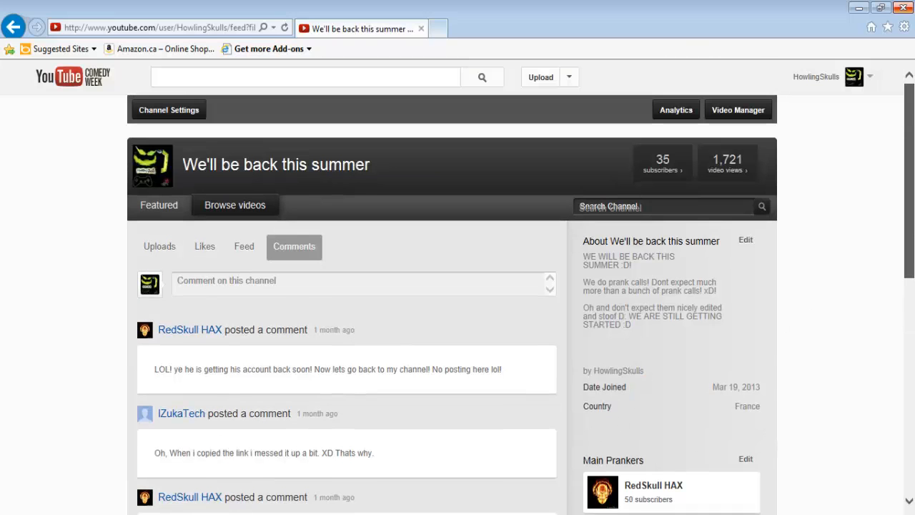
# Show the account shortcuts panel from the top bar
pyautogui.click(854, 77)
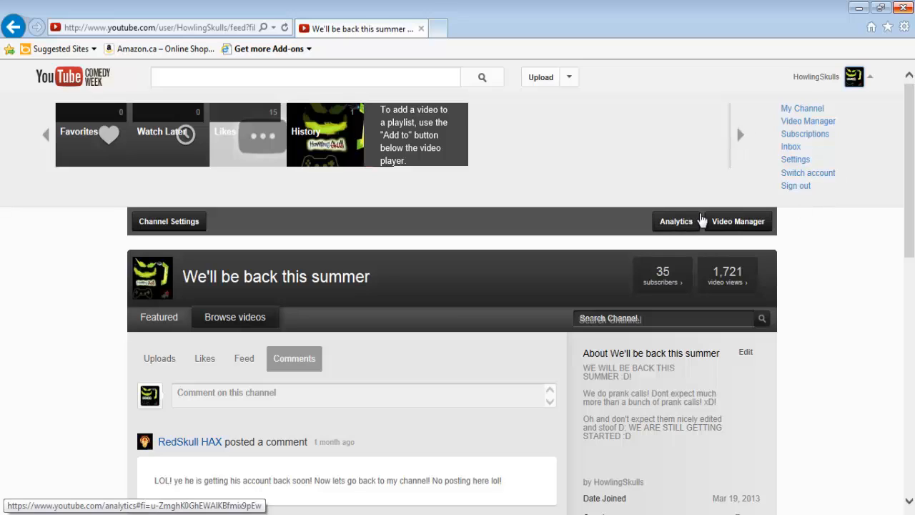
pyautogui.moveTo(552, 249)
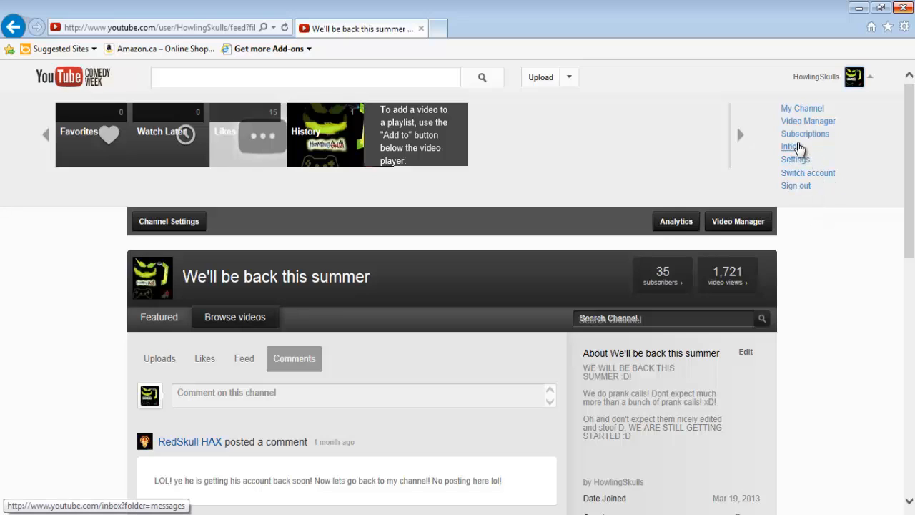
pyautogui.moveTo(799, 120)
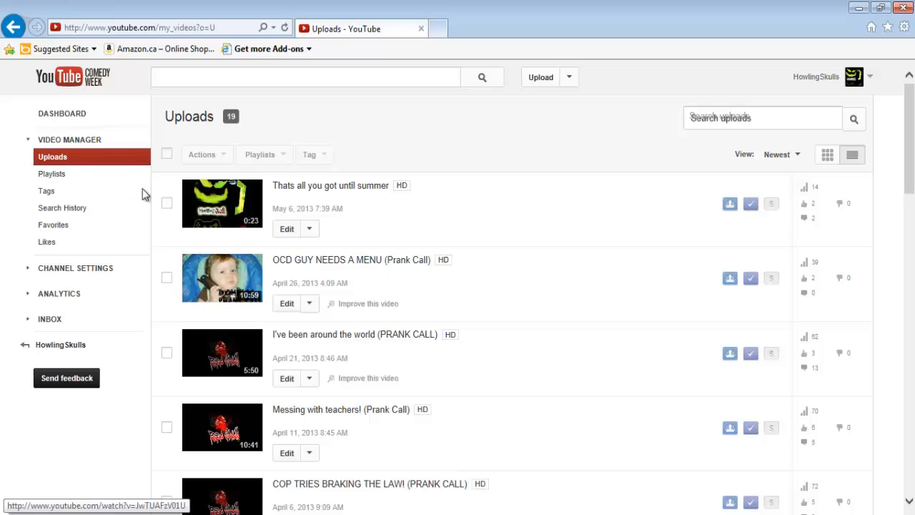
# Review the channel's Playlists, Tags, Search History, Favorites and Likes in the Video Manager
pyautogui.click(51, 174)
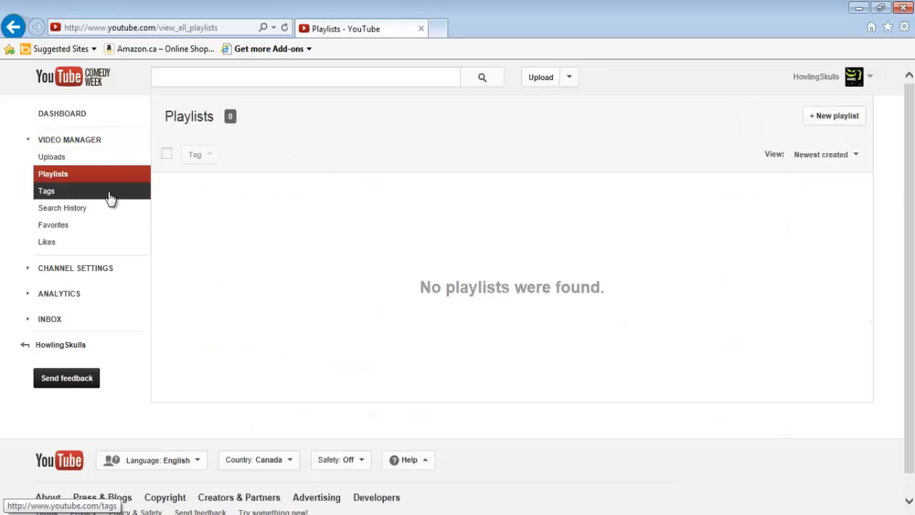
pyautogui.click(46, 191)
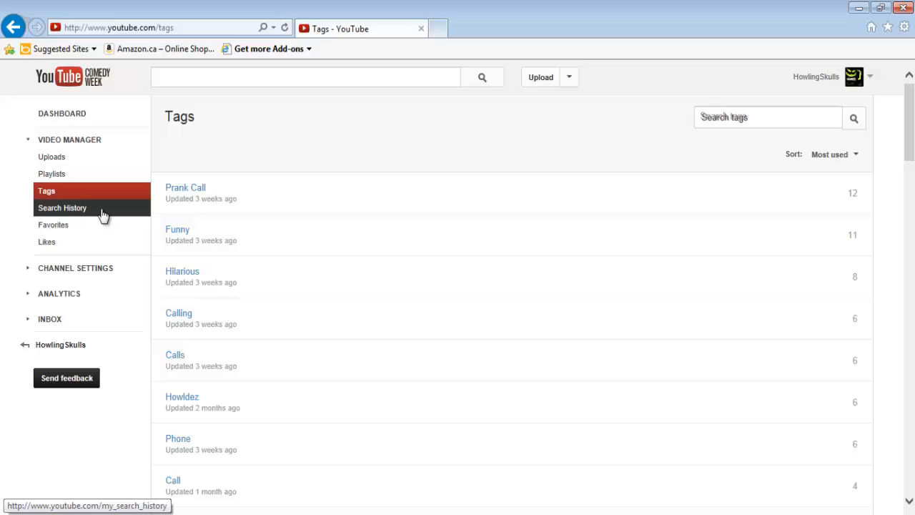
pyautogui.click(61, 207)
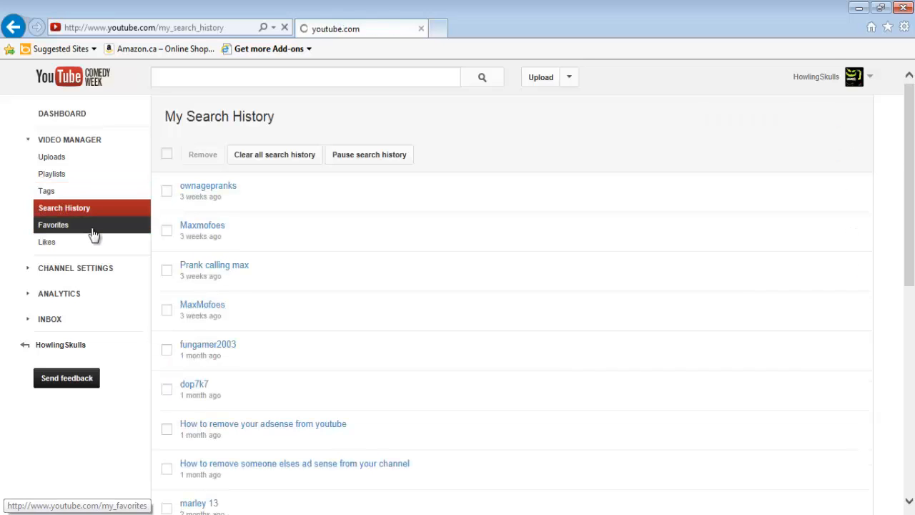
pyautogui.click(54, 224)
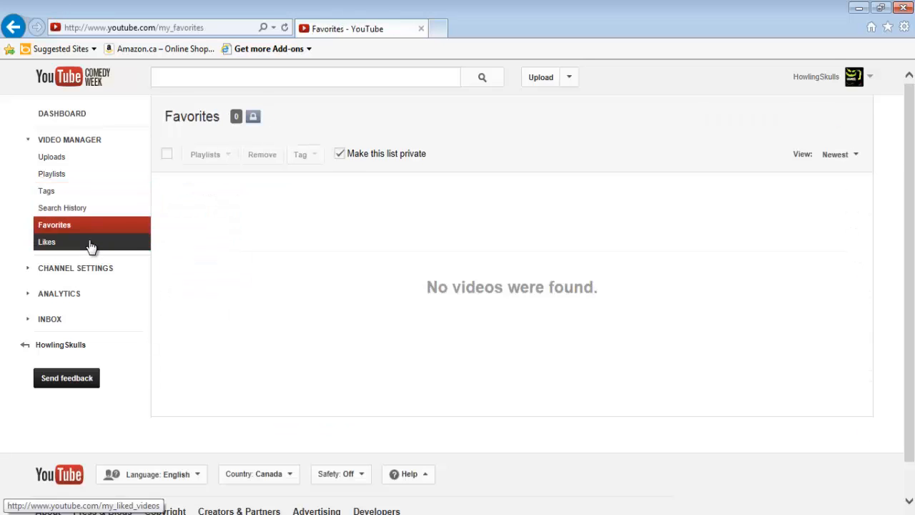
pyautogui.click(46, 242)
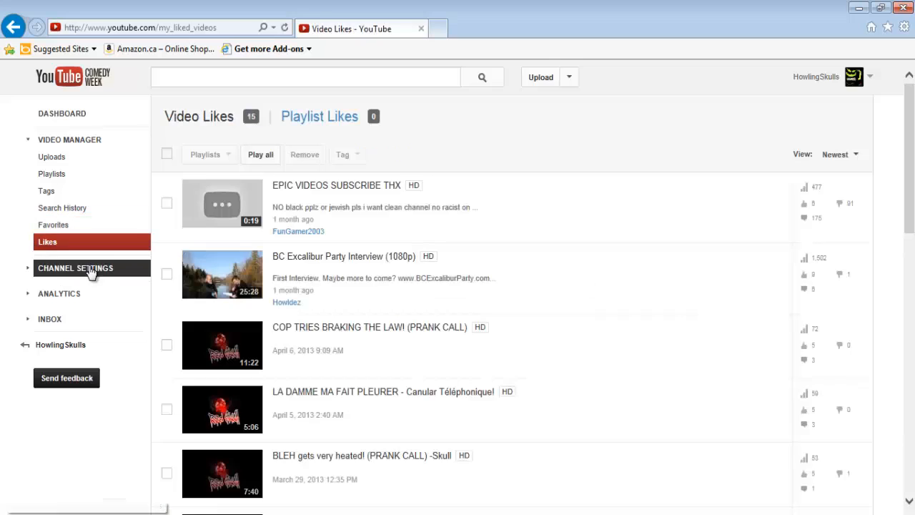
pyautogui.moveTo(52, 156)
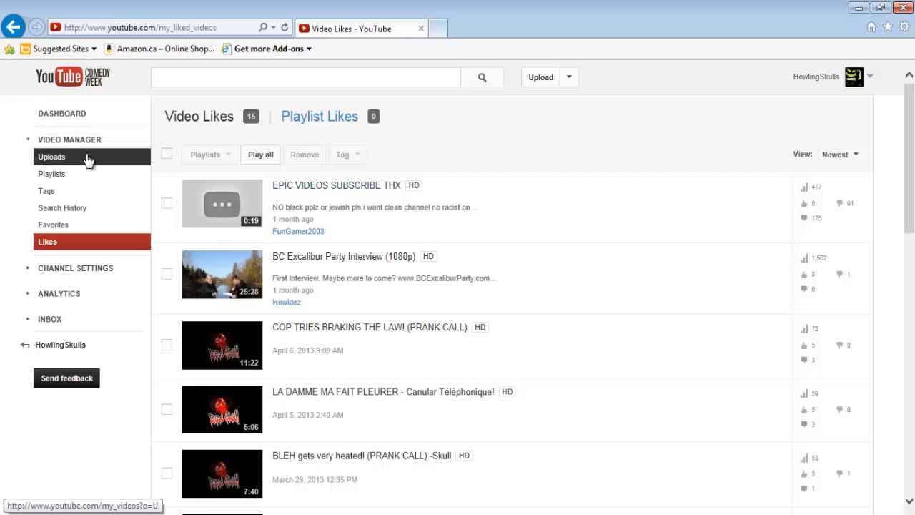
# Revisit Uploads and Likes, return to the channel page and go into Channel Settings
pyautogui.click(52, 156)
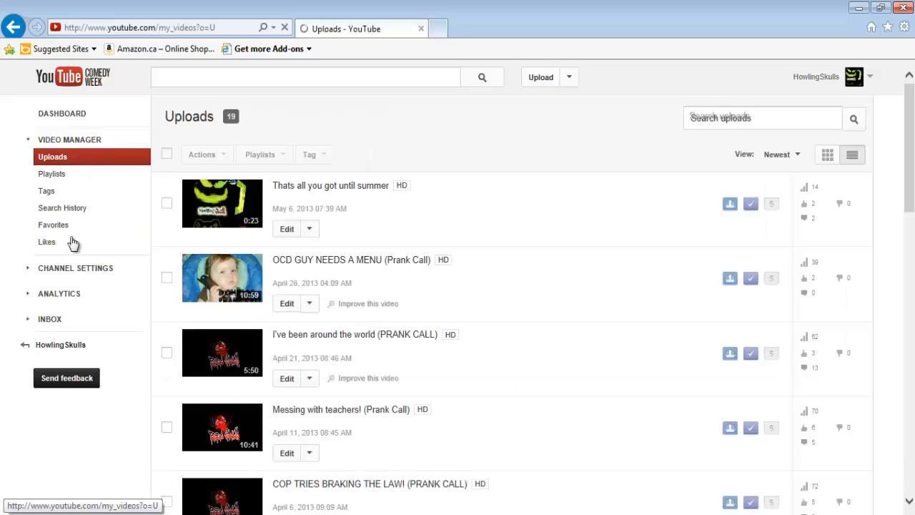
pyautogui.click(46, 242)
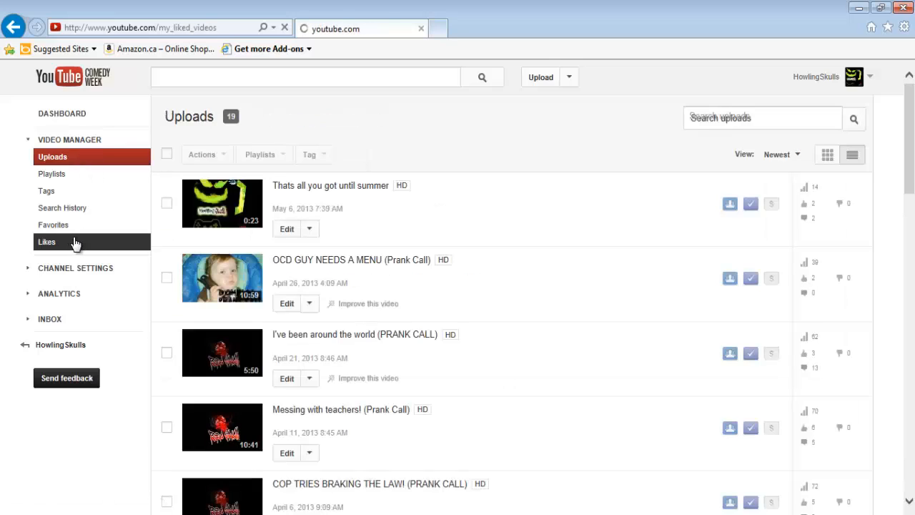
pyautogui.click(46, 242)
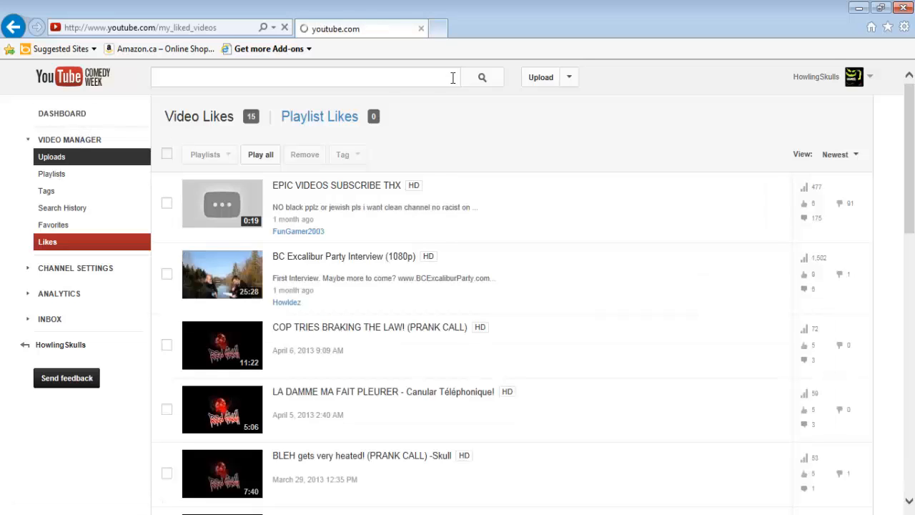
pyautogui.click(51, 156)
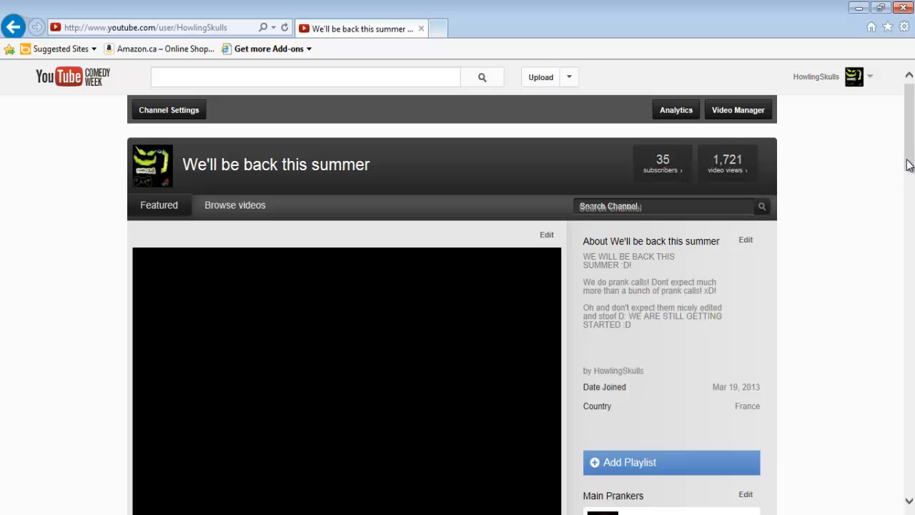
pyautogui.scroll(-3)
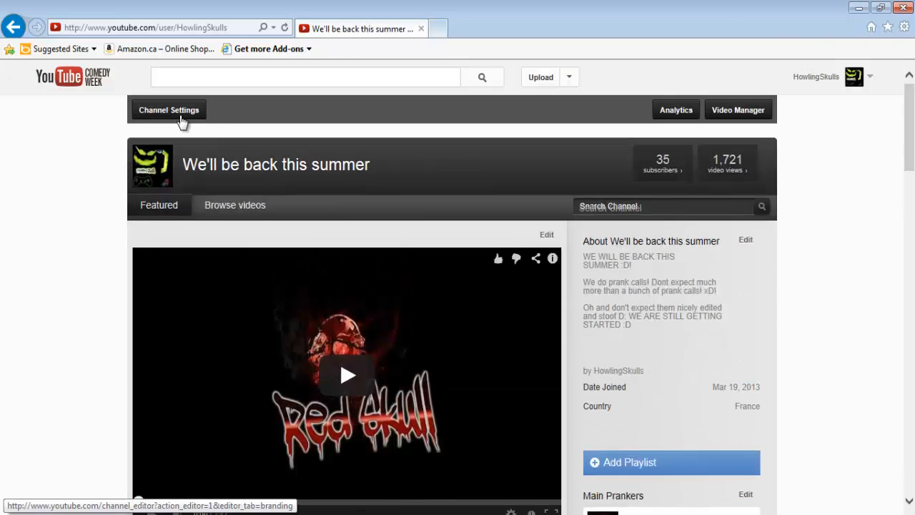
pyautogui.click(169, 109)
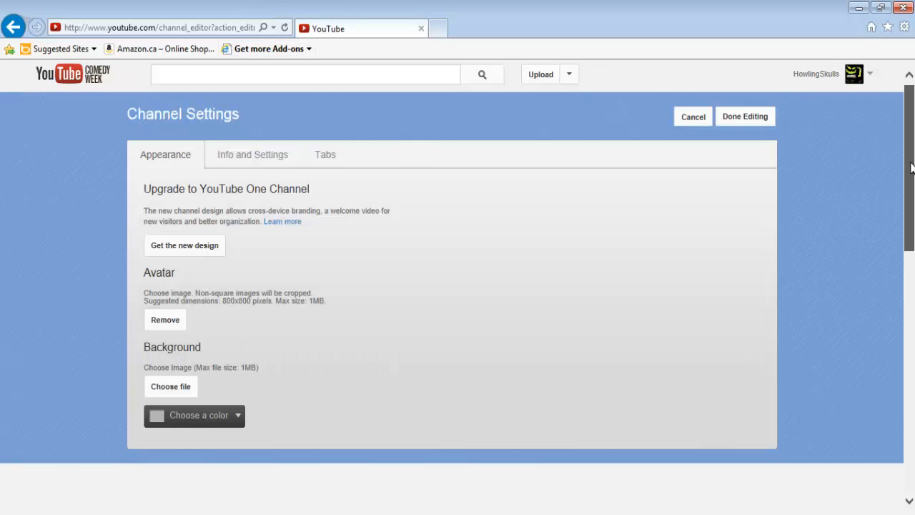
# Scroll the Channel Settings Appearance page showing the One Channel upgrade and avatar options
pyautogui.scroll(-3)
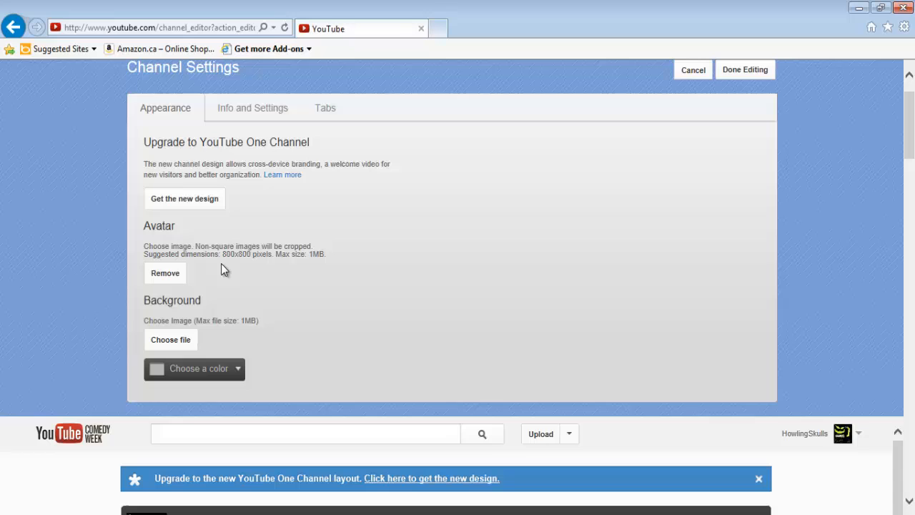
pyautogui.moveTo(826, 399)
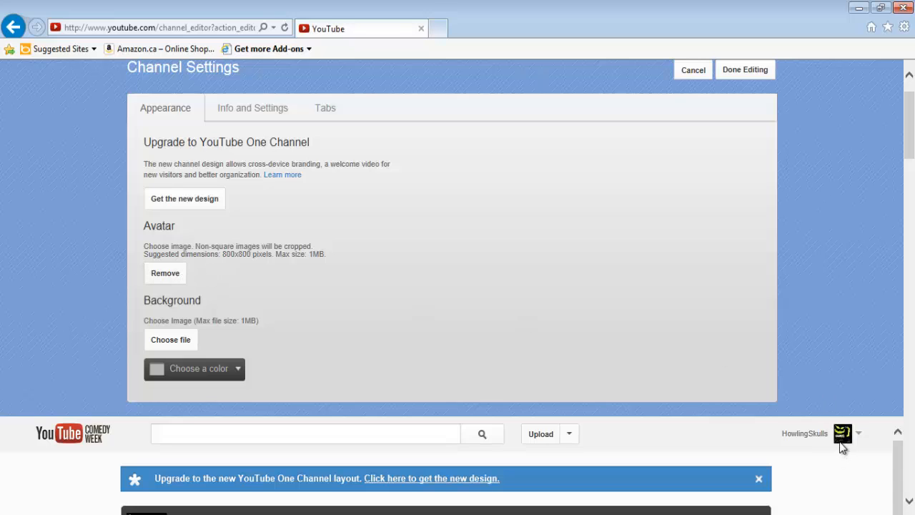
pyautogui.moveTo(29, 514)
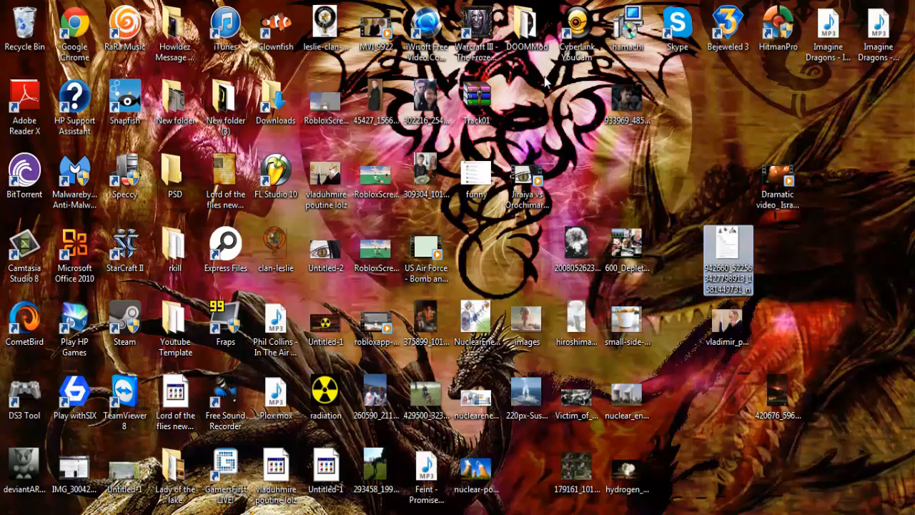
pyautogui.click(174, 28)
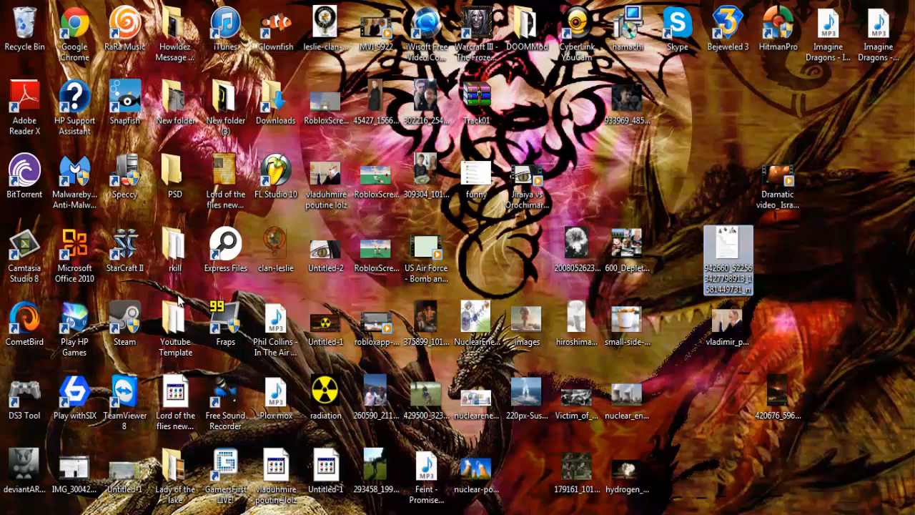
pyautogui.doubleClick(174, 317)
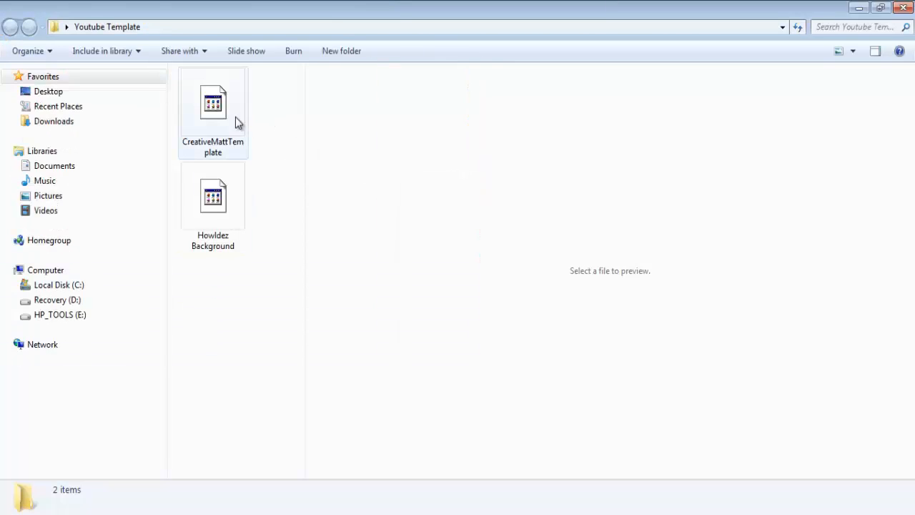
pyautogui.click(212, 107)
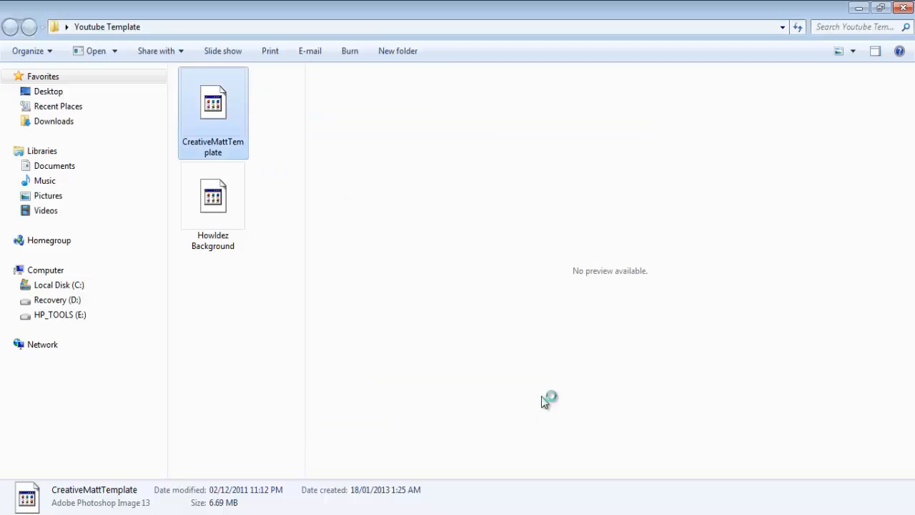
pyautogui.moveTo(475, 122)
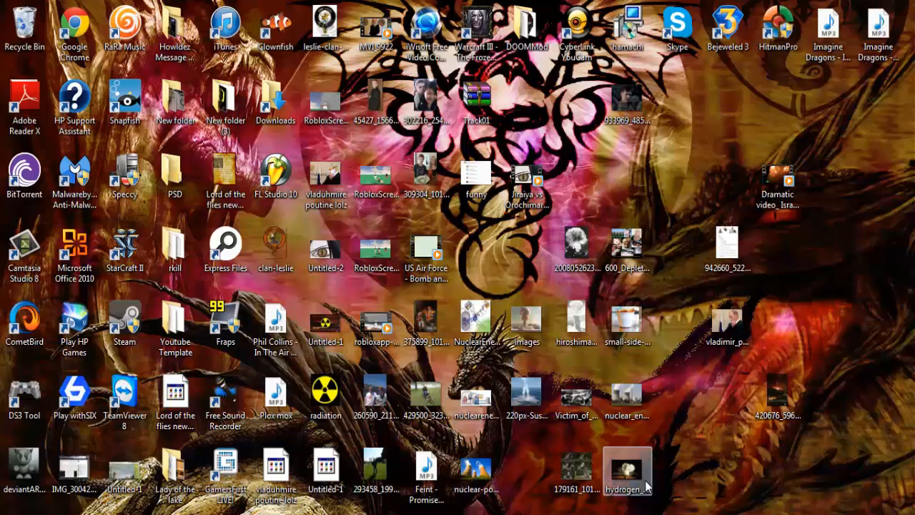
pyautogui.doubleClick(627, 470)
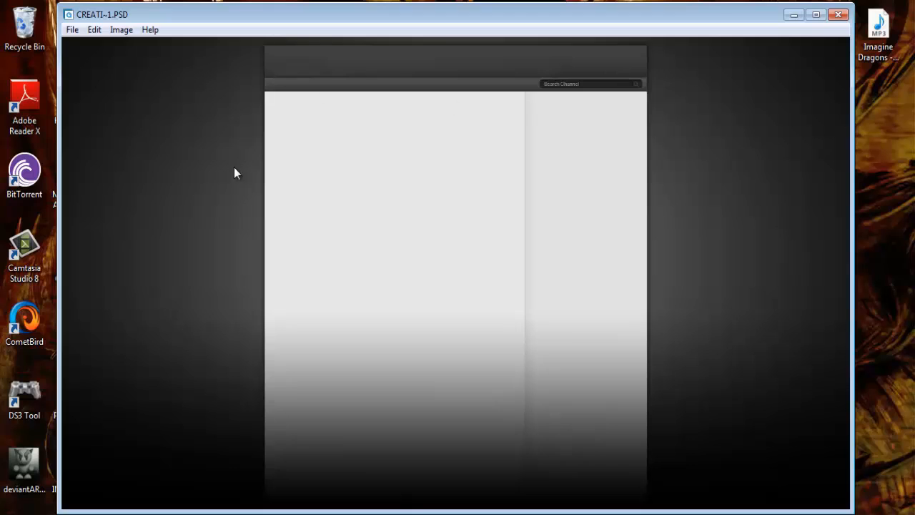
pyautogui.moveTo(551, 98)
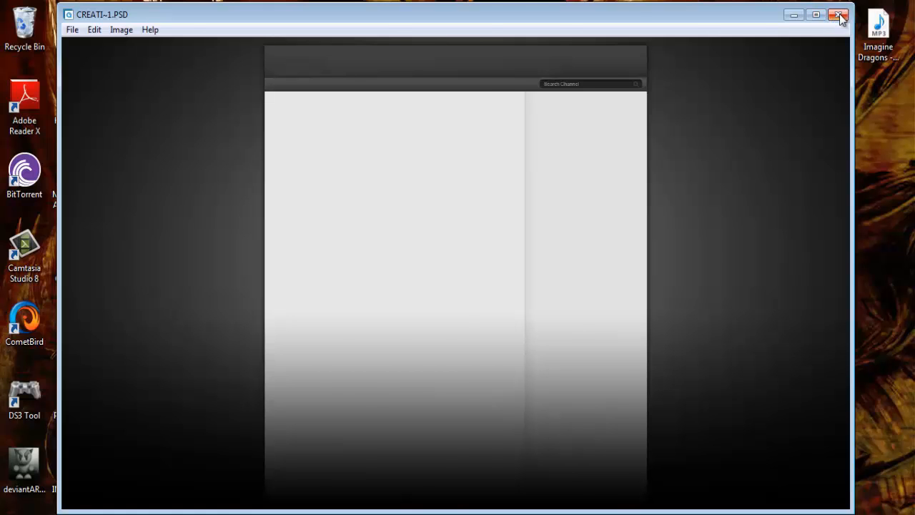
pyautogui.click(838, 14)
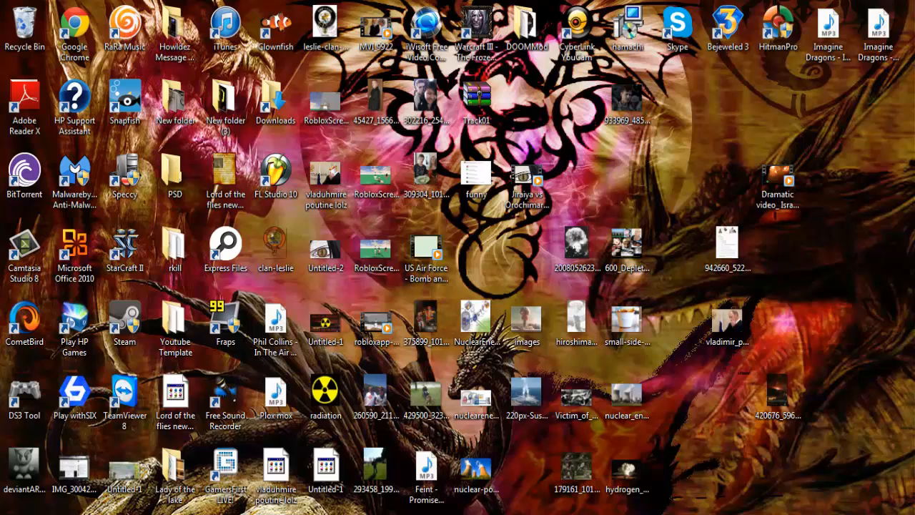
pyautogui.moveTo(508, 248)
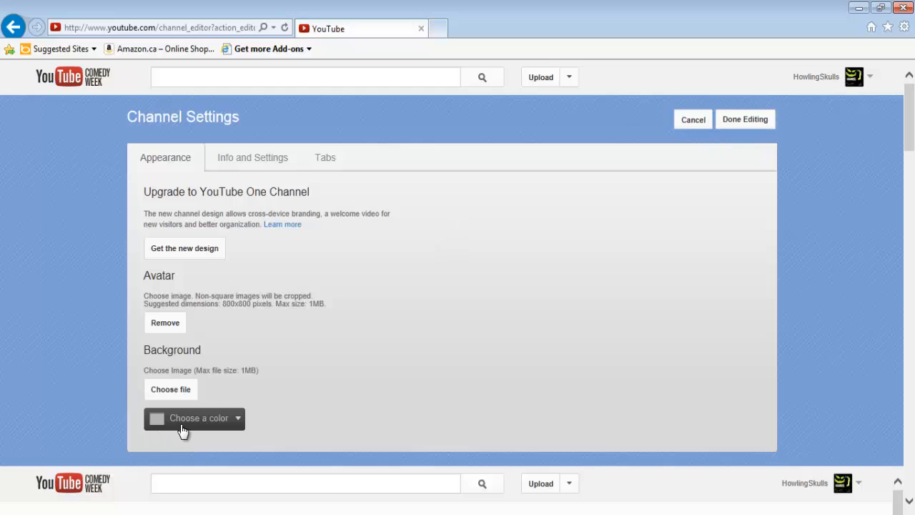
# Show the channel background colour palette under Appearance
pyautogui.click(195, 418)
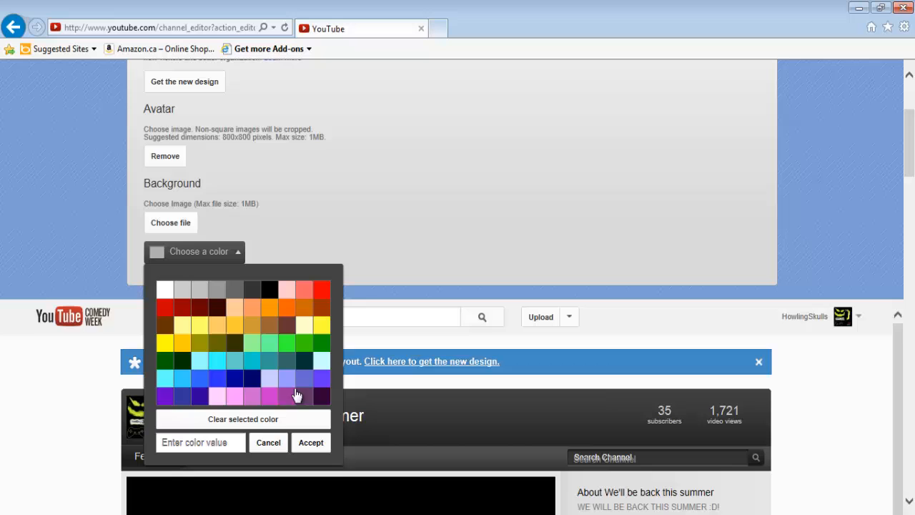
pyautogui.moveTo(515, 199)
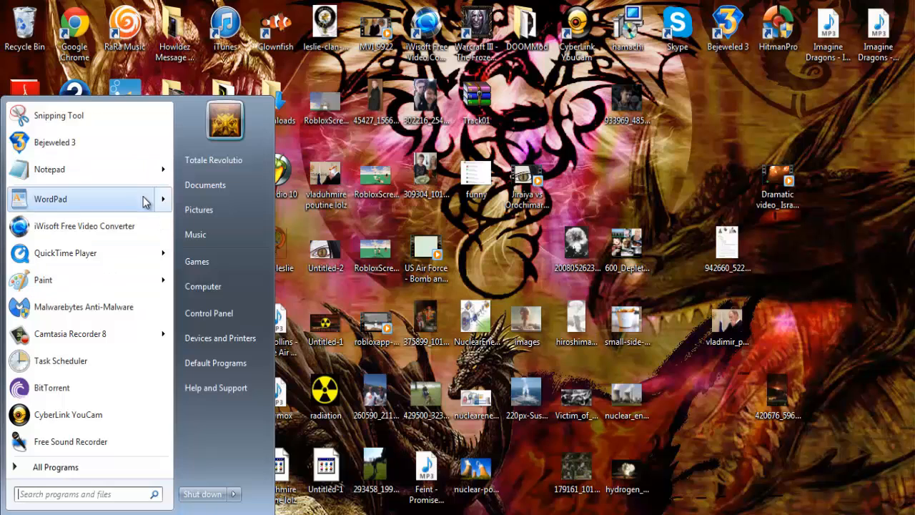
# Reopen the New Layout vs Old layout pros and cons document in WordPad
pyautogui.click(50, 199)
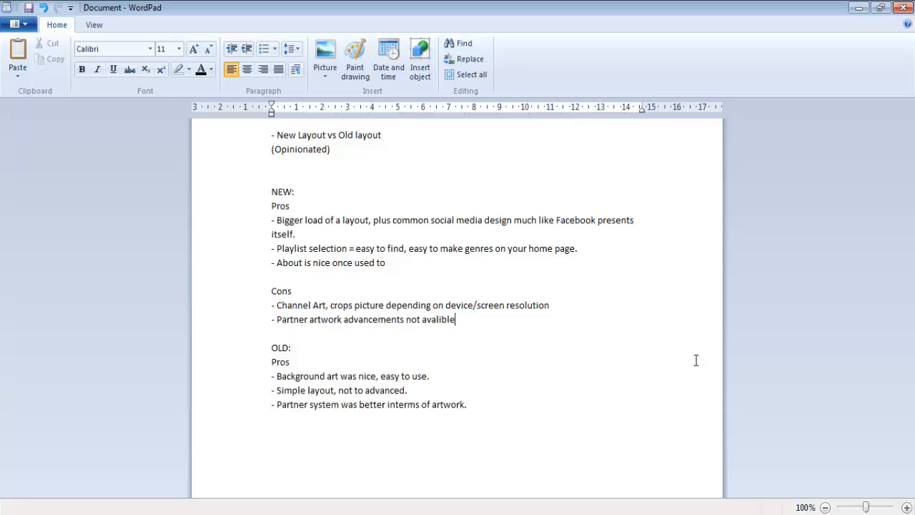
pyautogui.moveTo(663, 250)
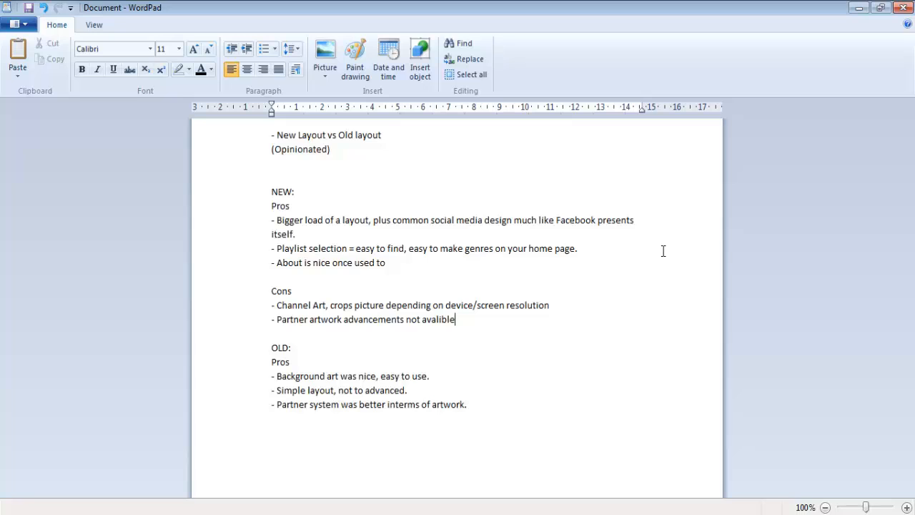
pyautogui.moveTo(521, 303)
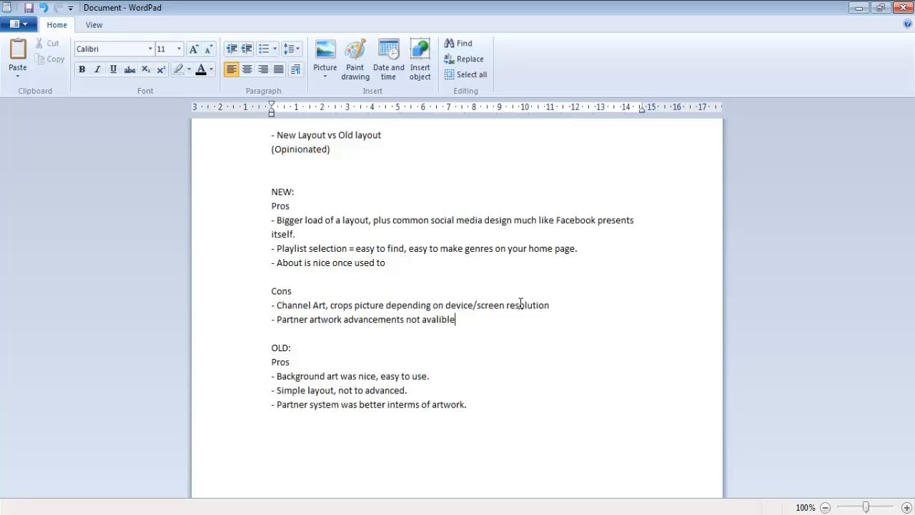
pyautogui.moveTo(466, 336)
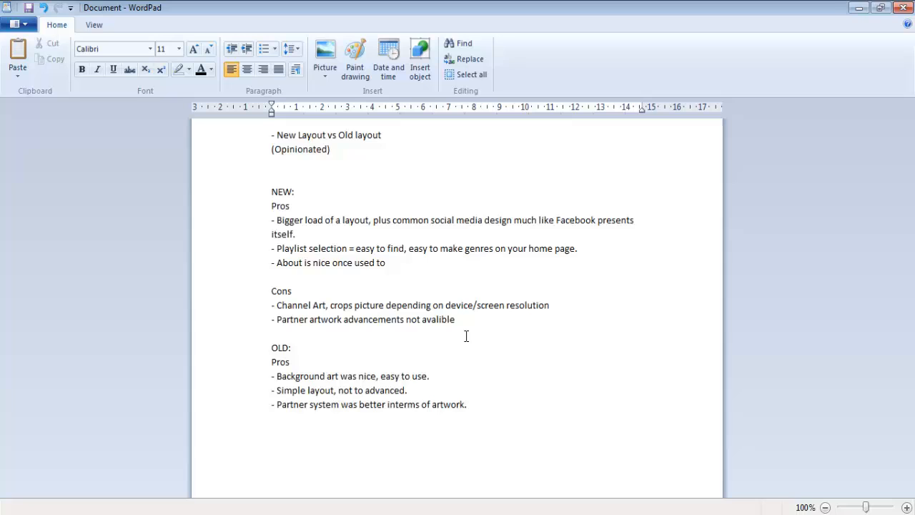
pyautogui.moveTo(415, 274)
pyautogui.write('- Links = b')
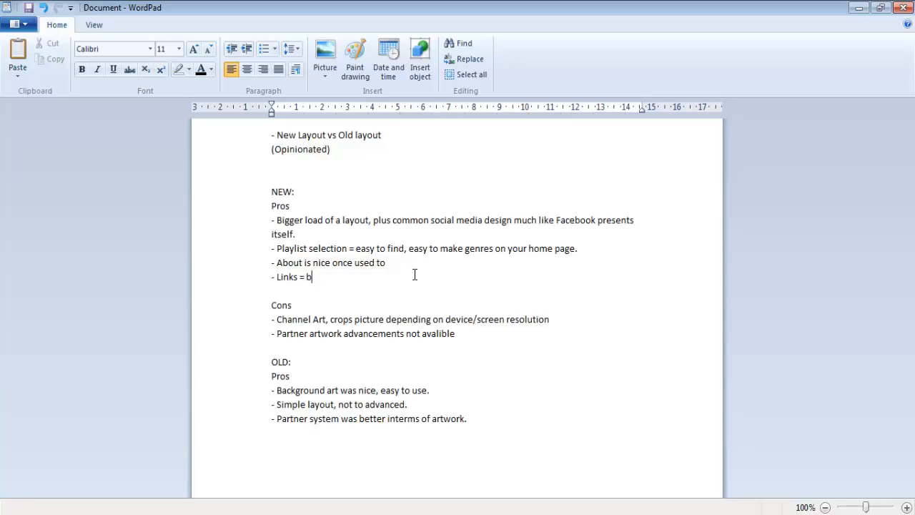
# Finish the 'Links = nice' pro line and start new lines below it
pyautogui.write('ice')
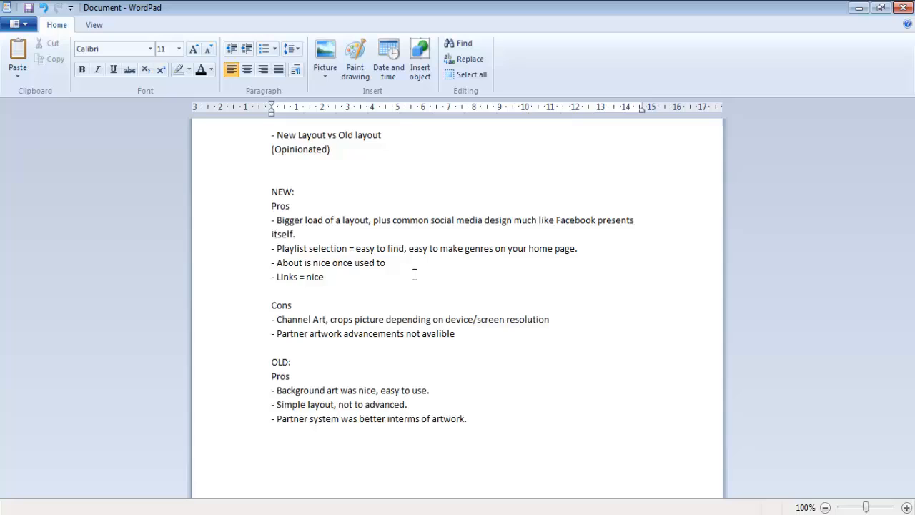
pyautogui.press('enter')
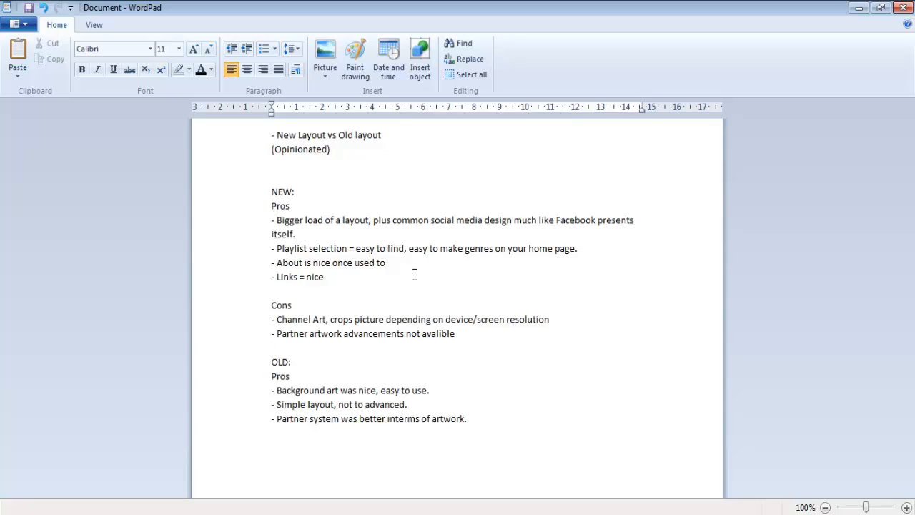
pyautogui.press('enter')
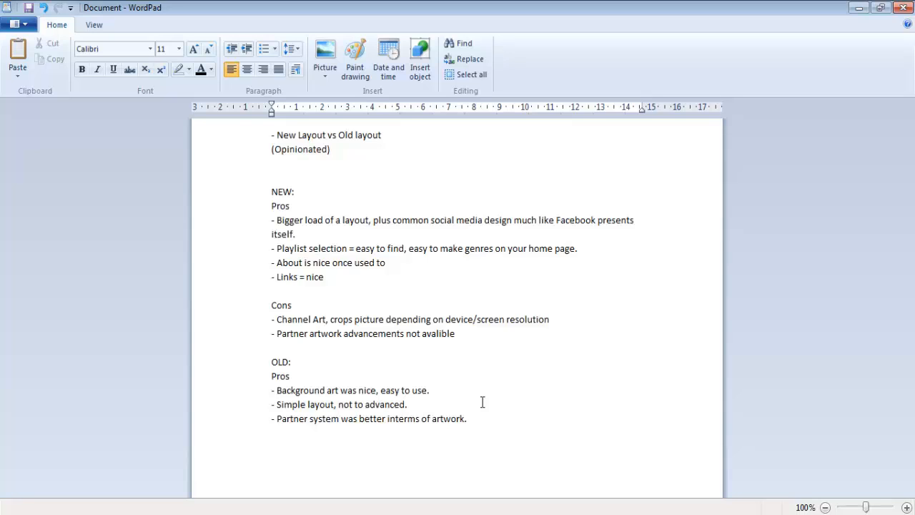
pyautogui.click(407, 403)
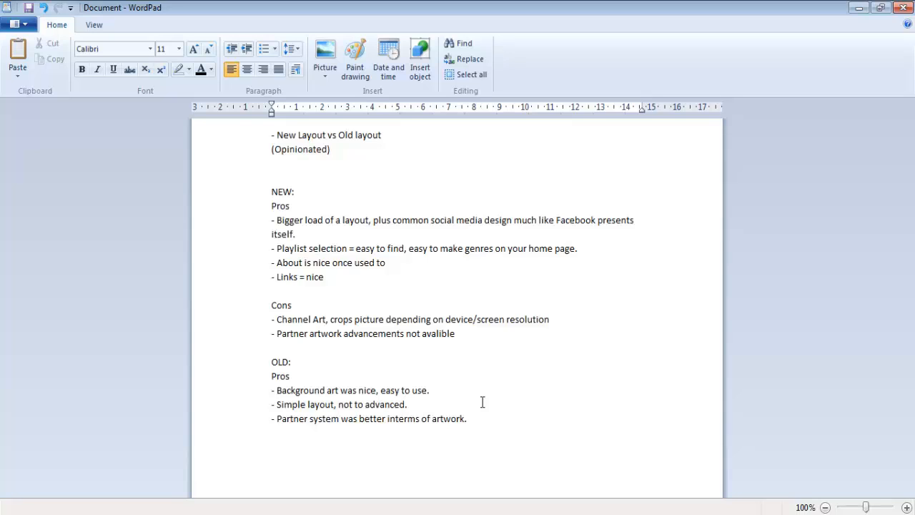
pyautogui.click(408, 403)
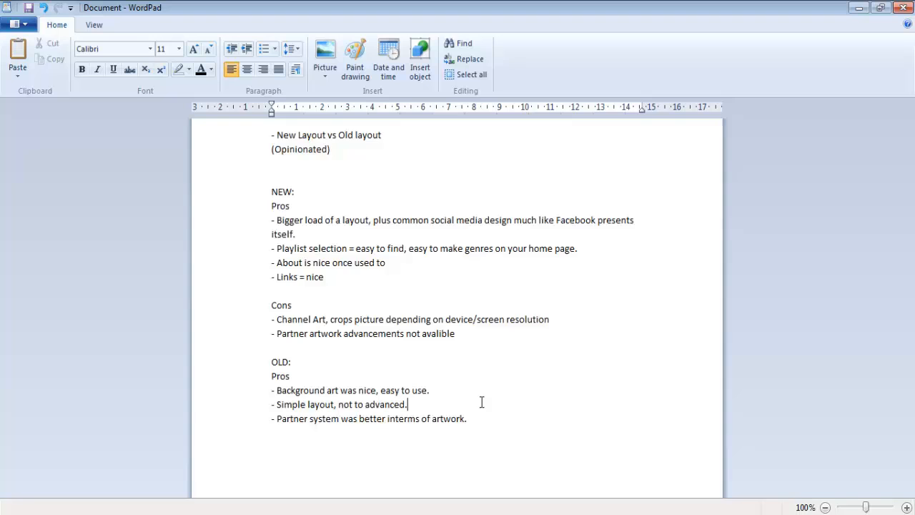
pyautogui.click(824, 506)
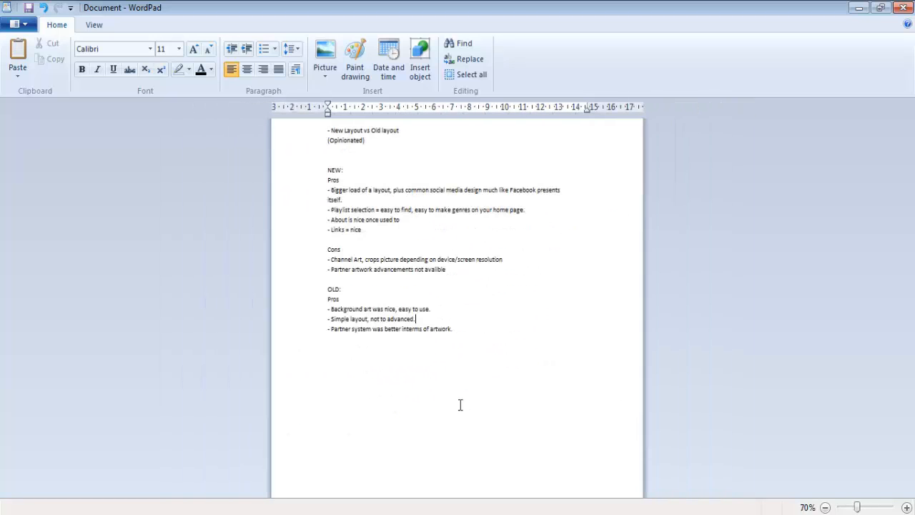
pyautogui.moveTo(658, 340)
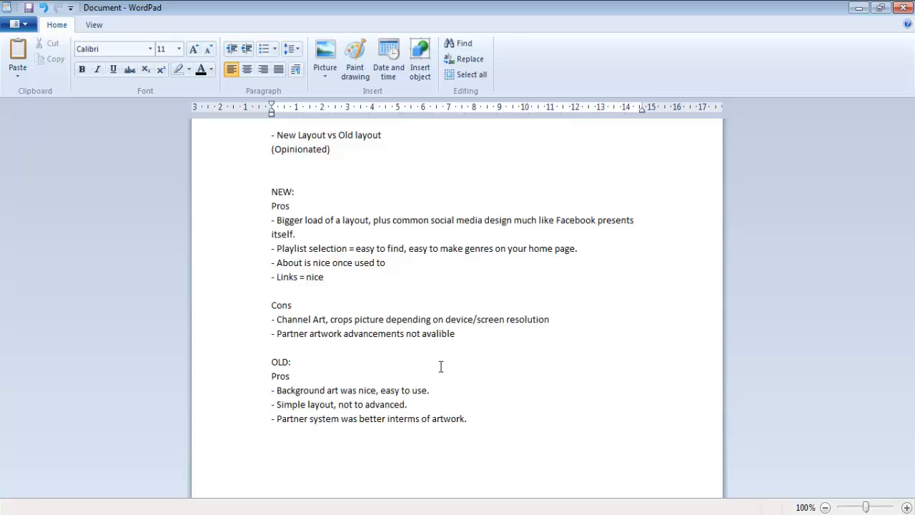
pyautogui.click(408, 403)
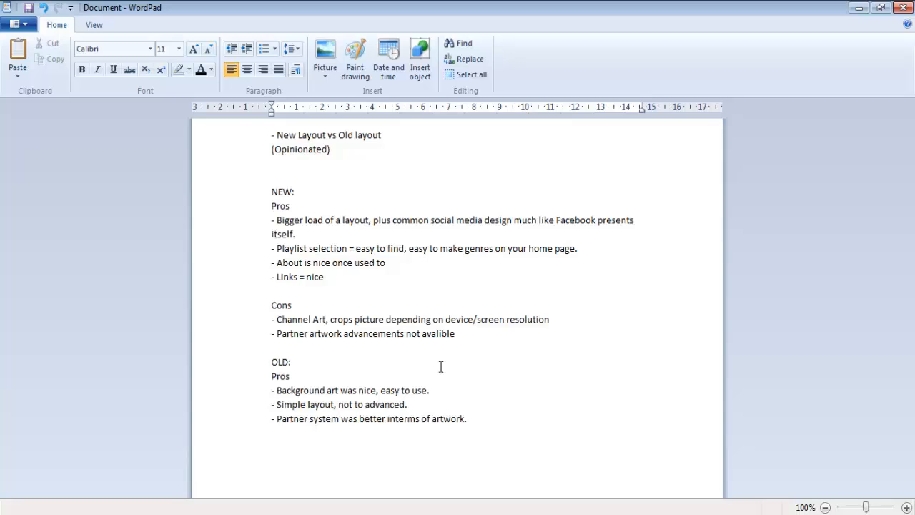
pyautogui.click(407, 403)
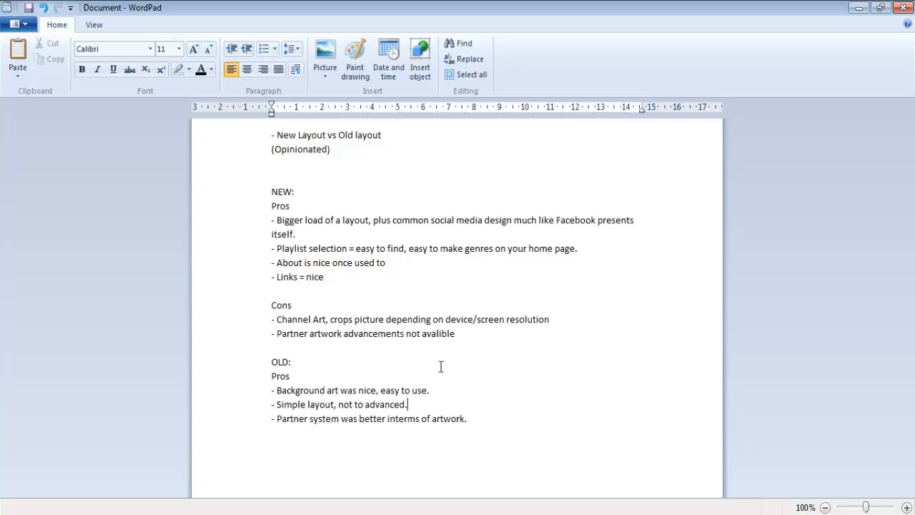
pyautogui.moveTo(446, 406)
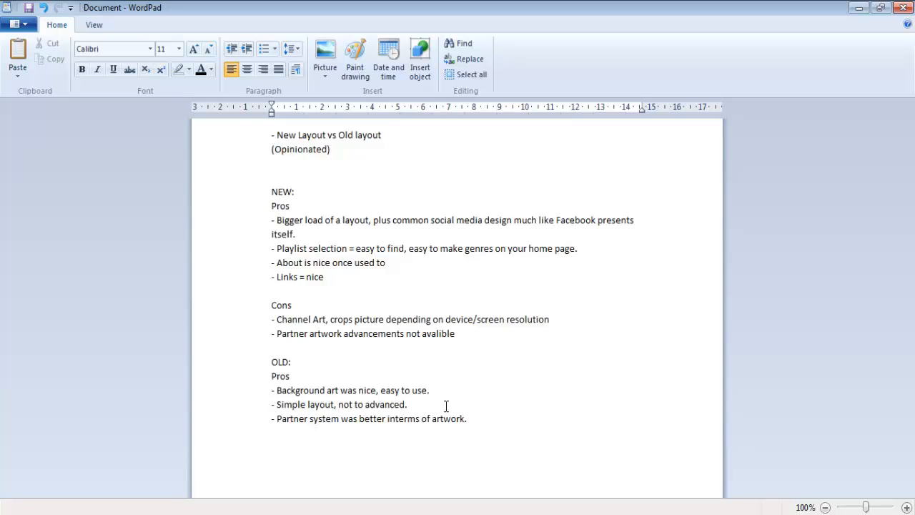
pyautogui.click(408, 403)
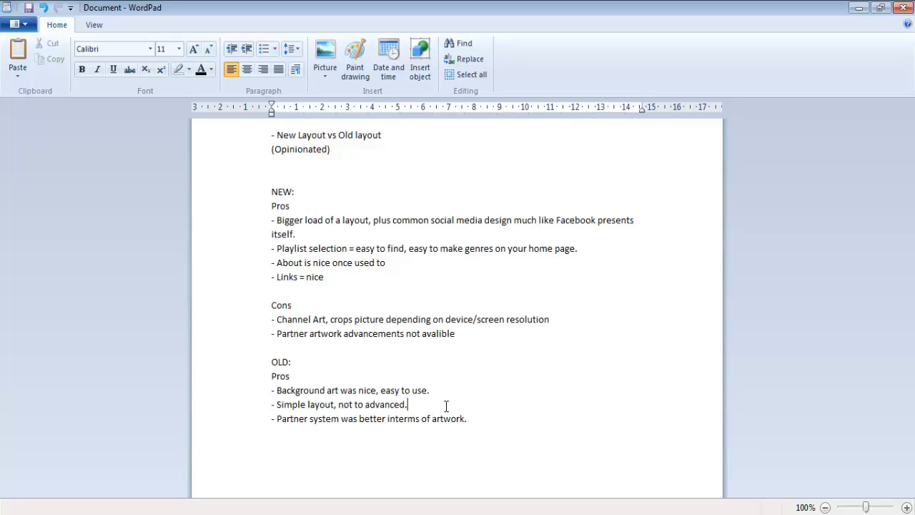
pyautogui.click(466, 417)
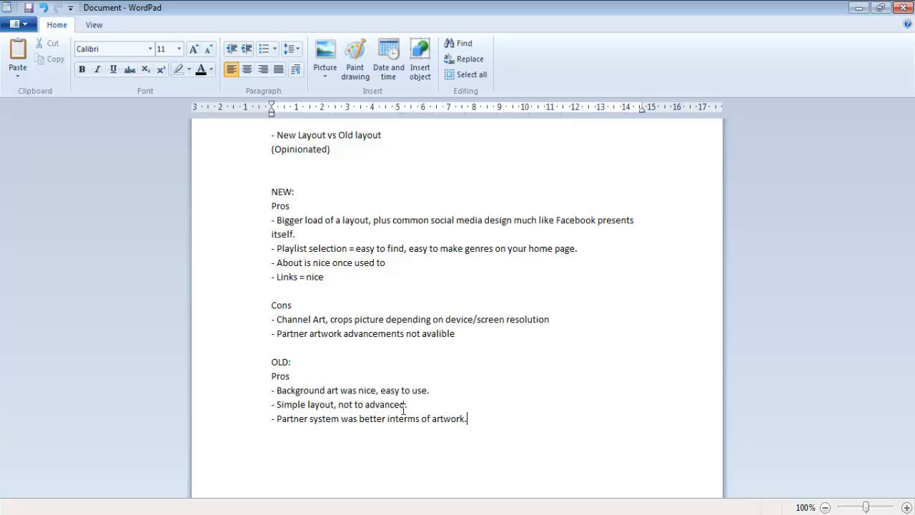